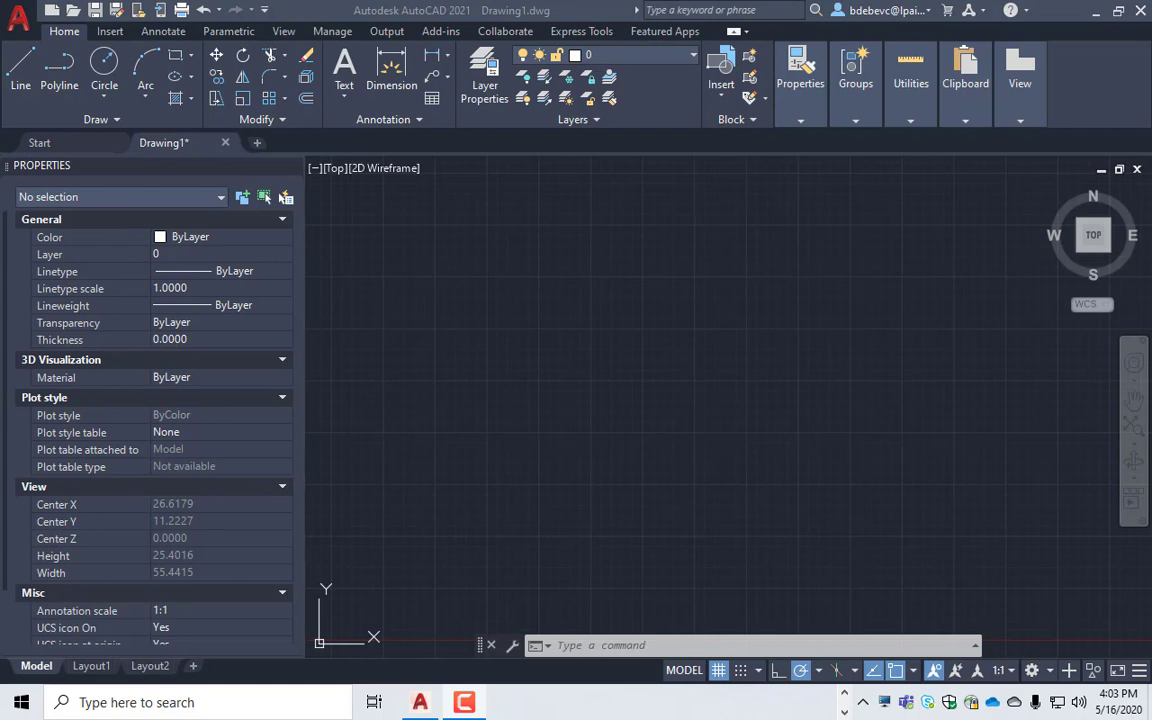
mouse_move(756, 442)
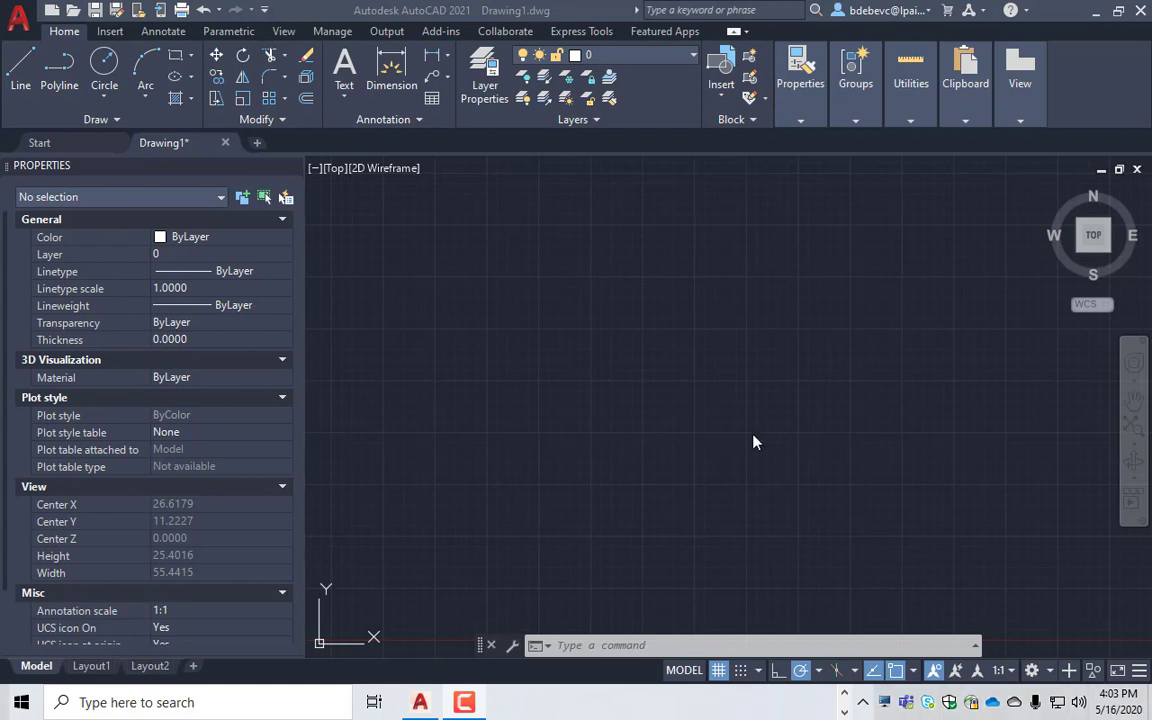
mouse_move(420, 702)
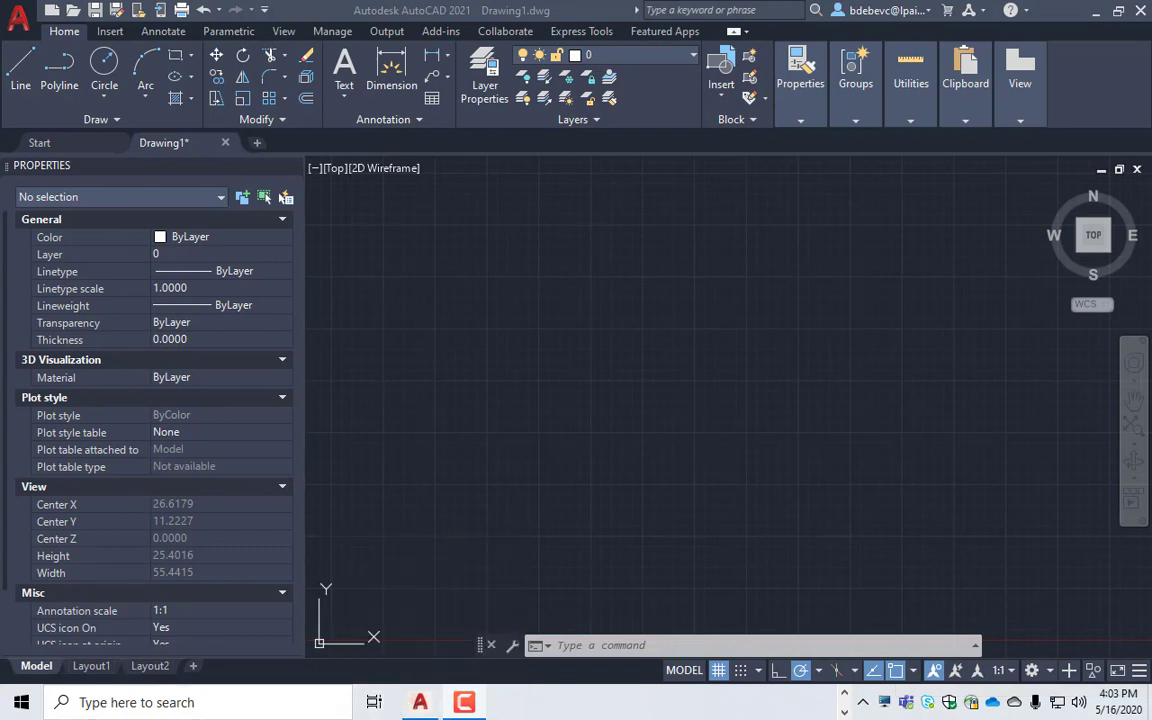
mouse_move(830, 344)
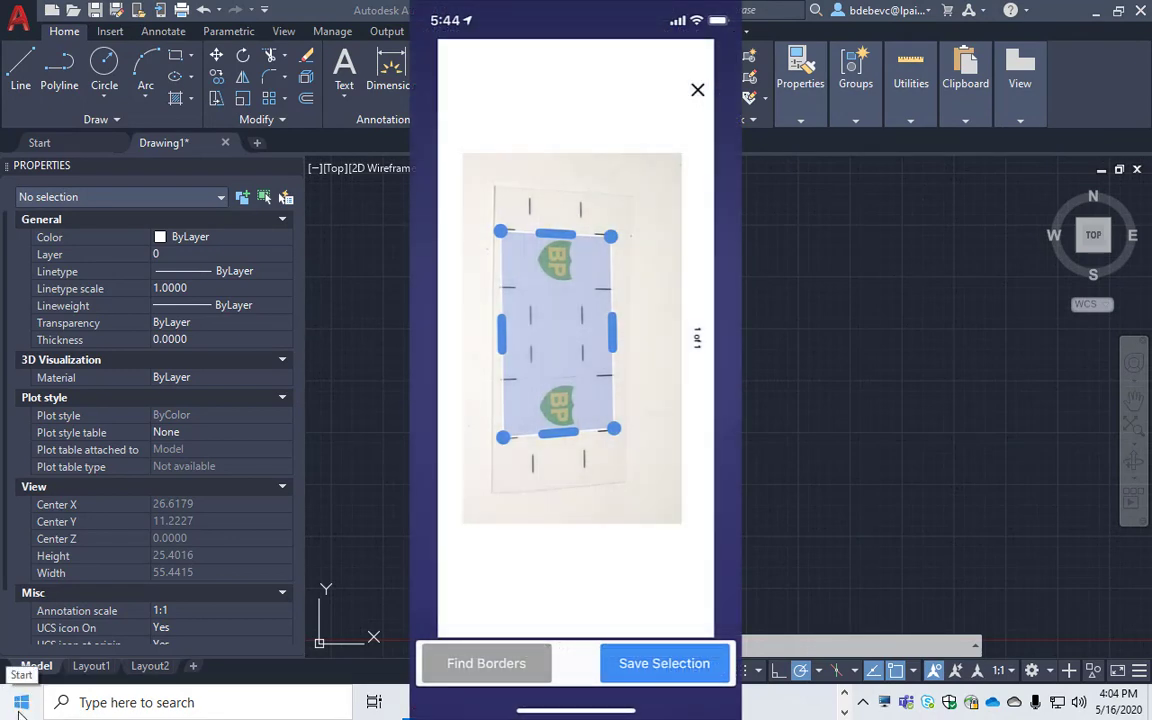
- Save the cropped selection of the scanned sticker sheet in Scanner Pro
left_click(696, 90)
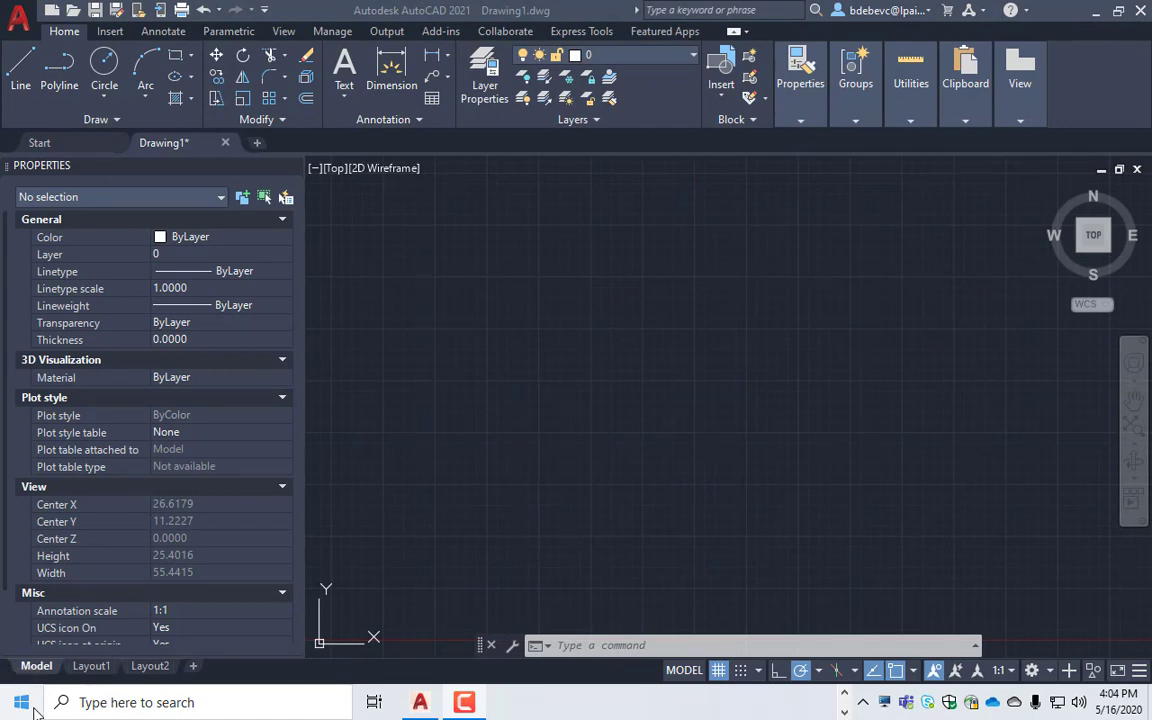
- Select the scanned 2020-05-16.jpg image in the Drawings folder
left_click(20, 702)
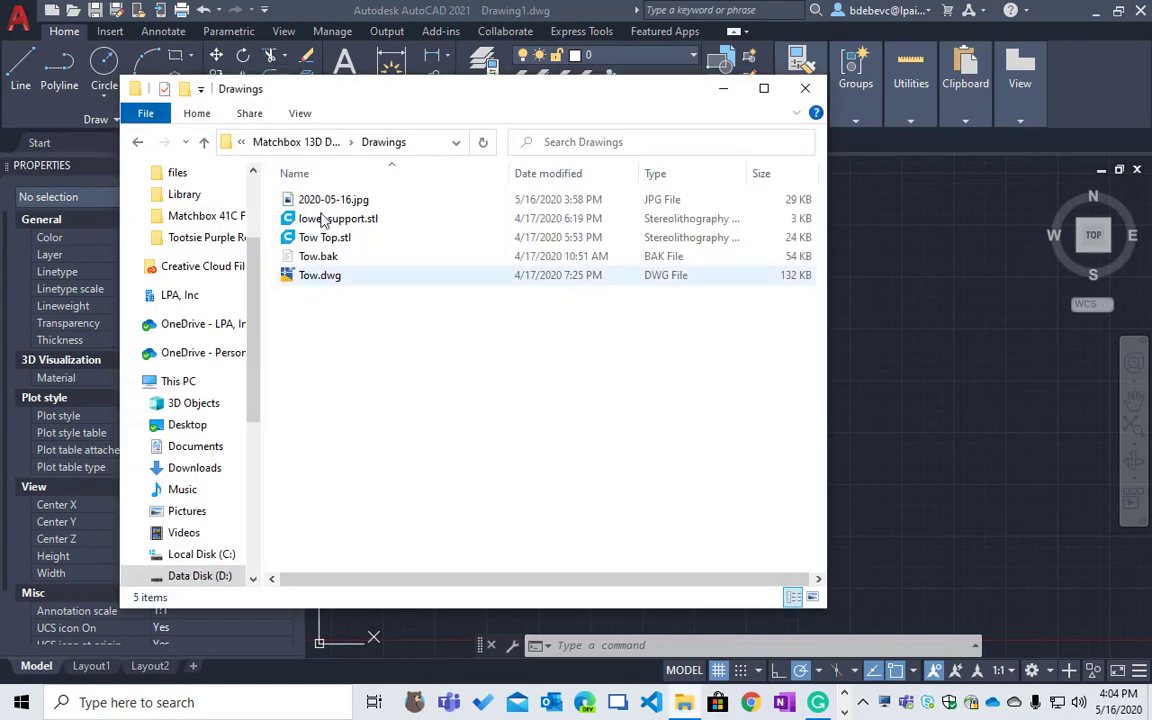
left_click(332, 200)
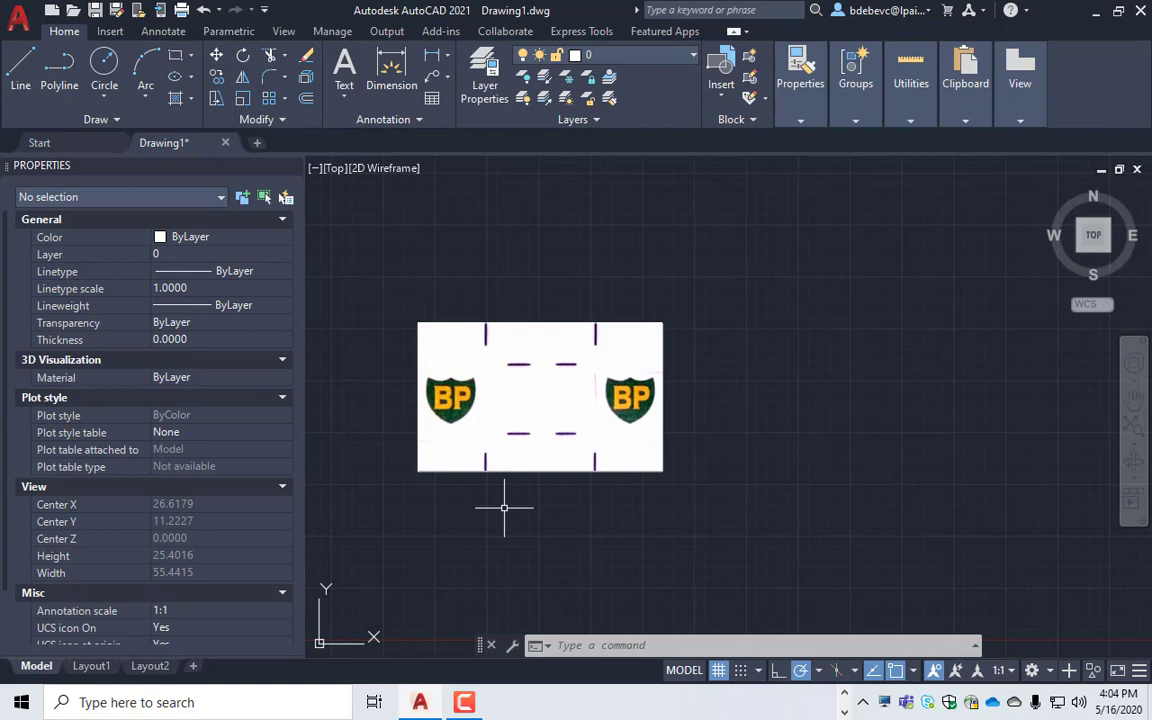
mouse_move(556, 500)
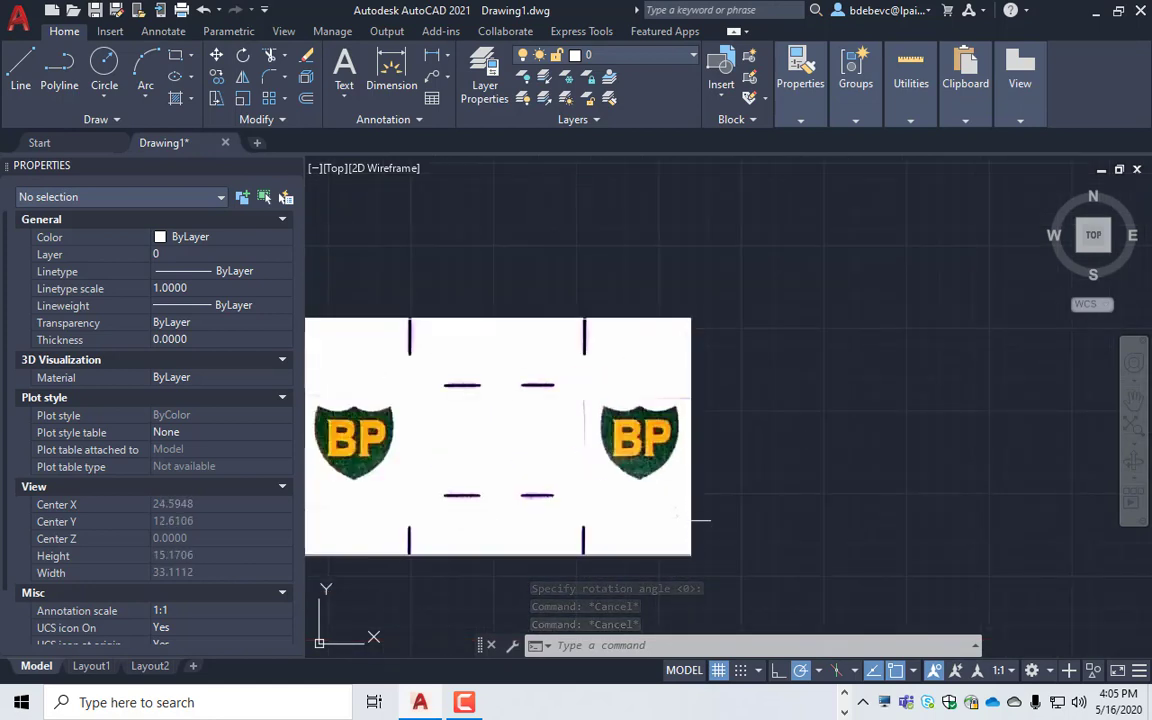
- Zoom onto one BP shield of the attached scan and start SCALE on it
scroll("up", 3)
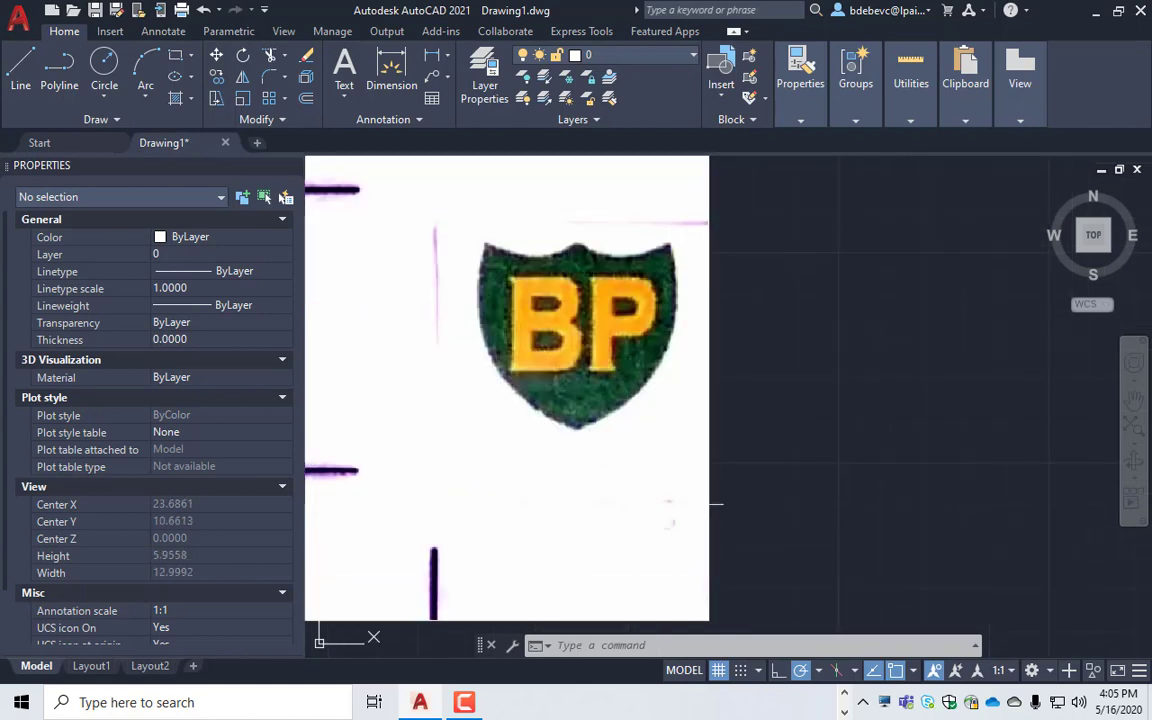
mouse_move(730, 260)
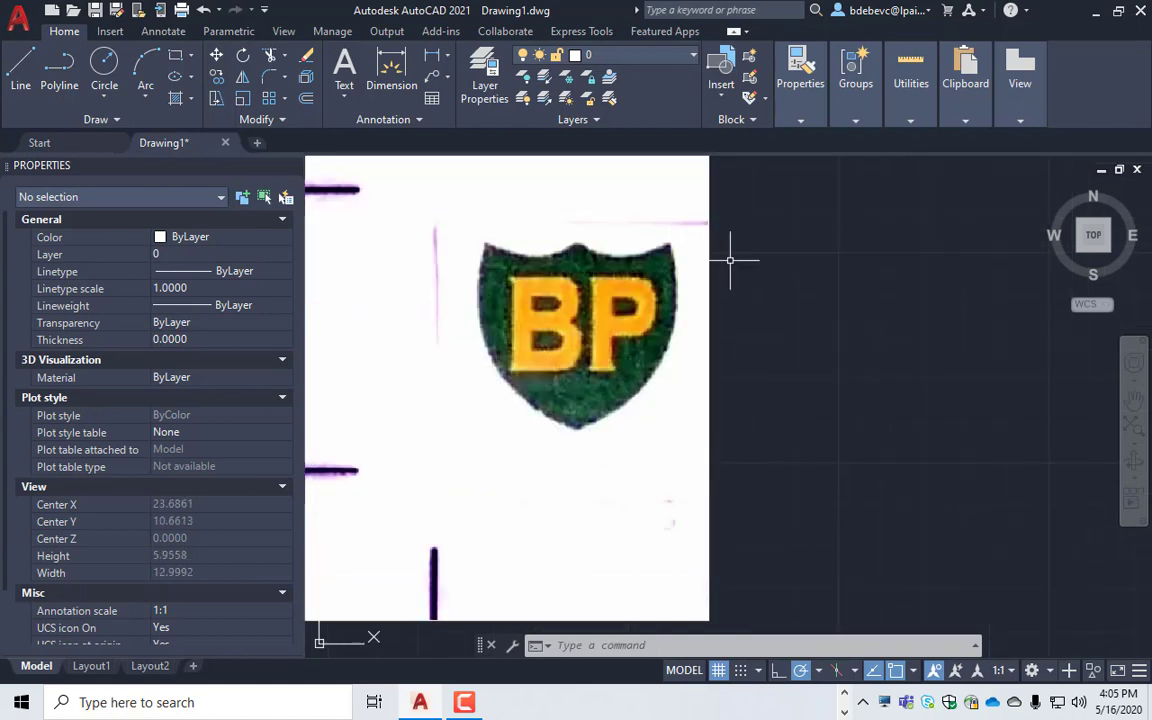
mouse_move(720, 336)
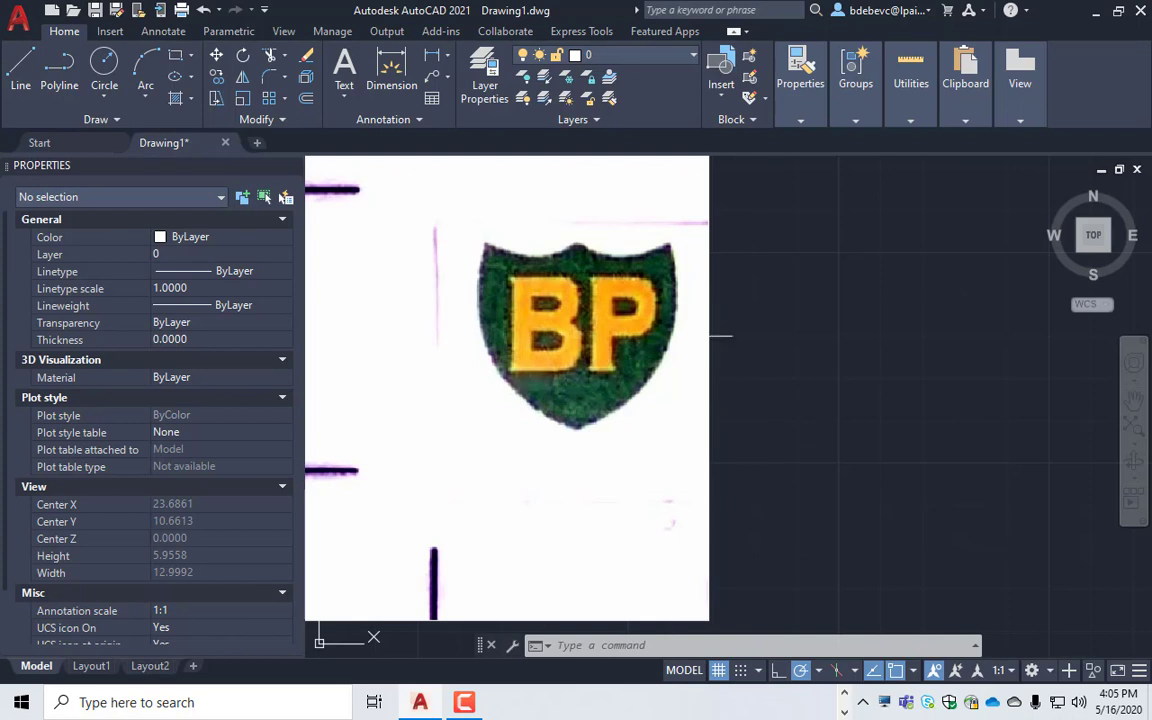
mouse_move(1144, 310)
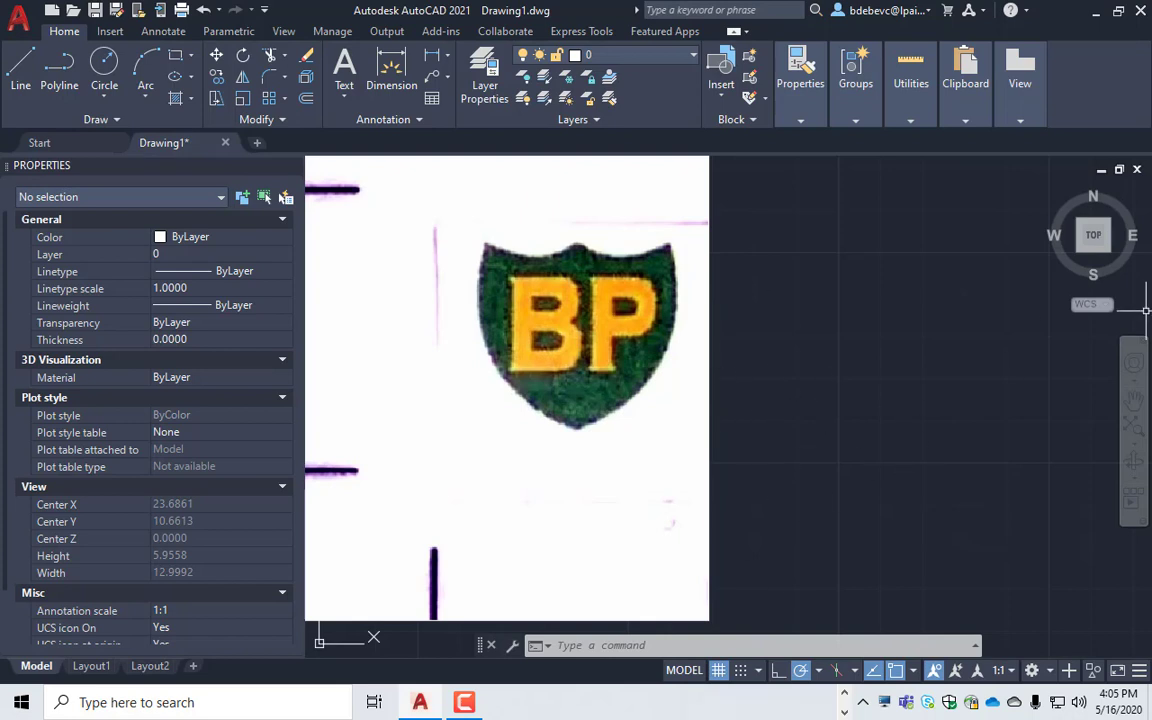
type("scale")
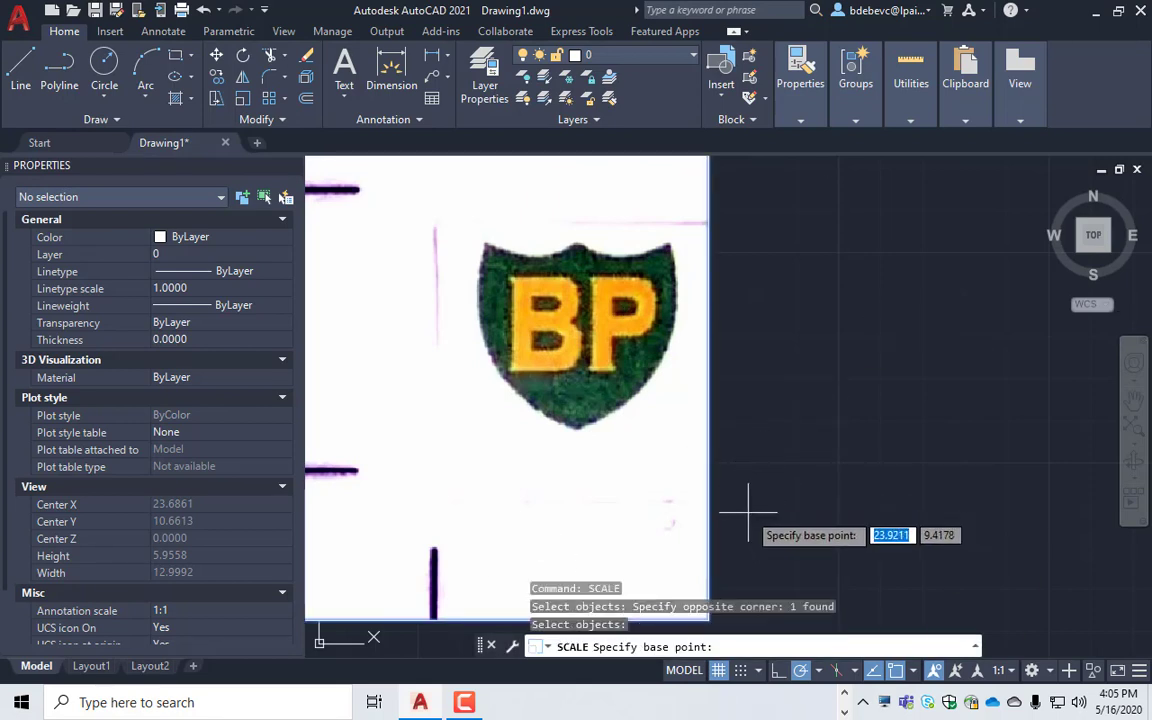
mouse_move(724, 504)
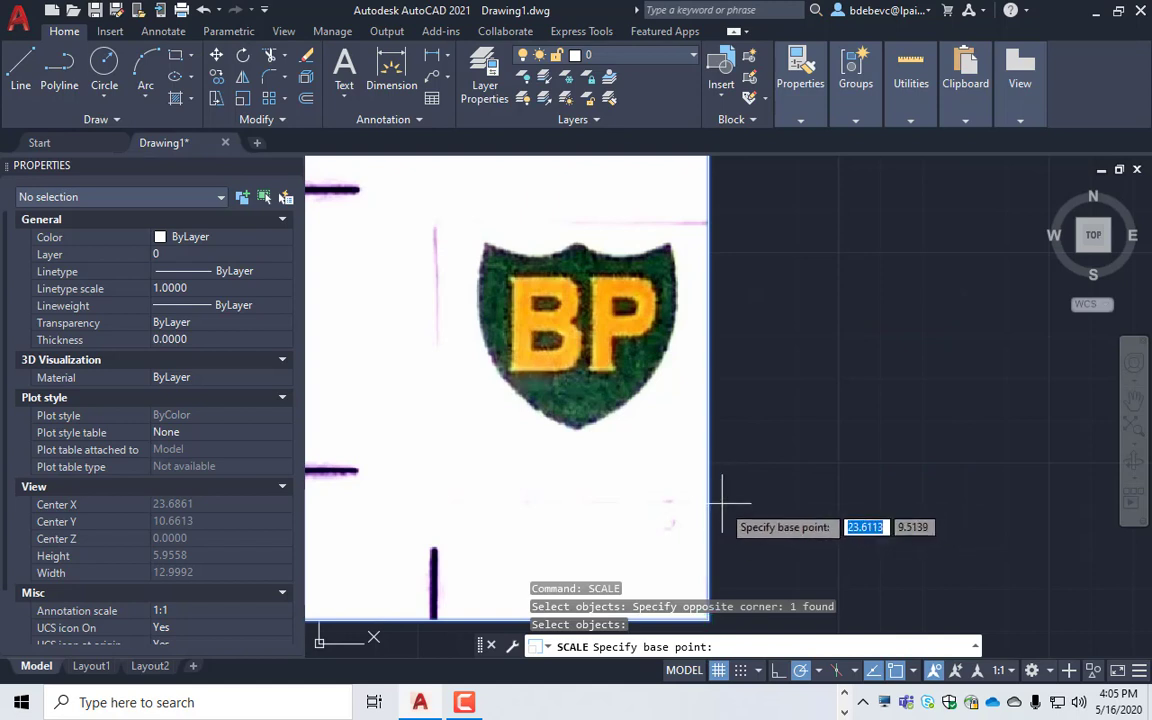
- Rescale the scan by reference points, then cancel a DIST check across it
left_click(722, 490)
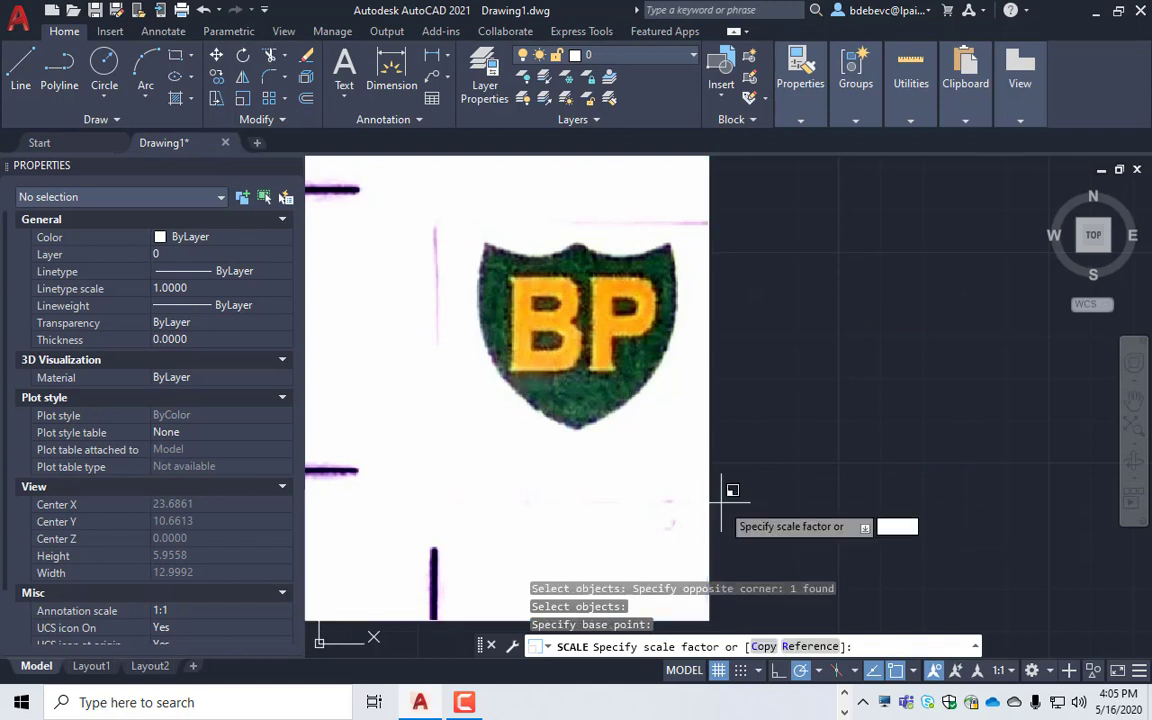
left_click(812, 204)
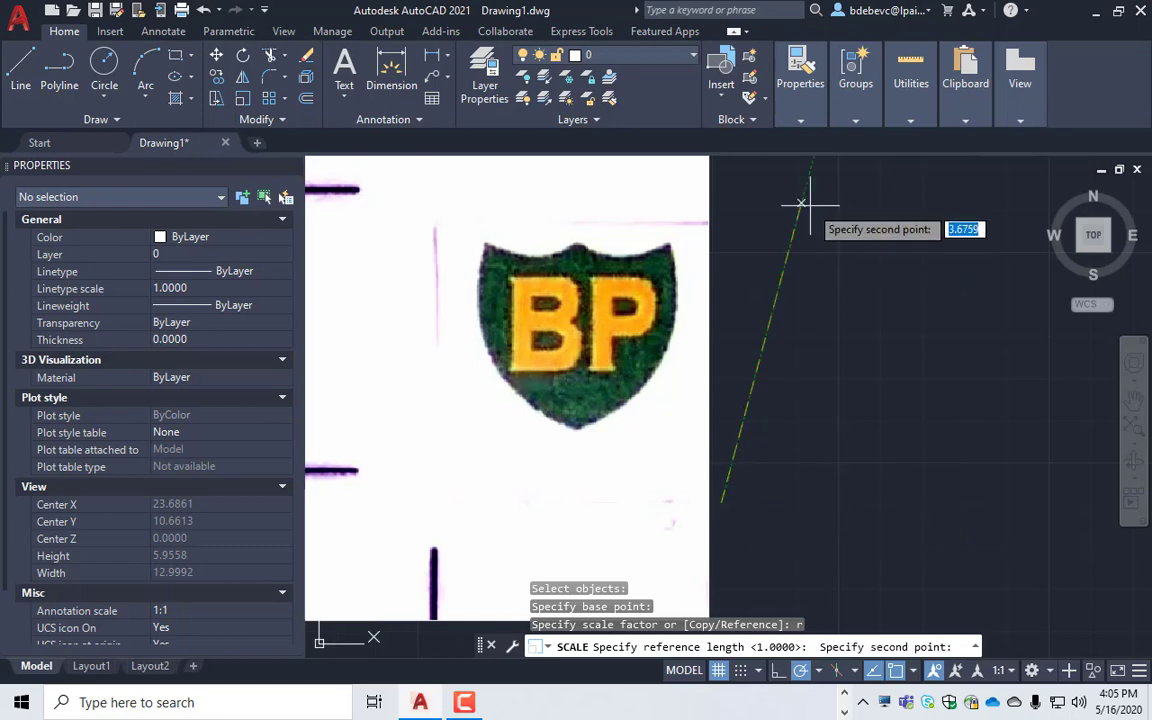
mouse_move(720, 222)
type("DIST")
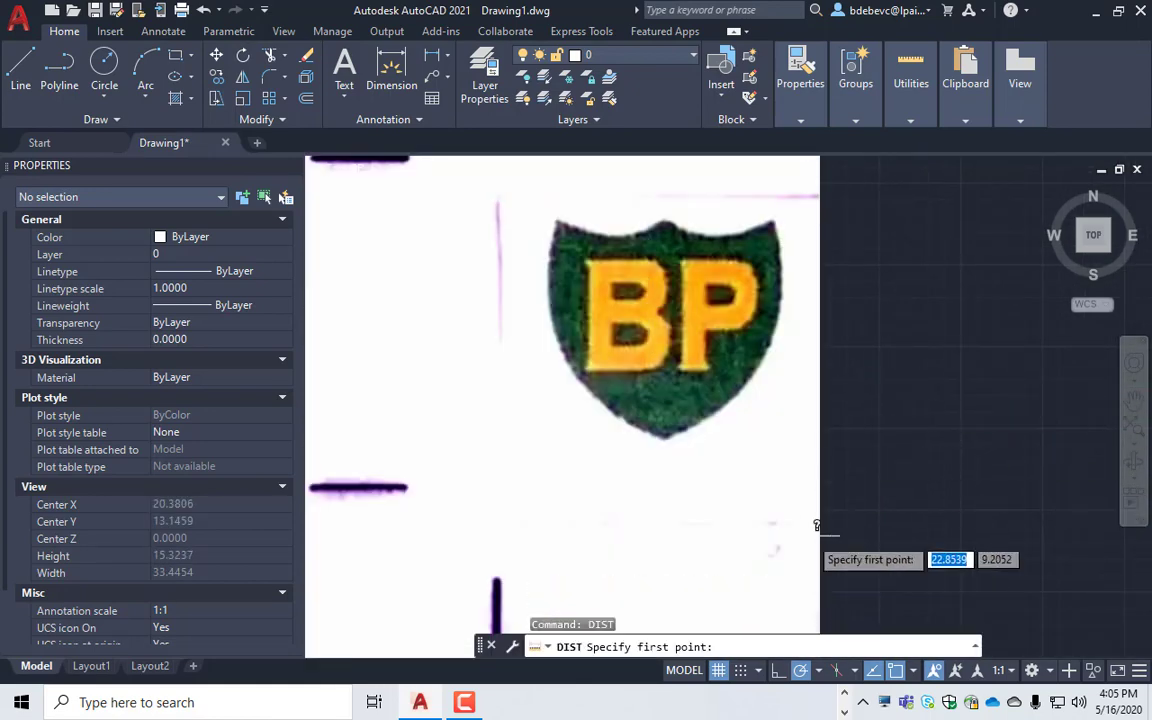
left_click(820, 524)
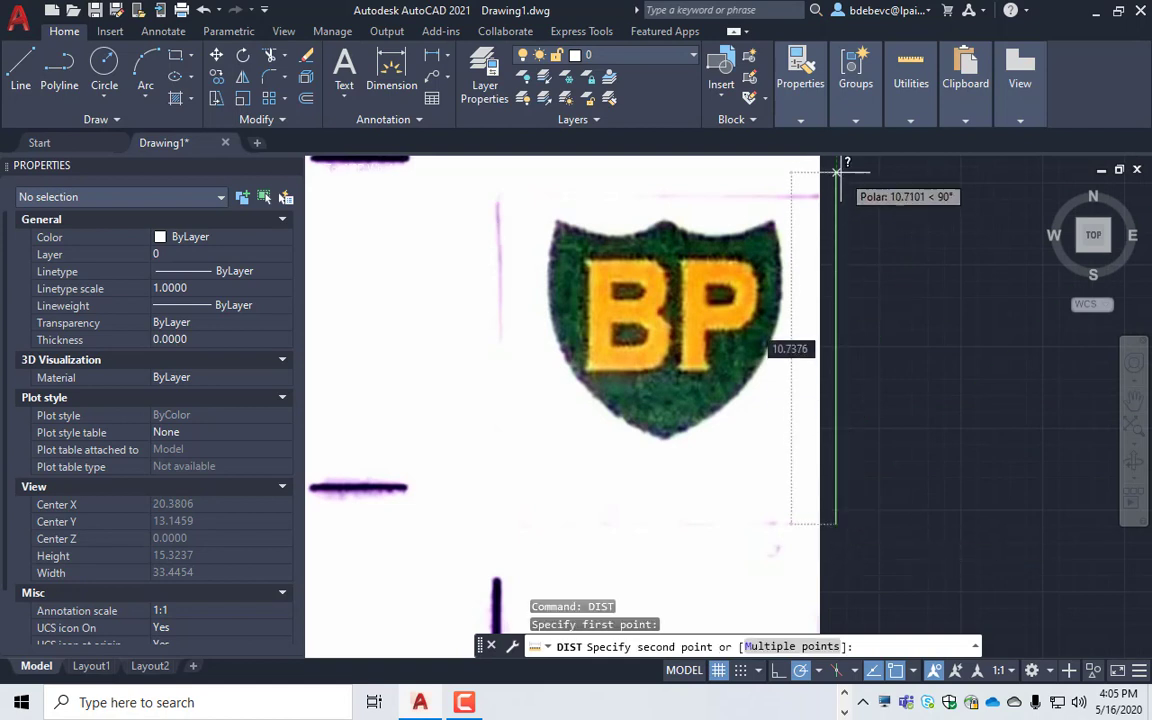
mouse_move(836, 196)
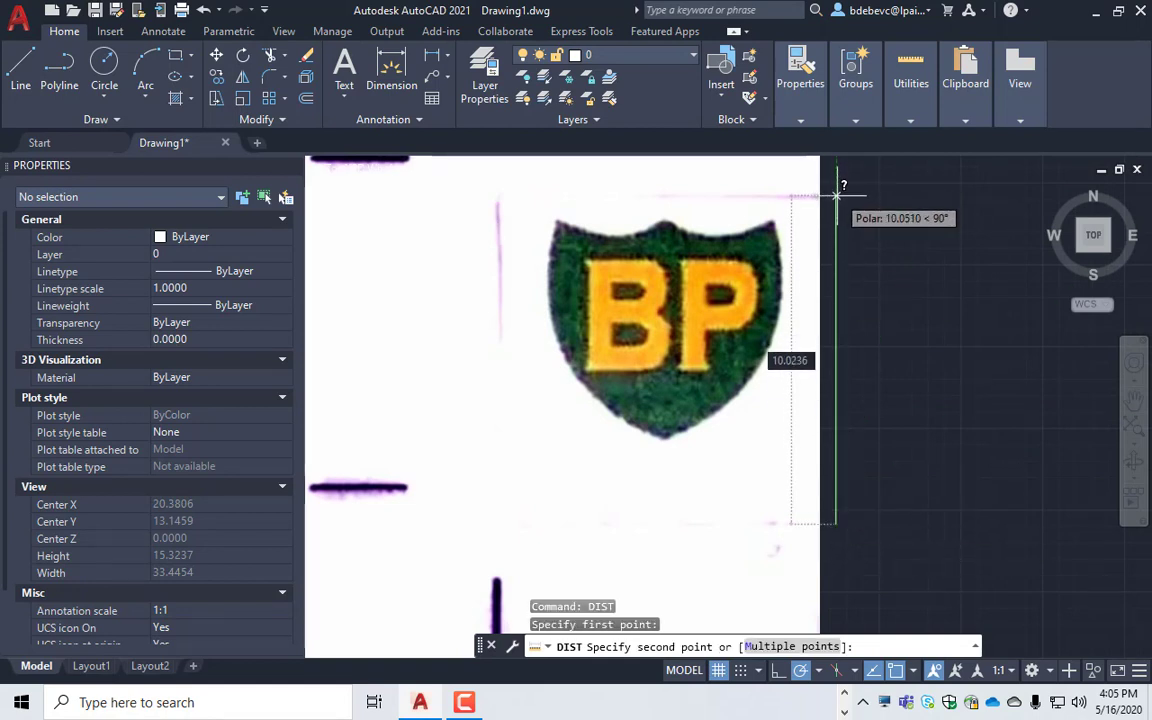
key("Escape")
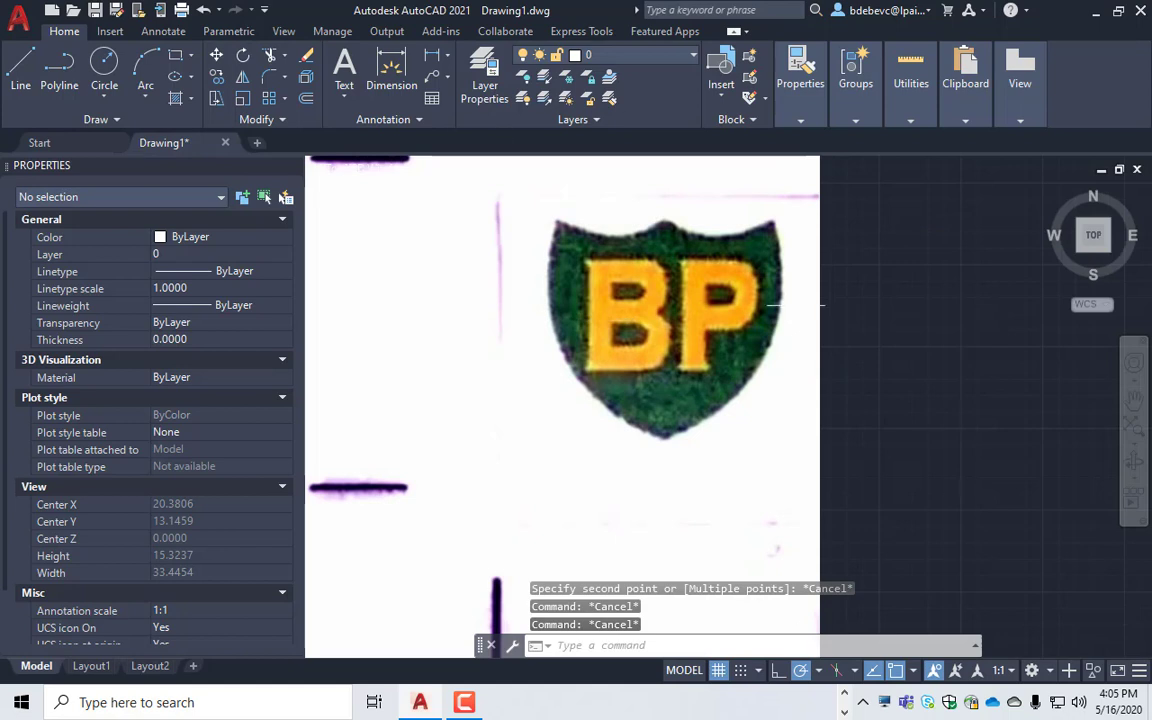
mouse_move(824, 370)
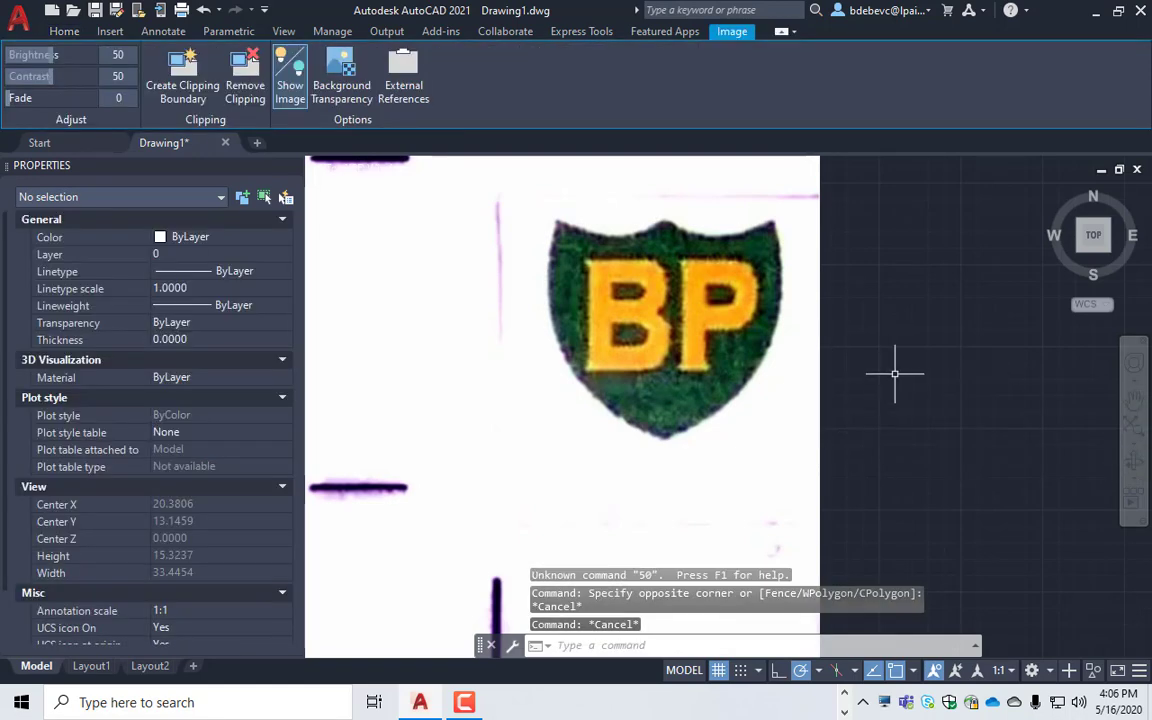
- Set the scan's image fade to 50 in Image Adjust and apply it
left_click(660, 320)
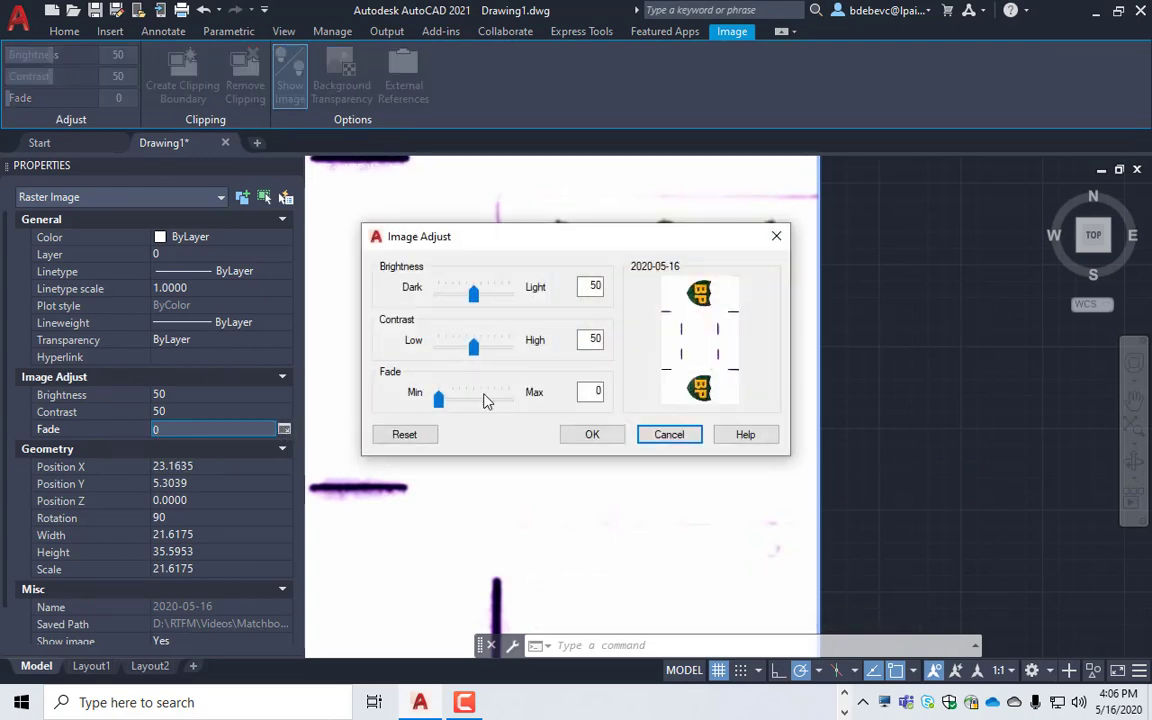
left_click_drag(438, 400, 478, 400)
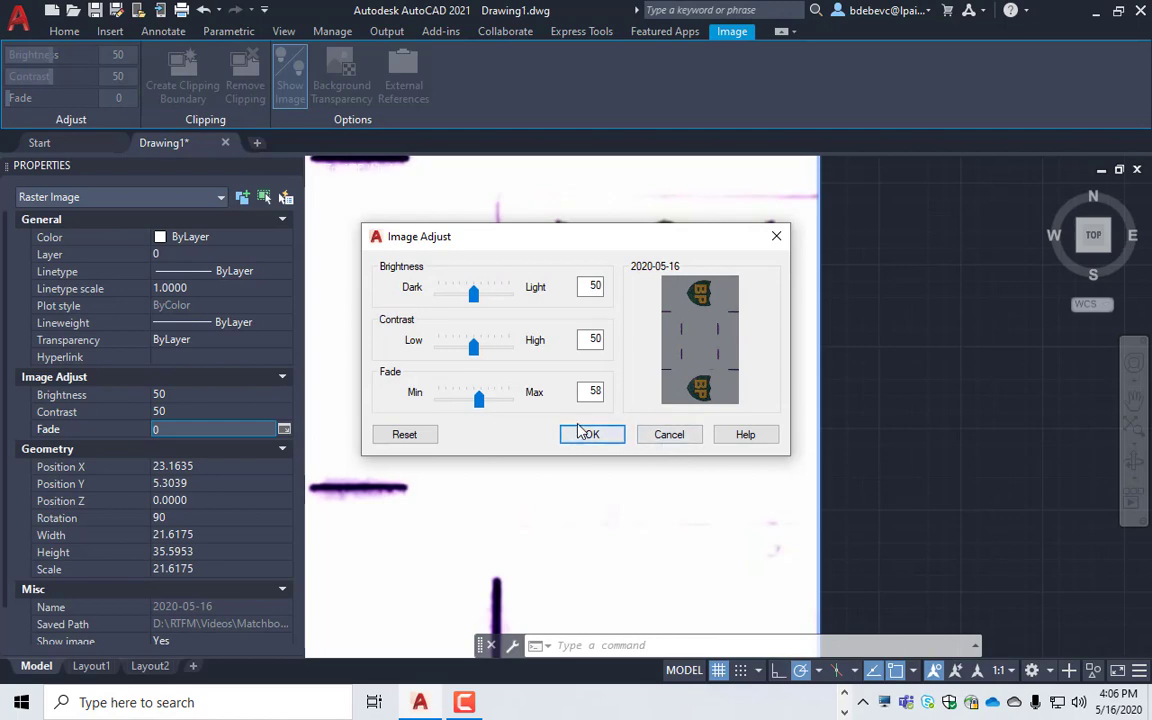
left_click(590, 434)
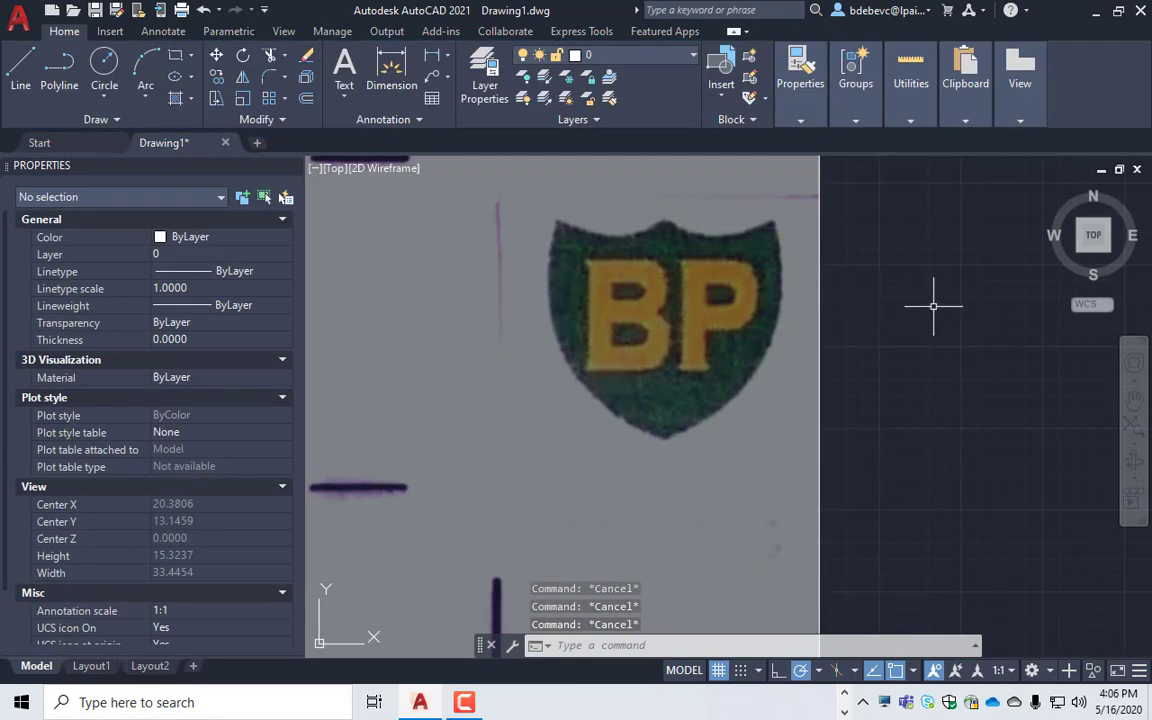
mouse_move(924, 420)
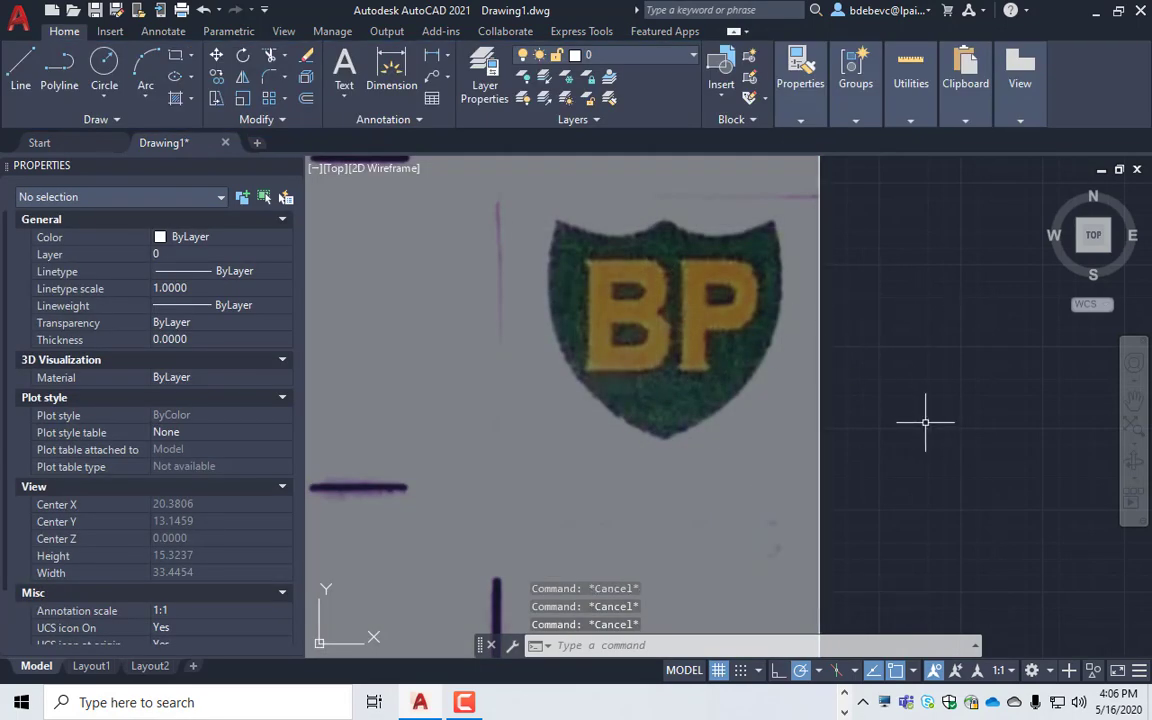
- Draw 3-point arcs along the shield's right edge with Polar Tracking off
left_click(144, 84)
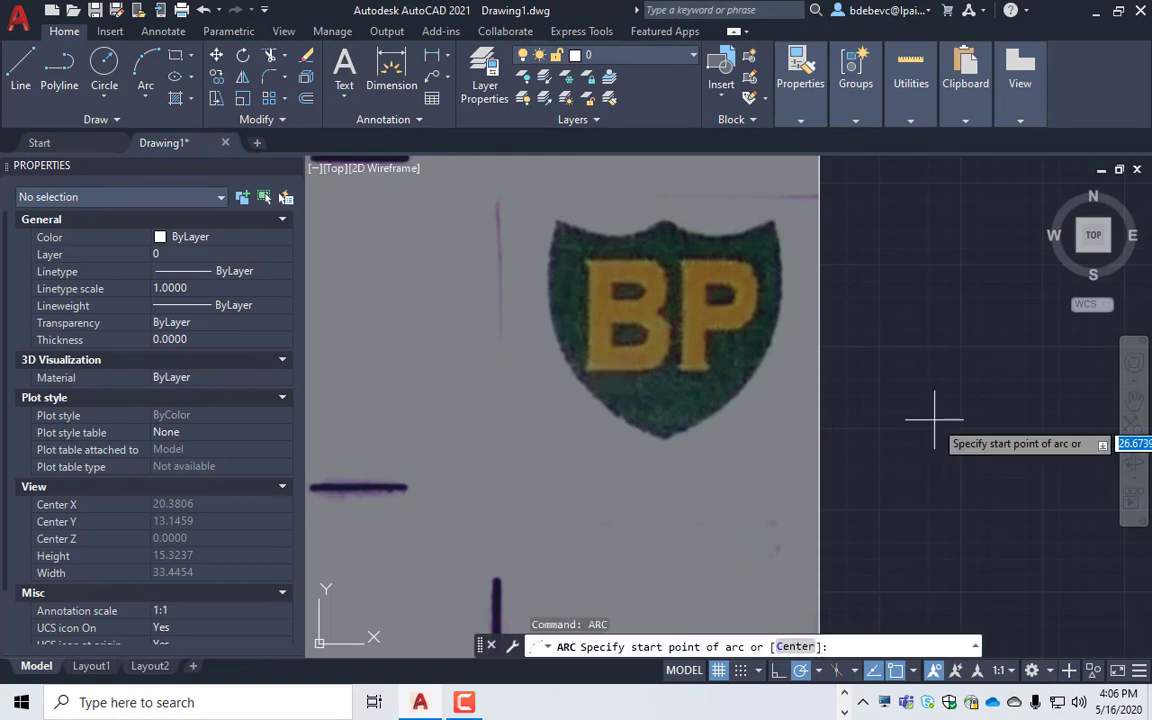
mouse_move(664, 440)
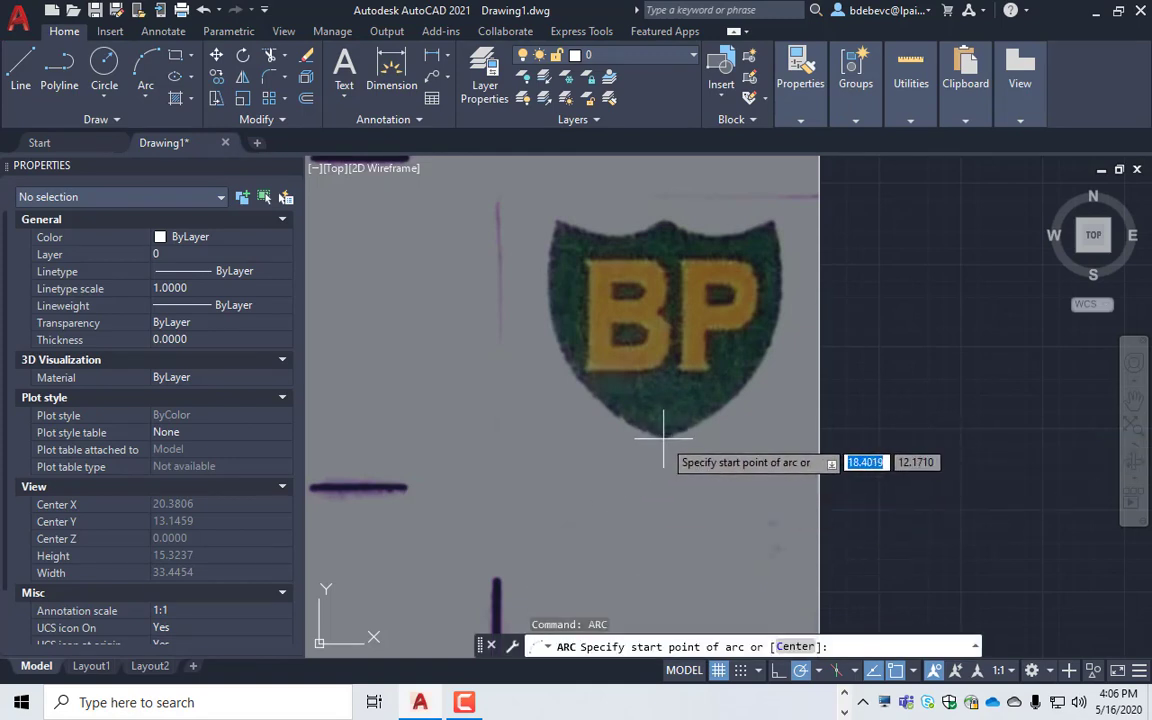
left_click(660, 432)
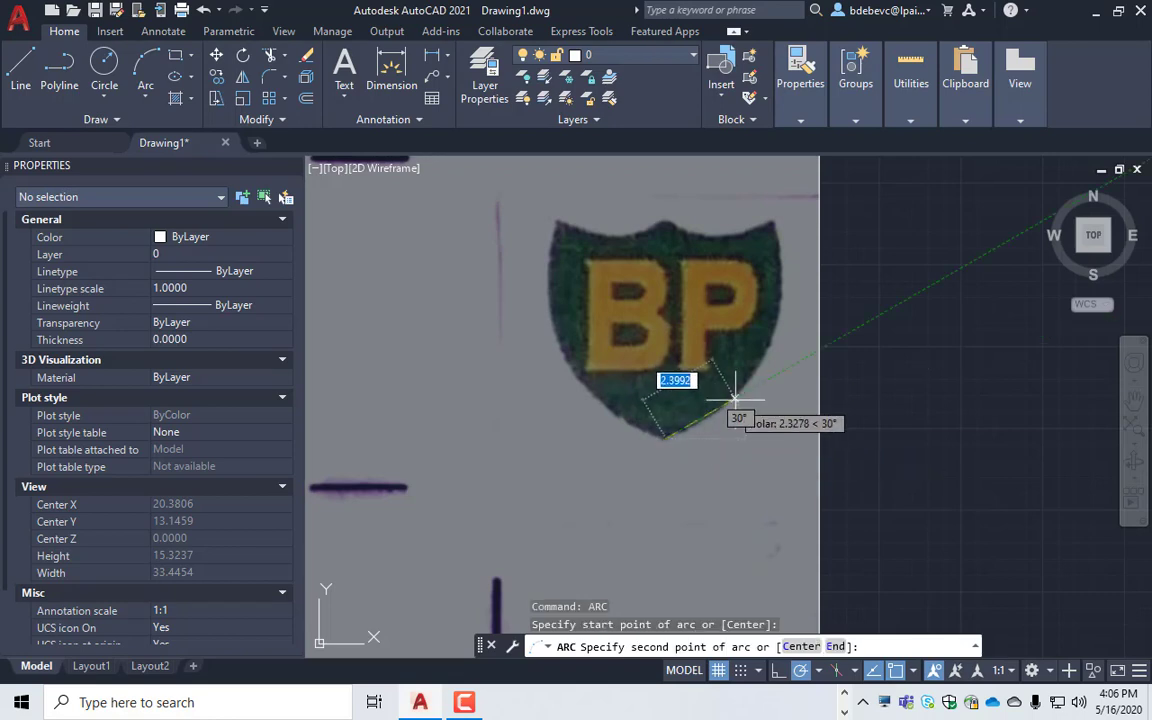
left_click(736, 392)
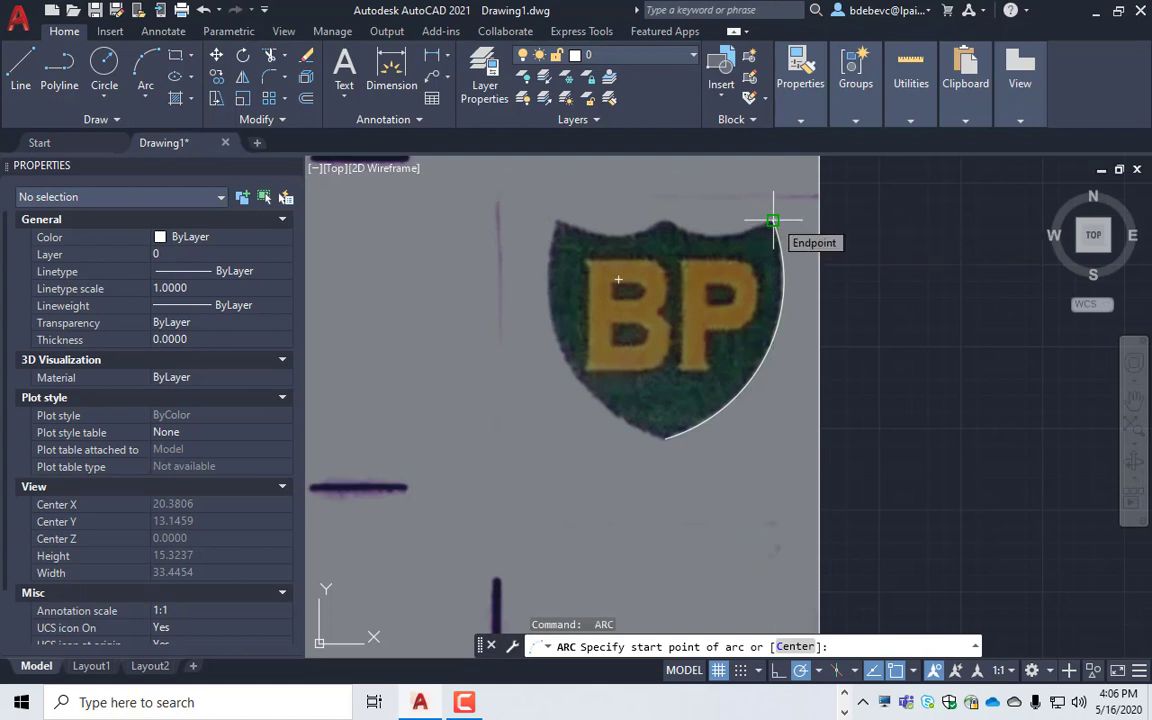
left_click(772, 220)
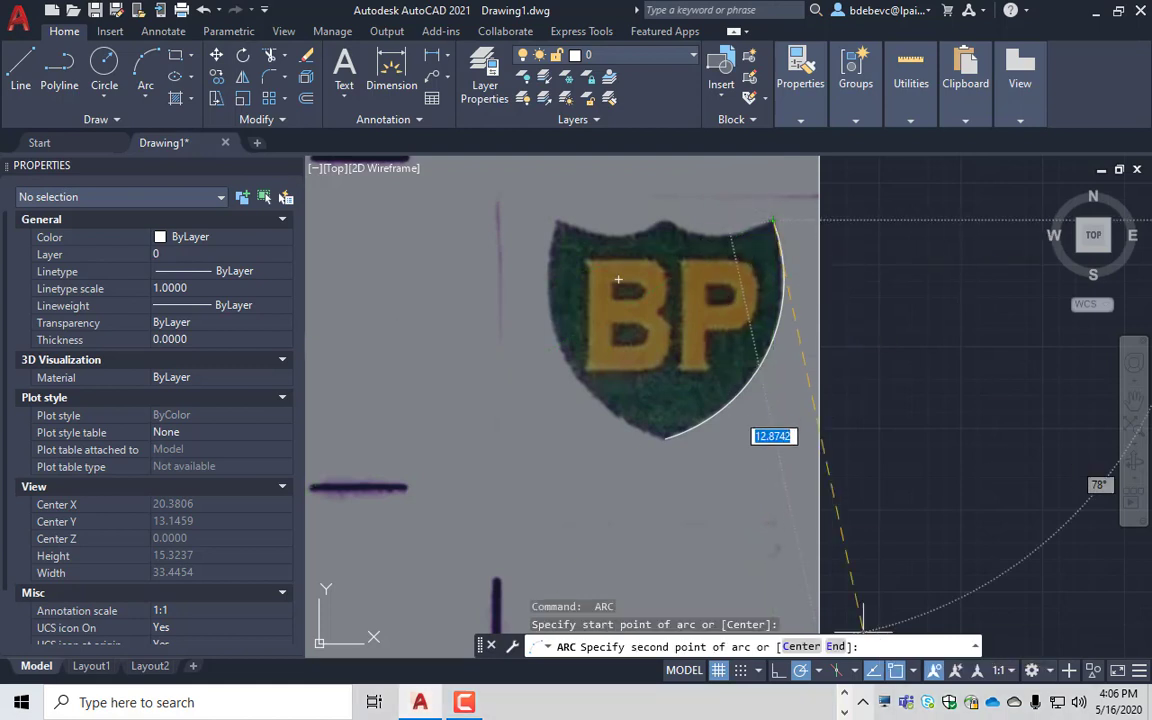
mouse_move(800, 670)
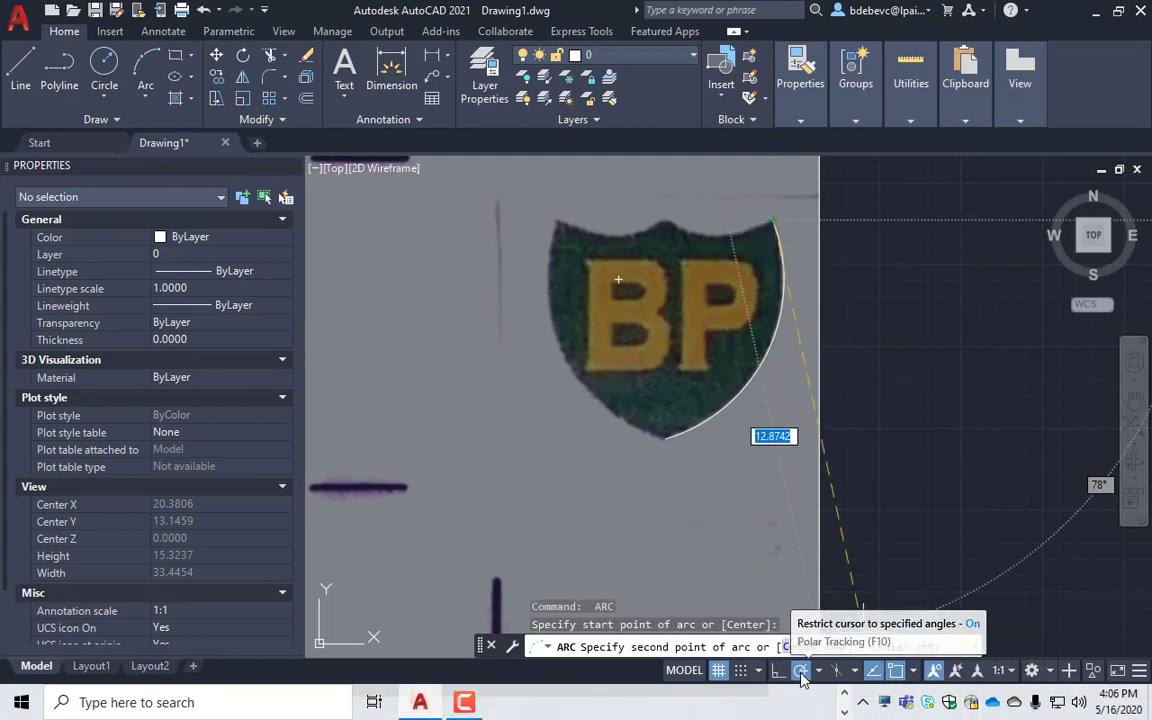
left_click(800, 670)
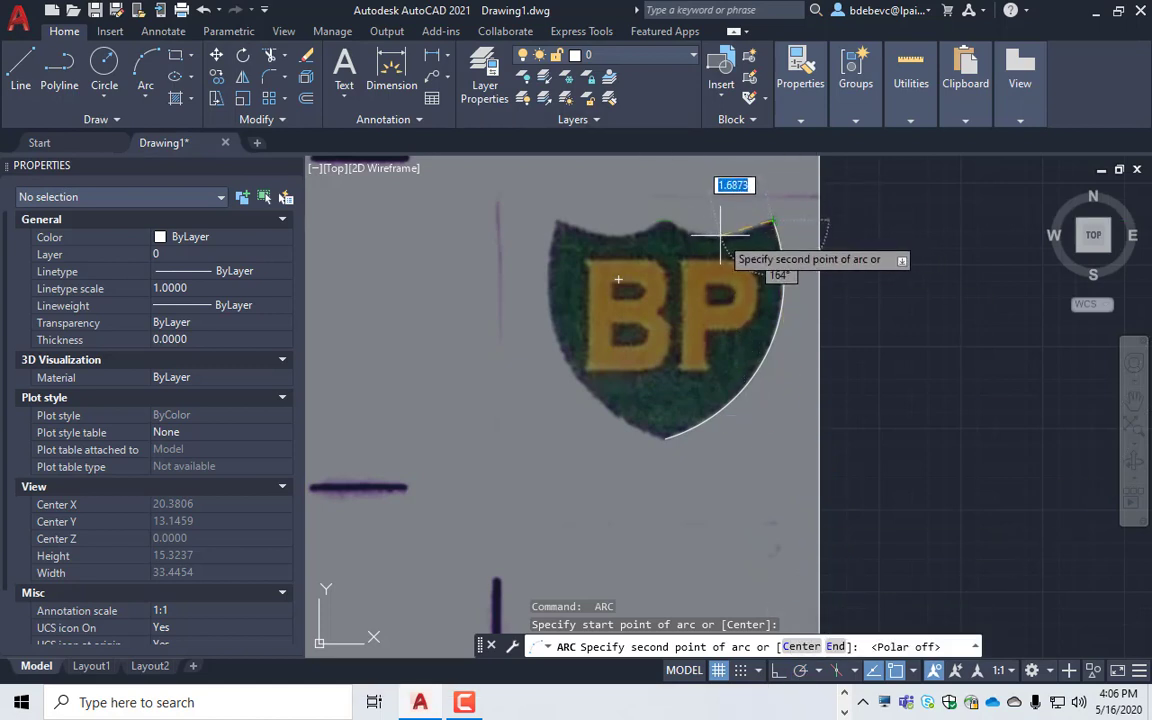
left_click(670, 218)
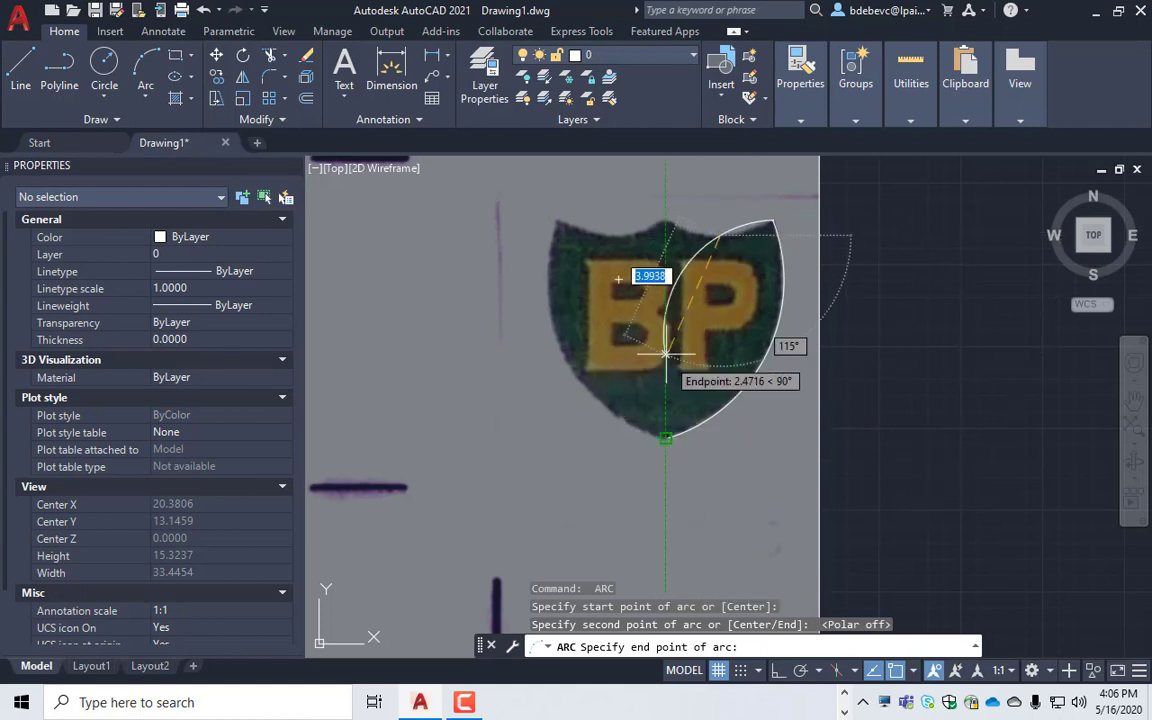
mouse_move(664, 220)
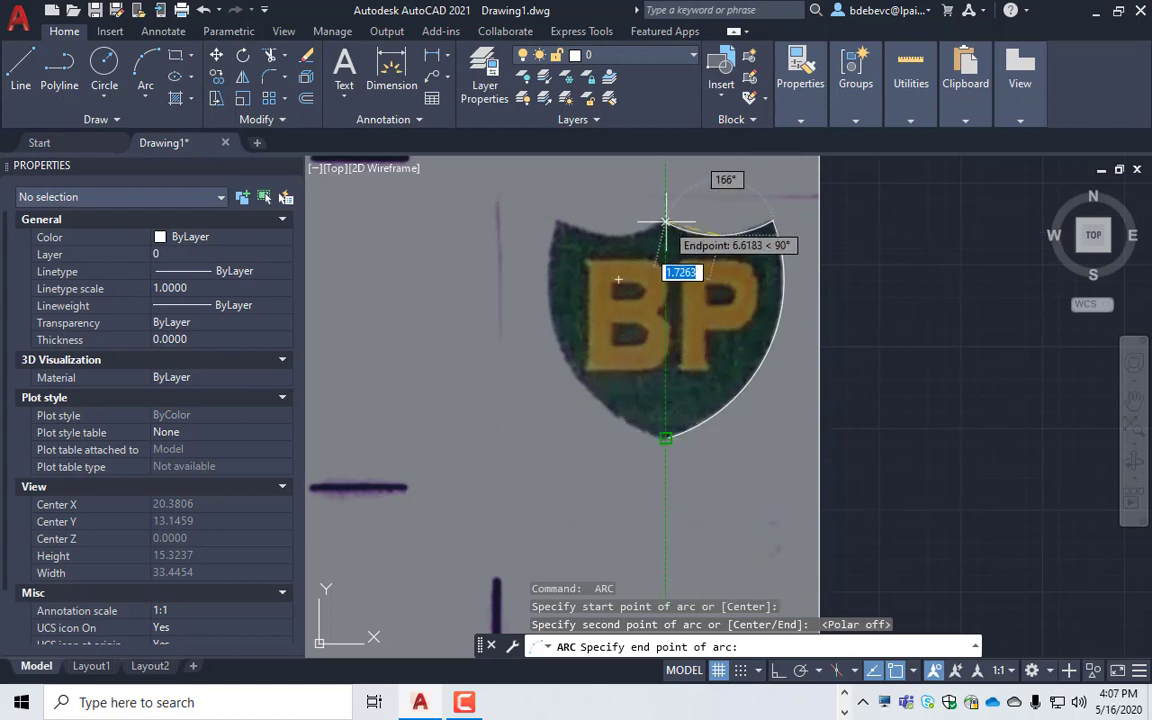
mouse_move(664, 218)
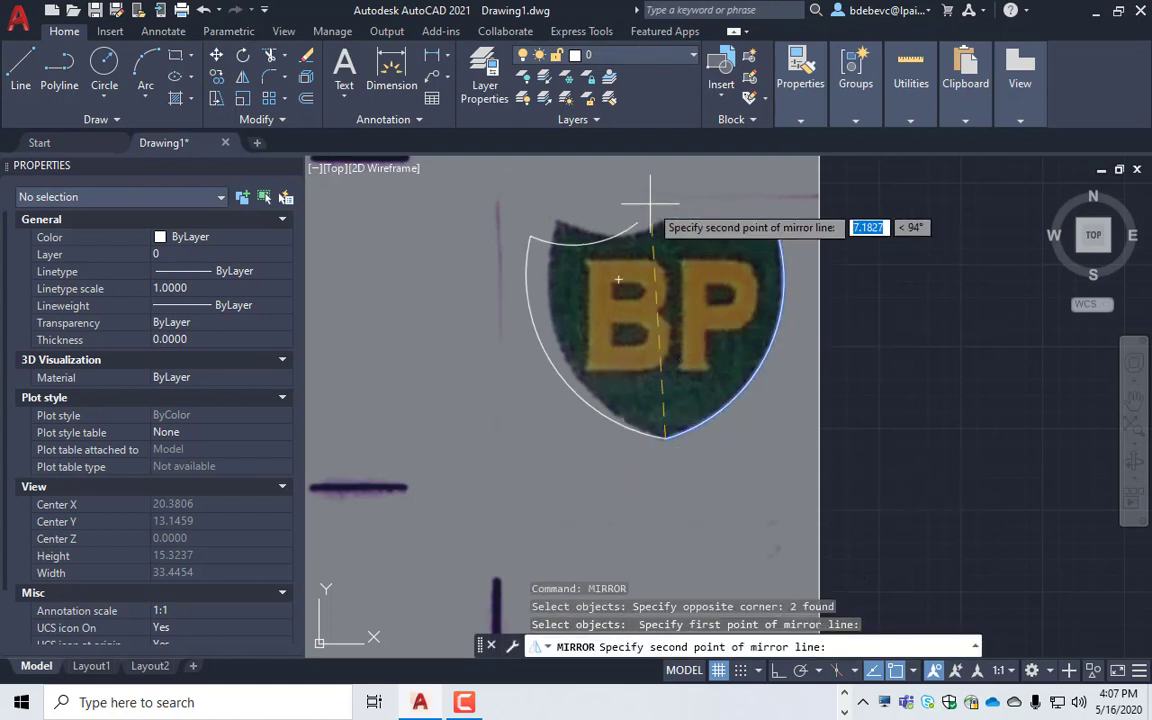
- Mirror the right-side arcs about the vertical centre line, keeping the source
left_click(650, 436)
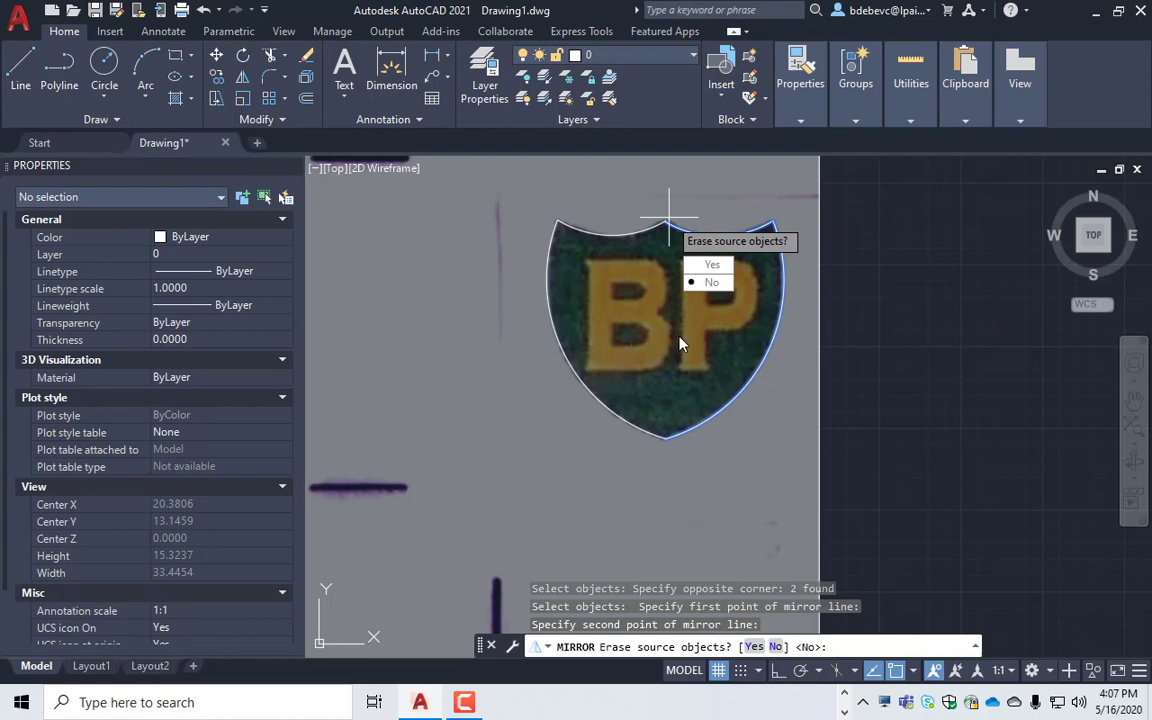
left_click(712, 282)
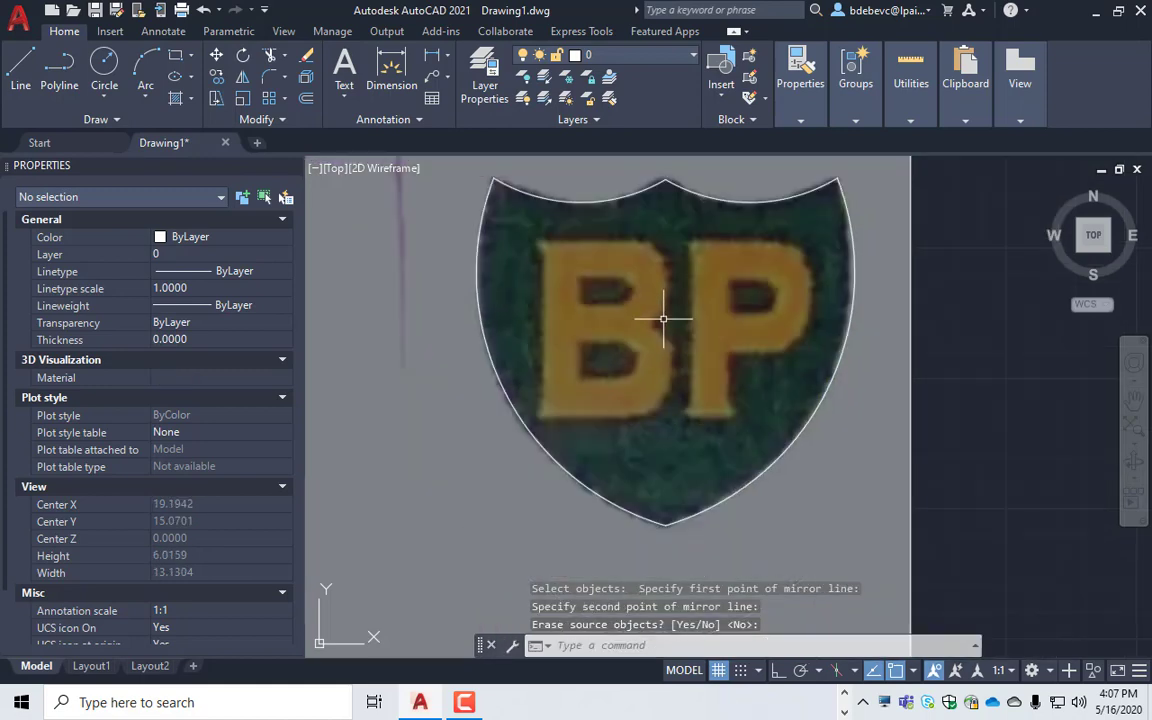
scroll("up", 3)
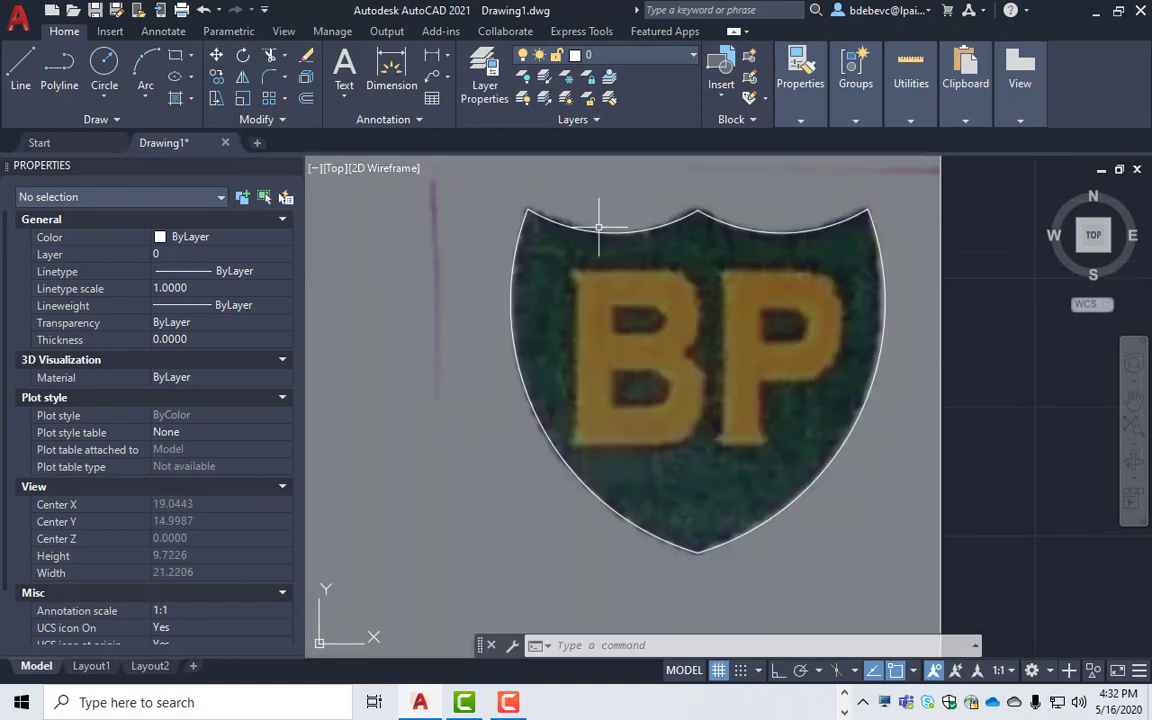
mouse_move(576, 284)
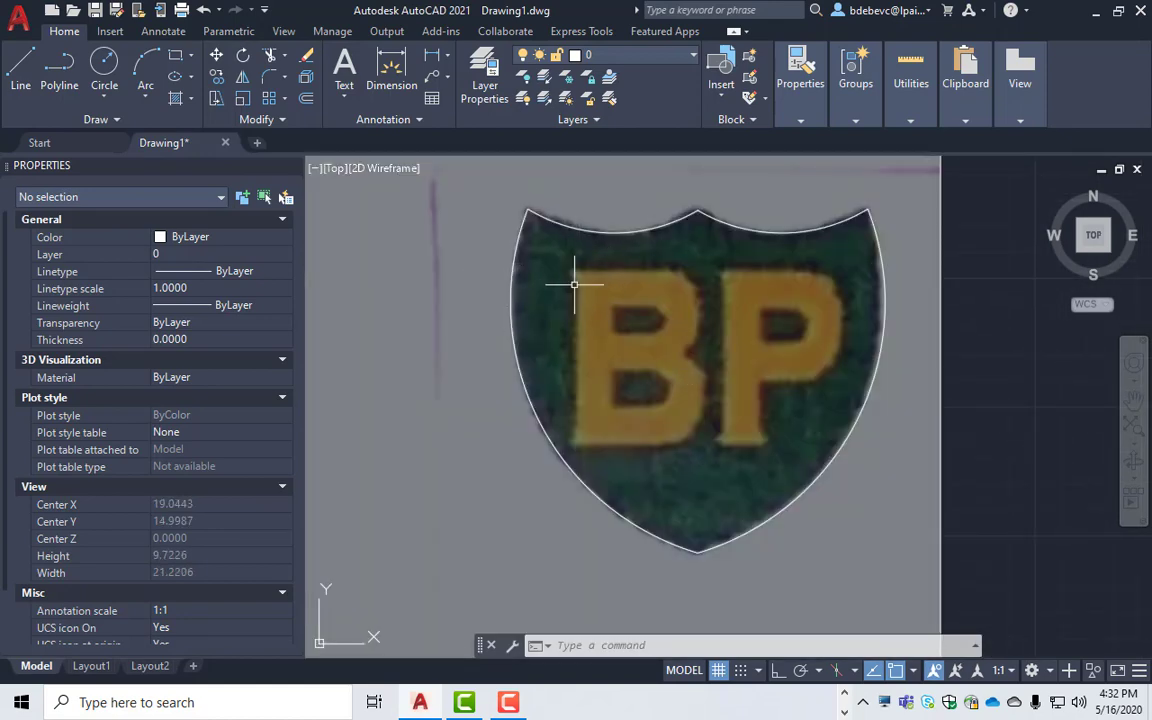
- Draw the B's left and bottom edges as lines with Polar Tracking on, then start its lower-bowl arc
left_click(20, 76)
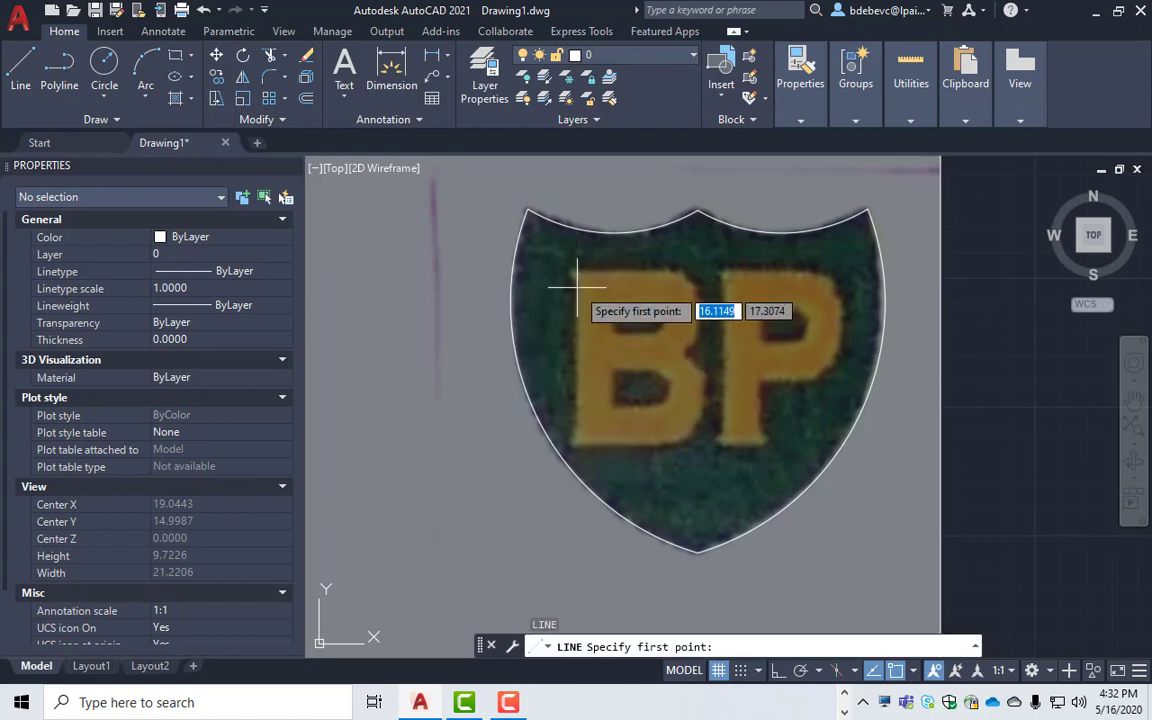
mouse_move(578, 280)
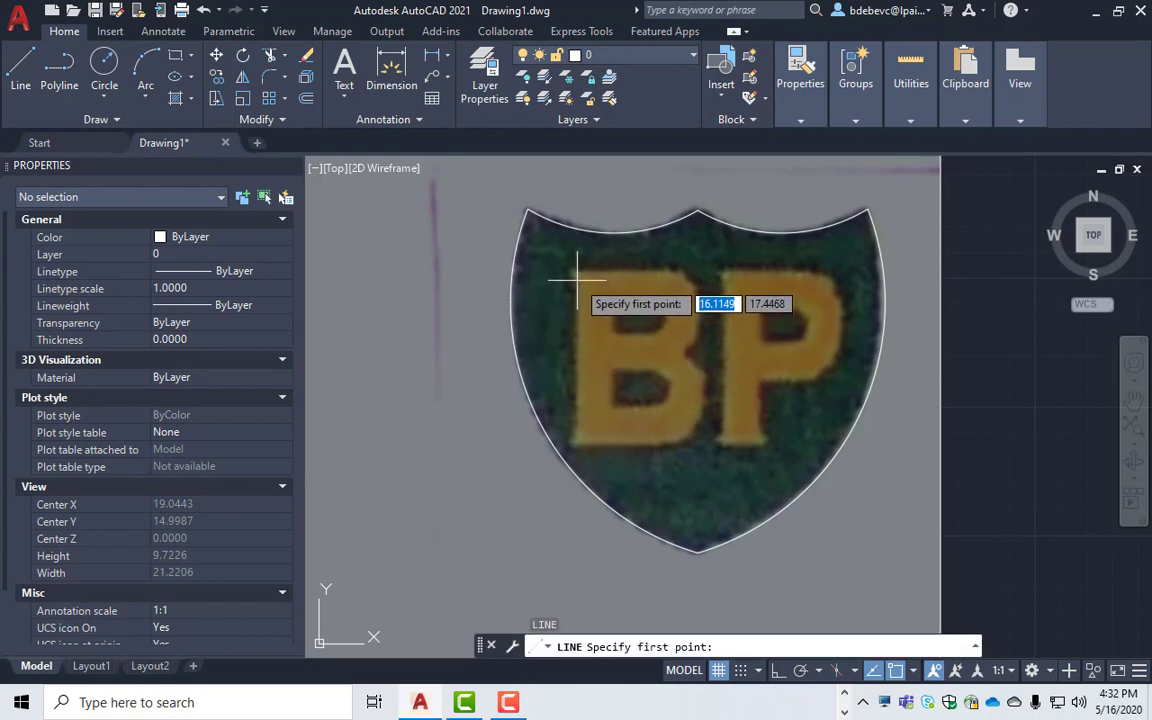
left_click(548, 280)
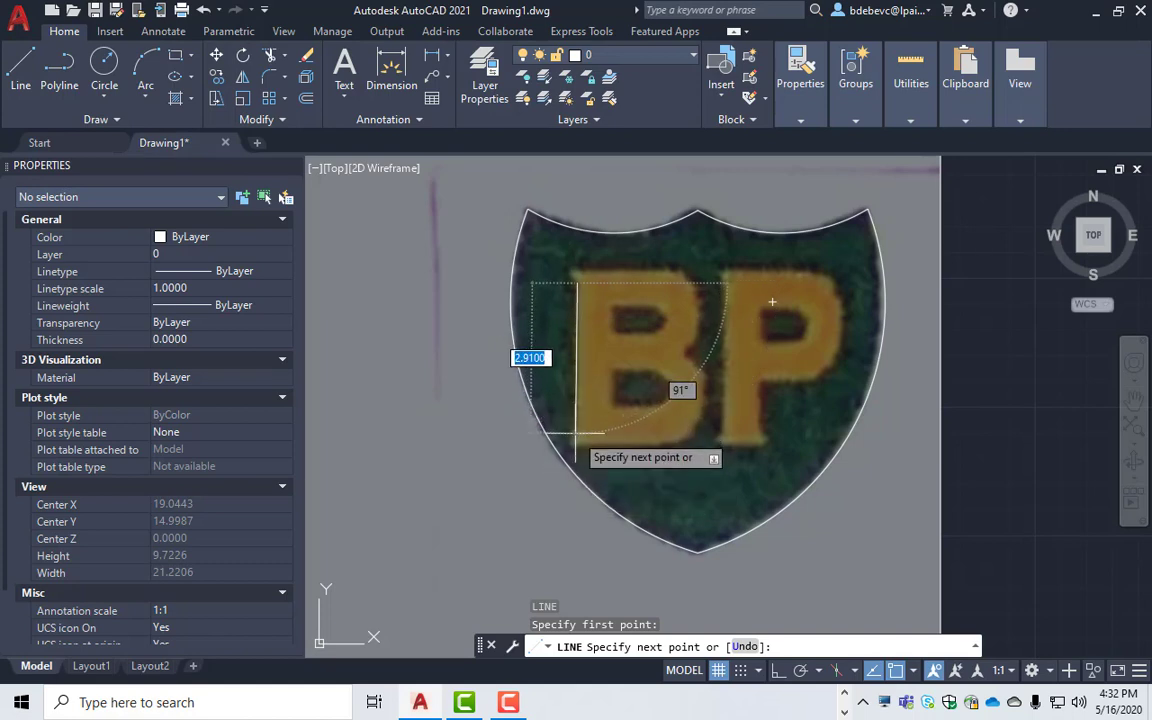
mouse_move(984, 644)
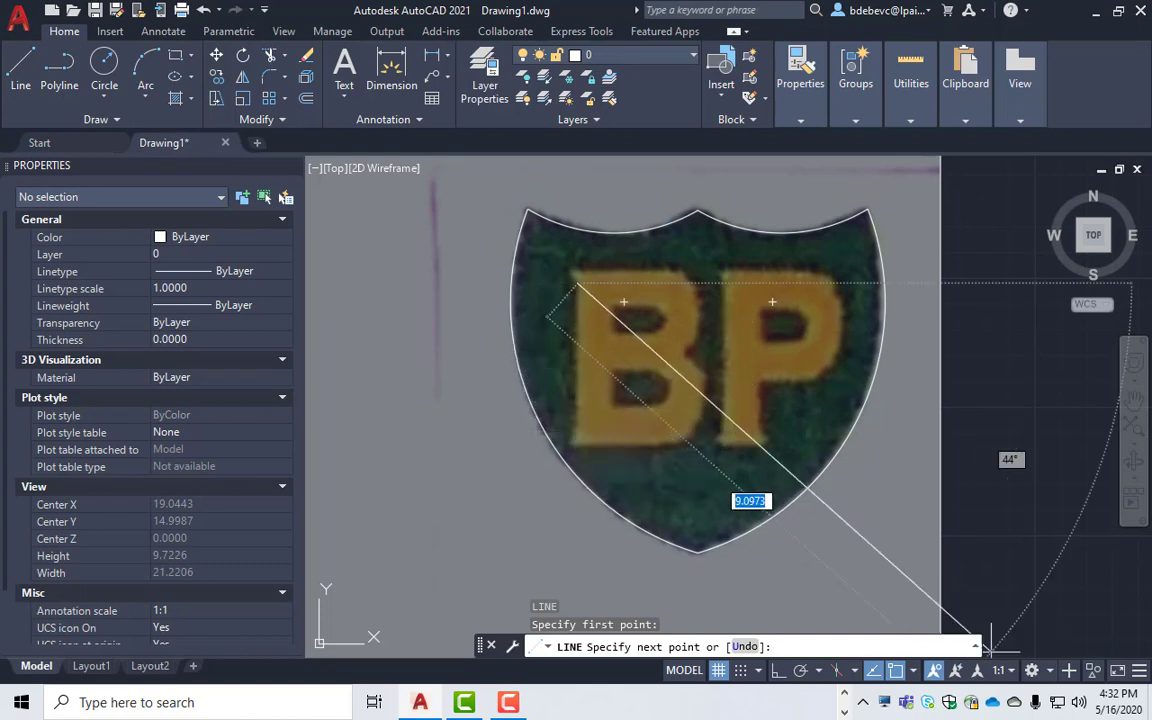
mouse_move(800, 670)
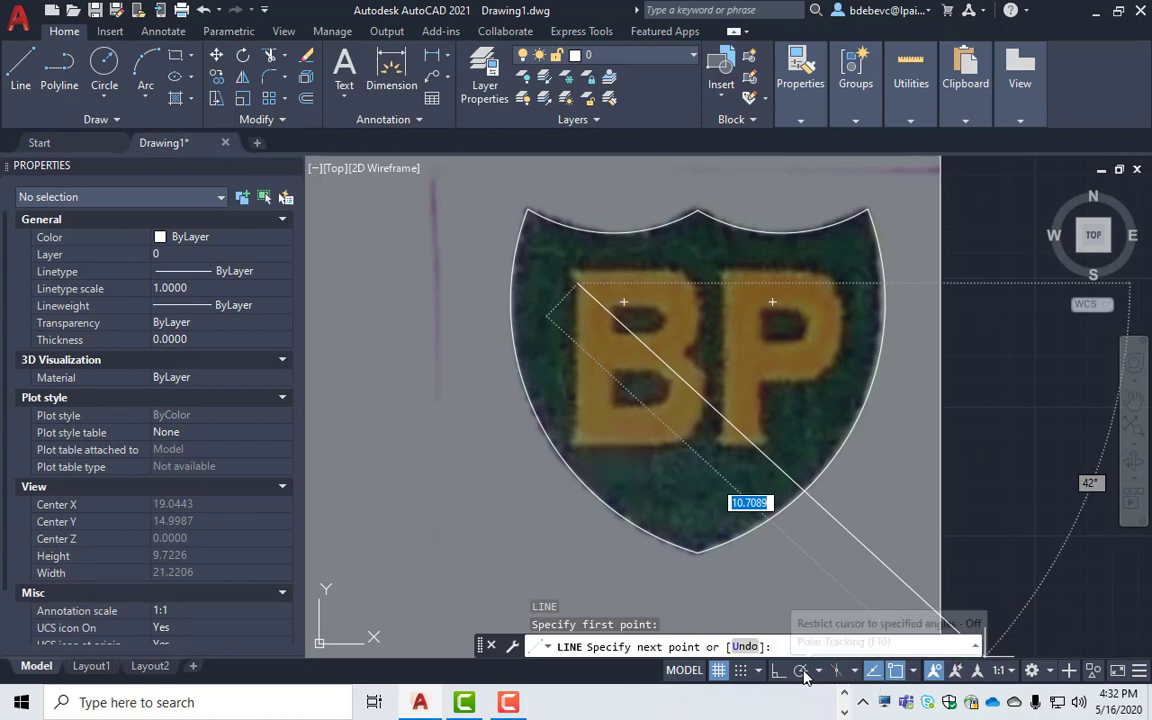
left_click(800, 670)
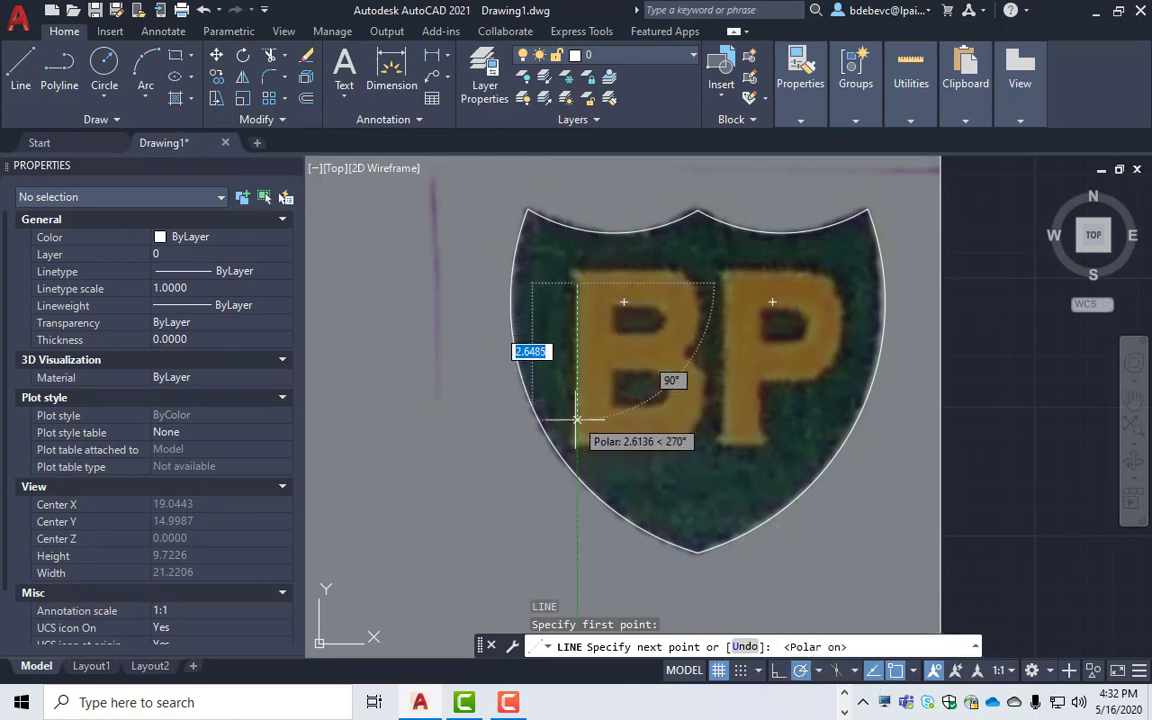
mouse_move(578, 424)
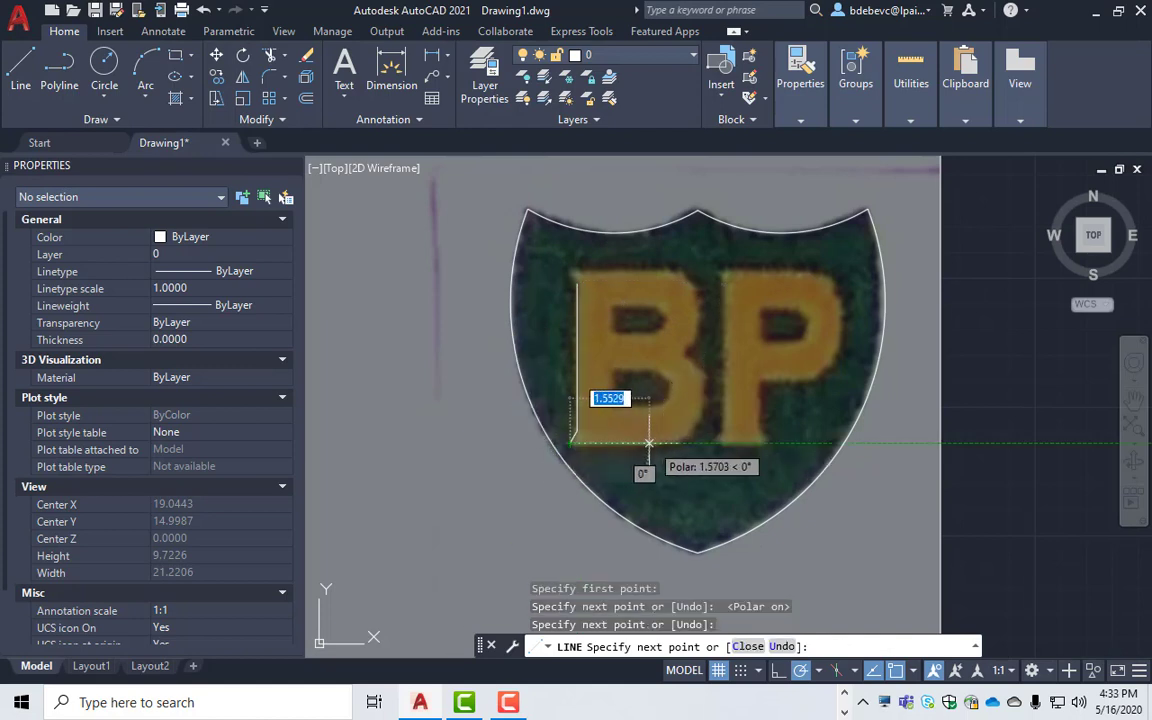
mouse_move(650, 442)
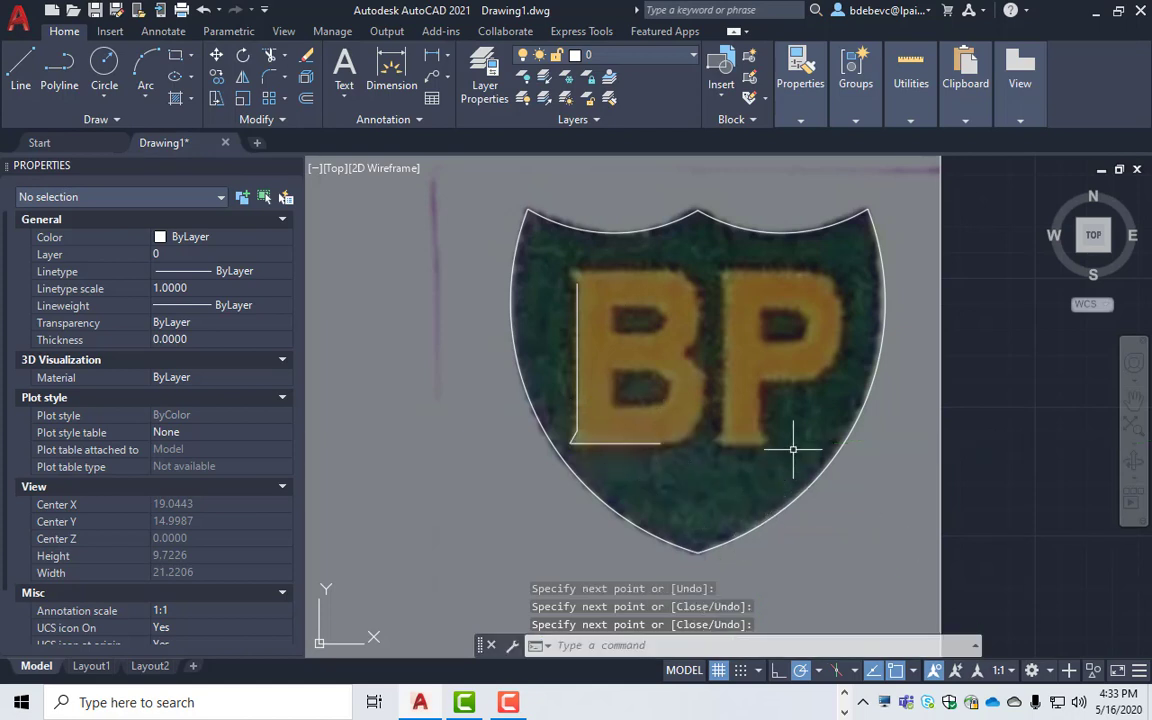
left_click(144, 84)
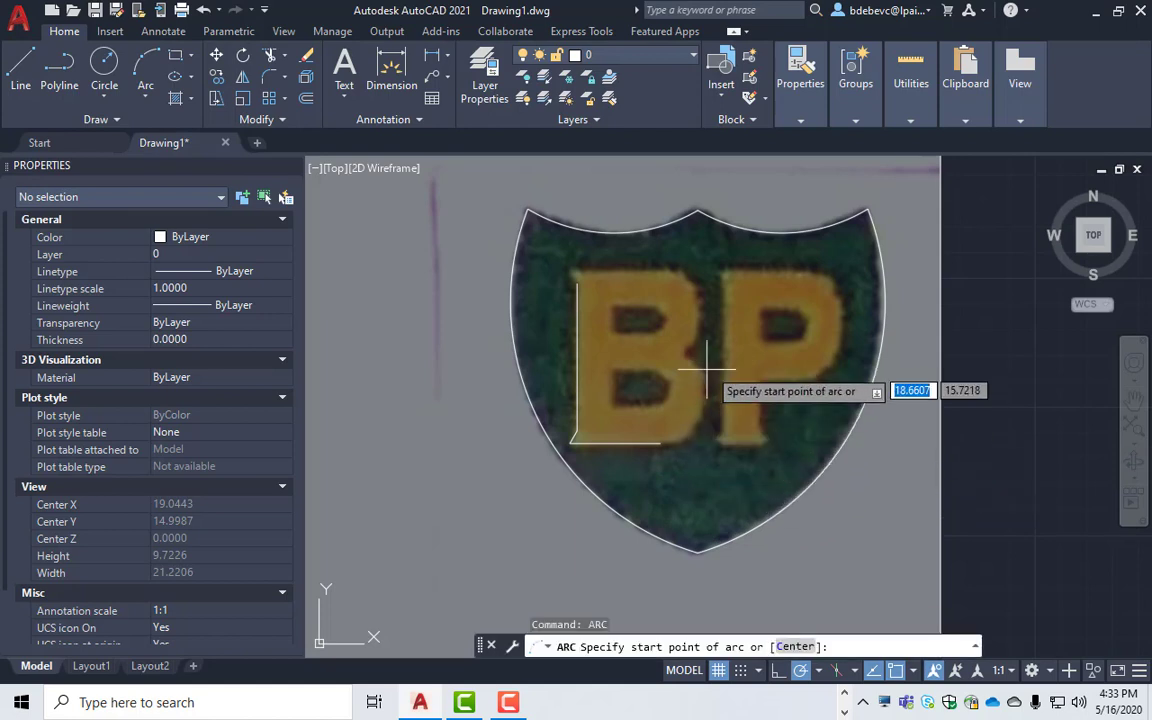
mouse_move(700, 380)
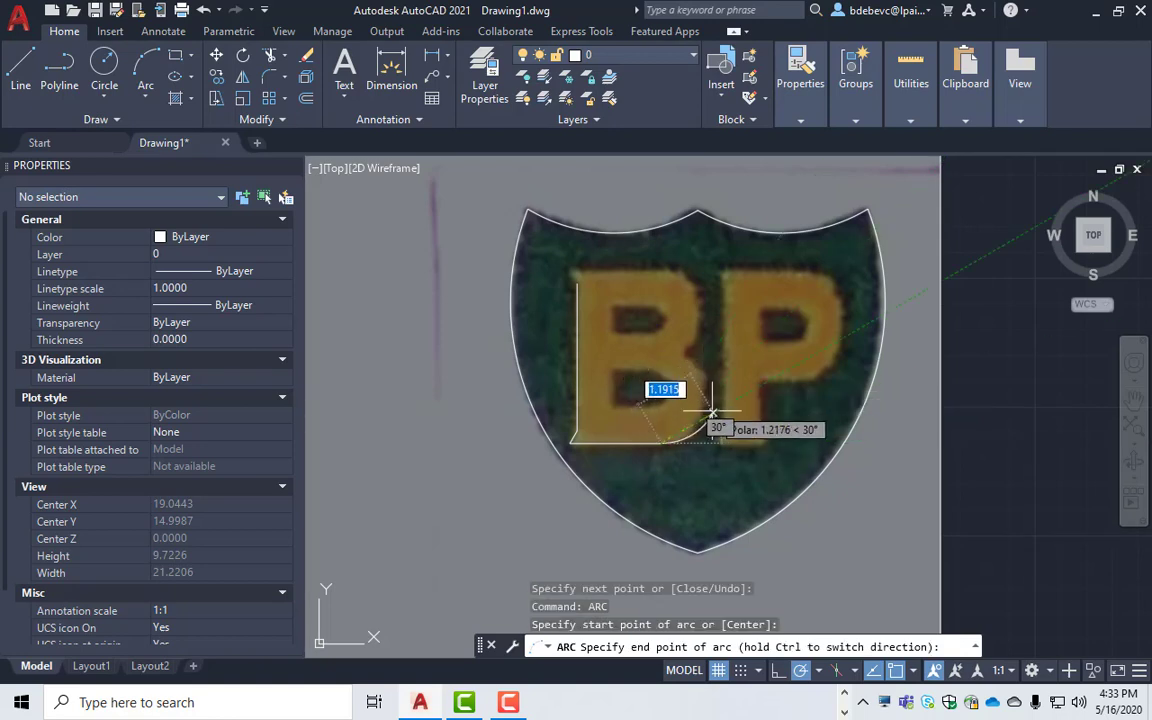
mouse_move(832, 640)
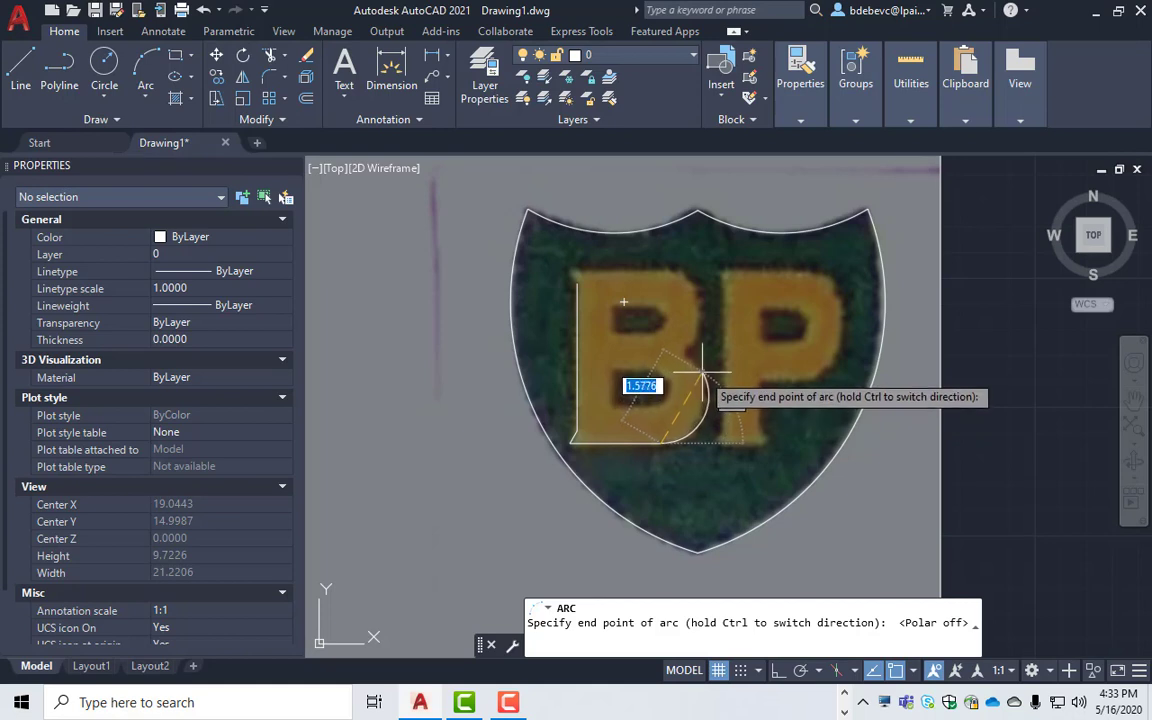
mouse_move(690, 356)
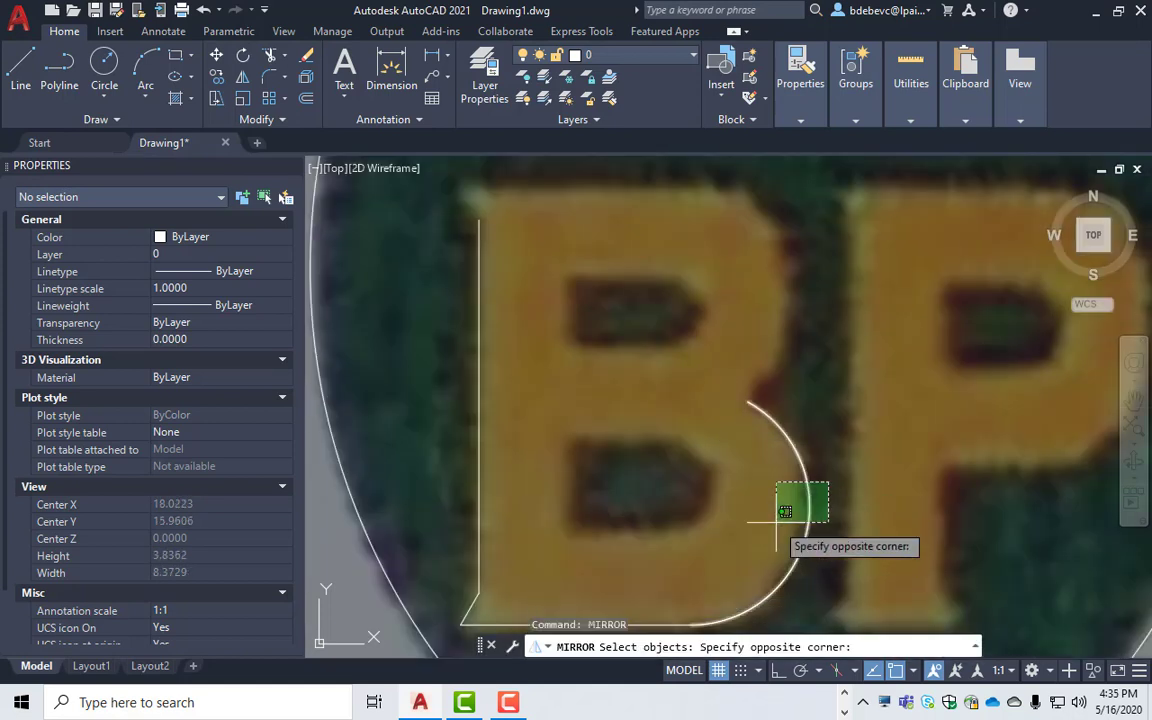
- Mirror the B's upper bowl arc into the lower bowl without erasing, then move a straight edge into place
left_click(800, 500)
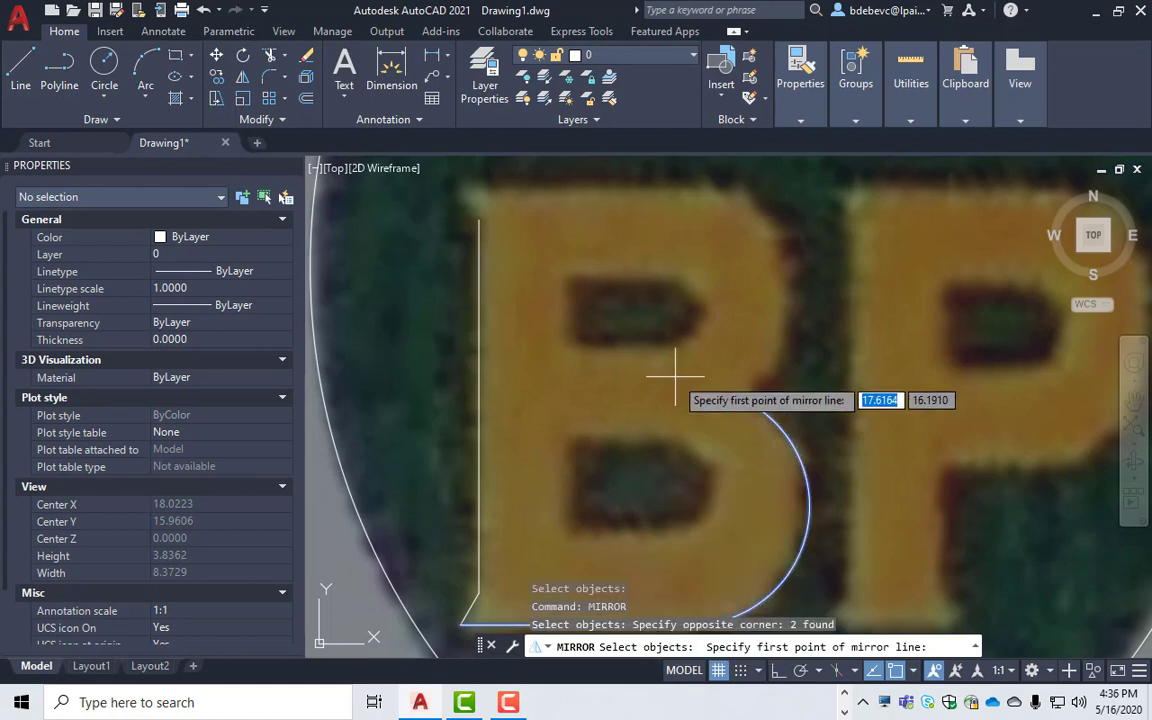
mouse_move(720, 390)
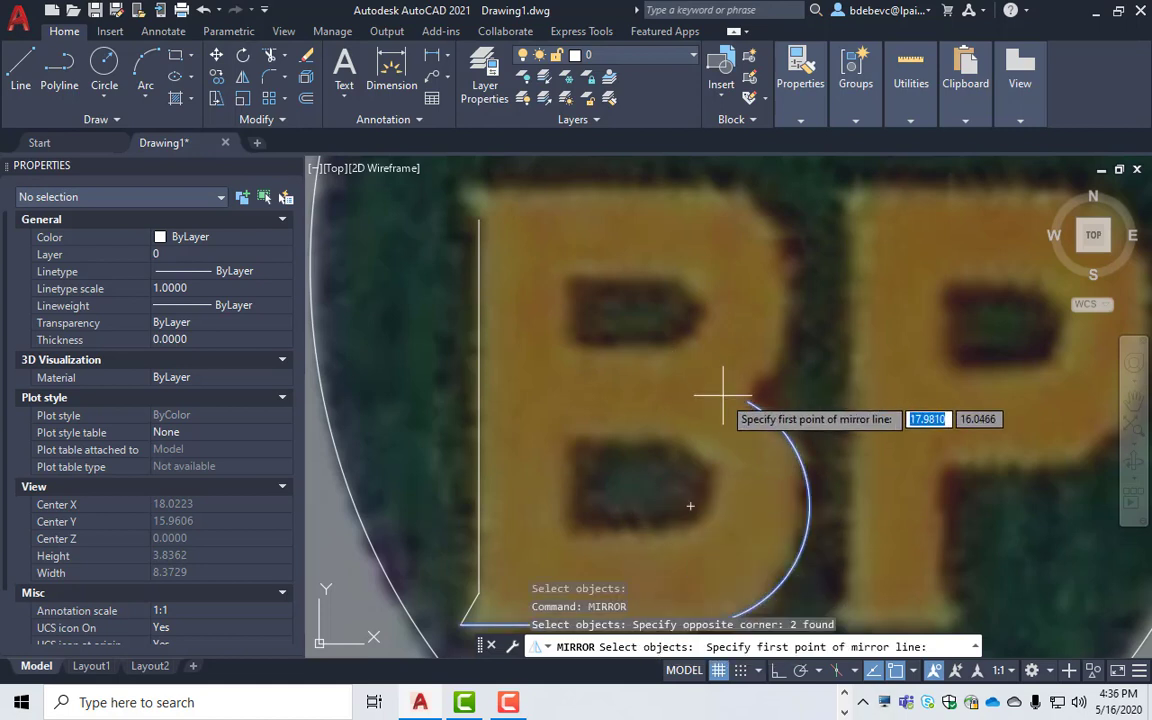
mouse_move(728, 390)
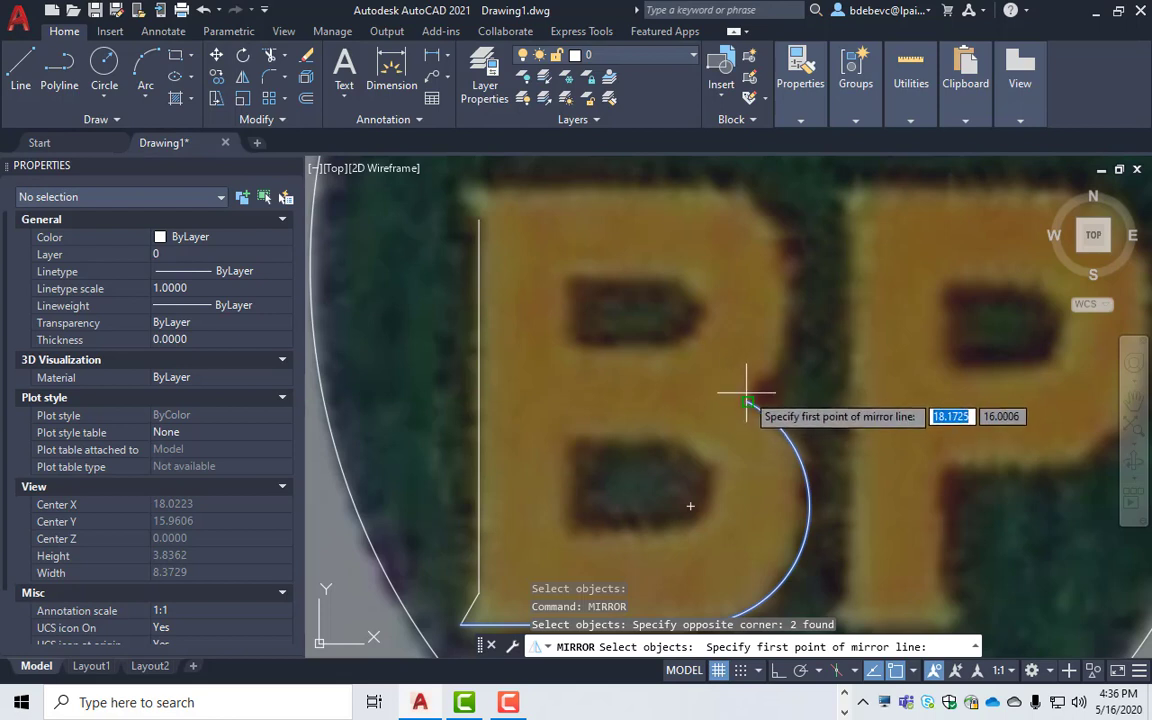
type("none")
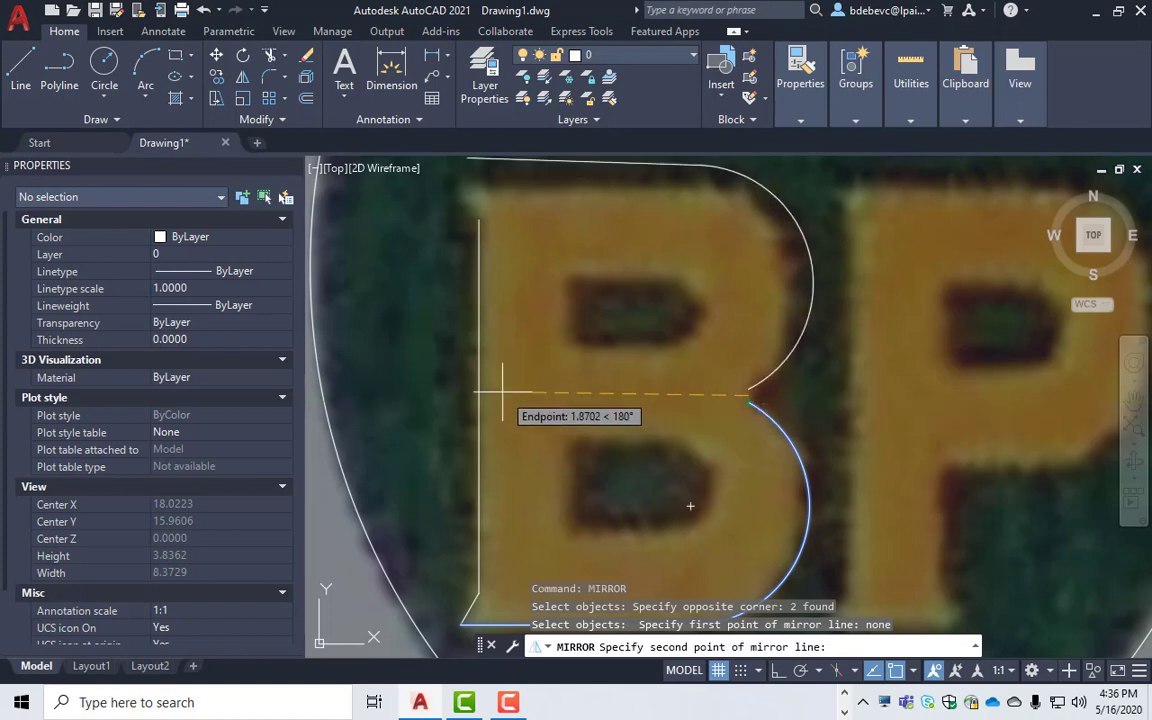
mouse_move(356, 400)
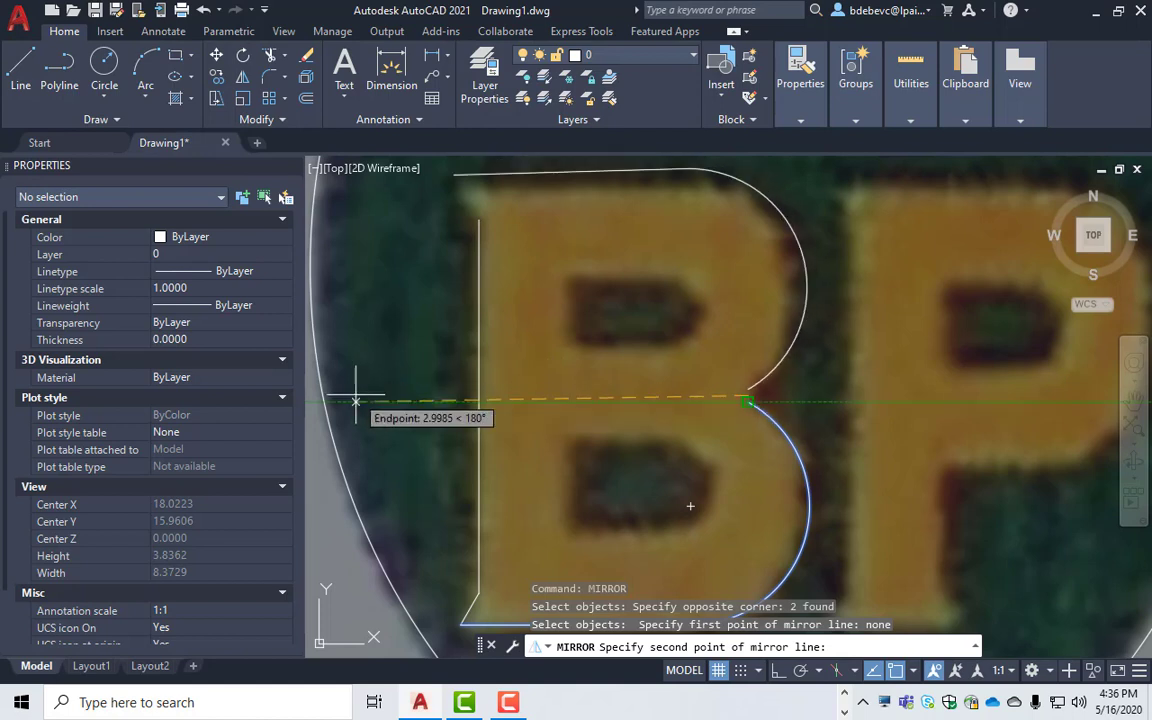
mouse_move(800, 678)
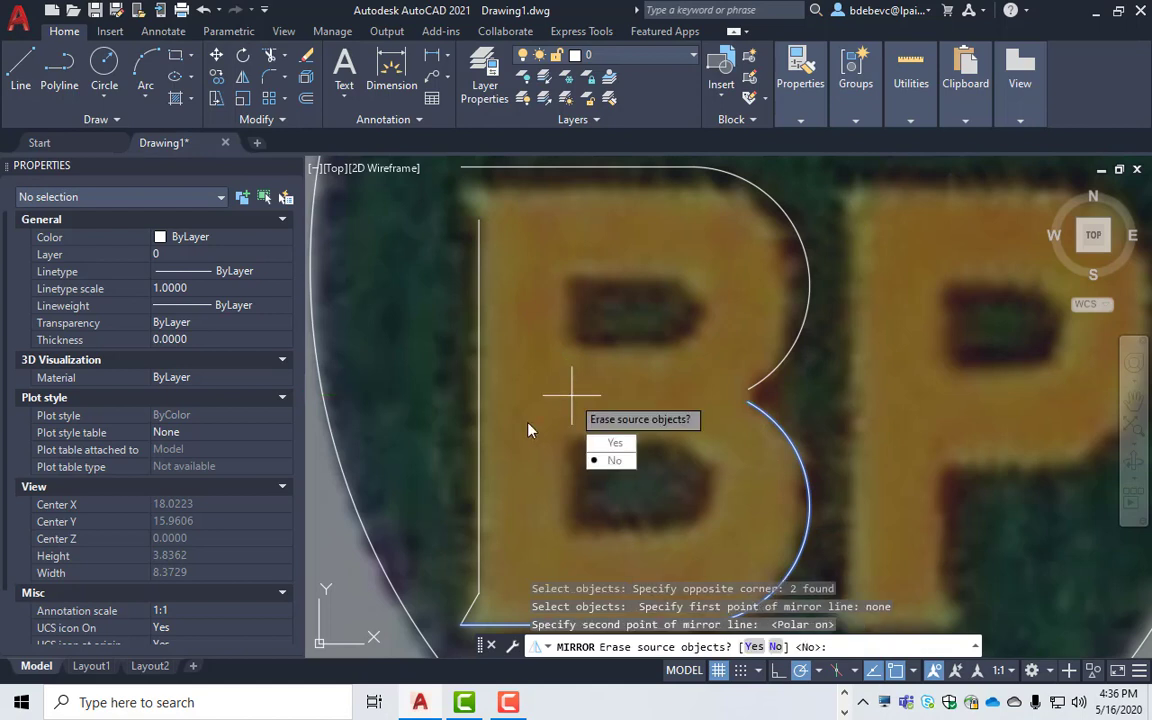
left_click(614, 460)
type("M")
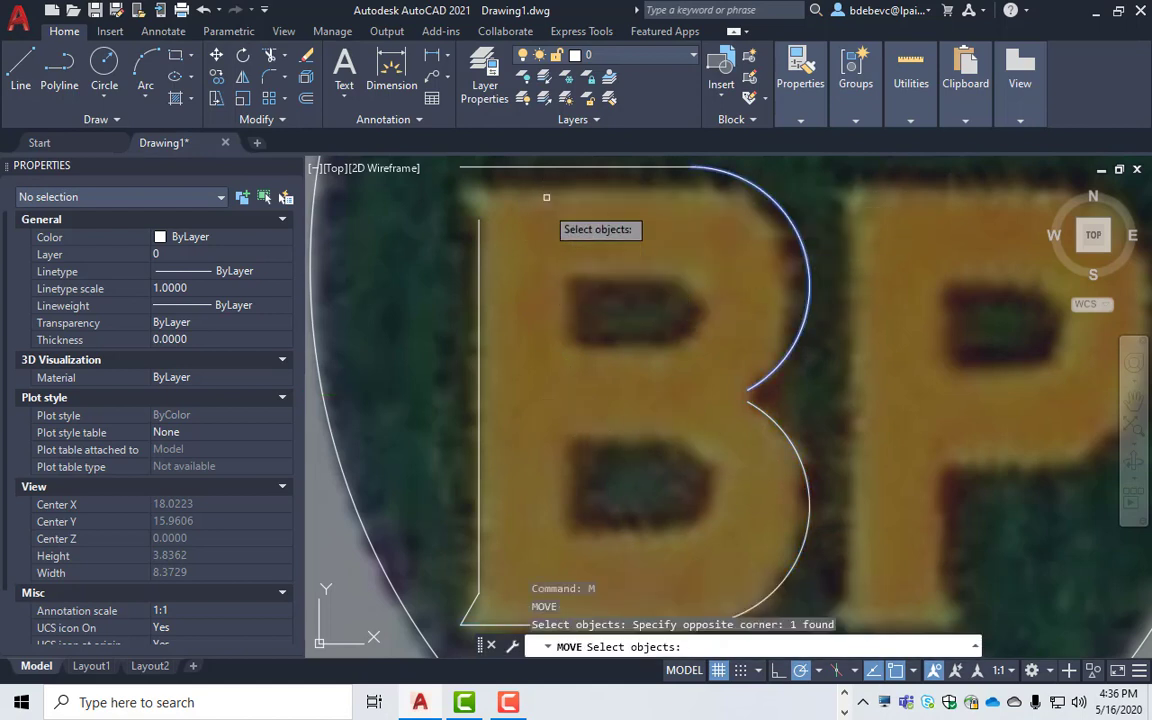
left_click(578, 244)
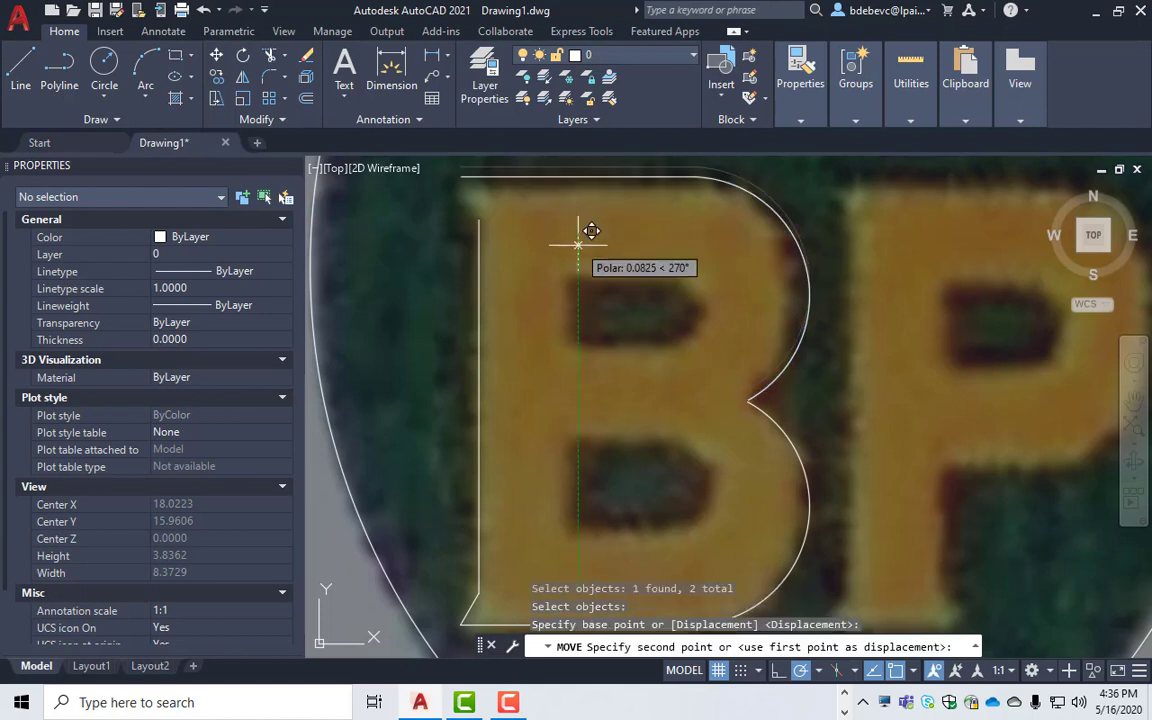
mouse_move(592, 244)
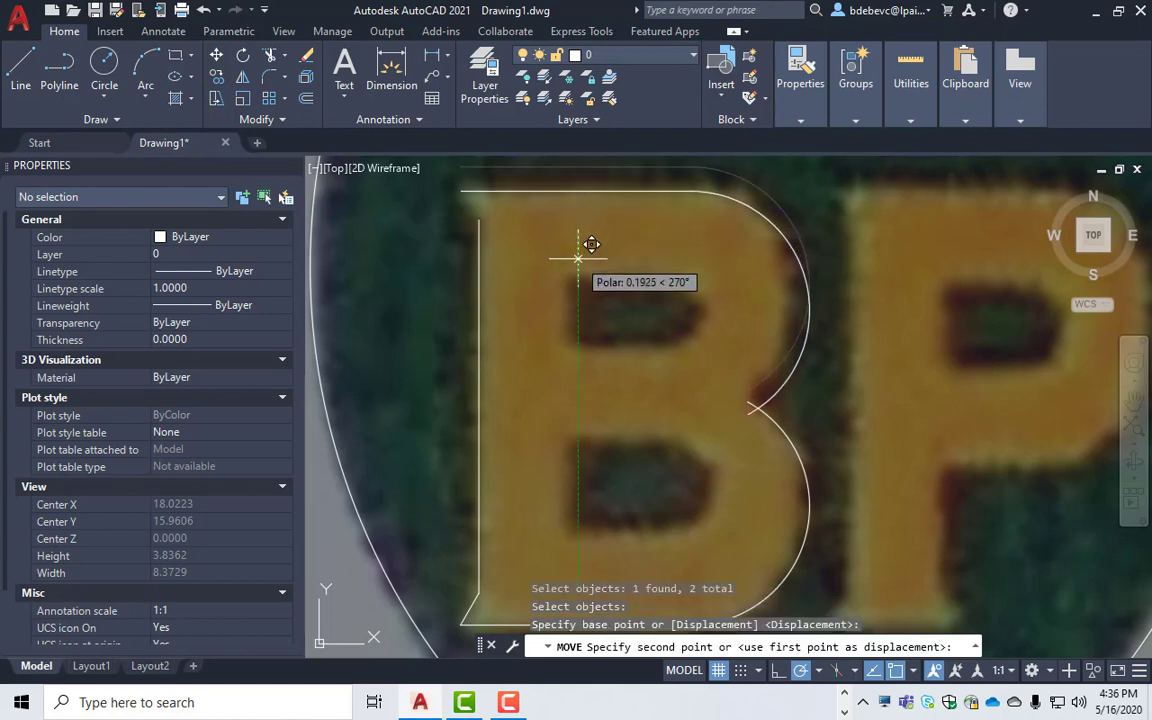
key("Escape")
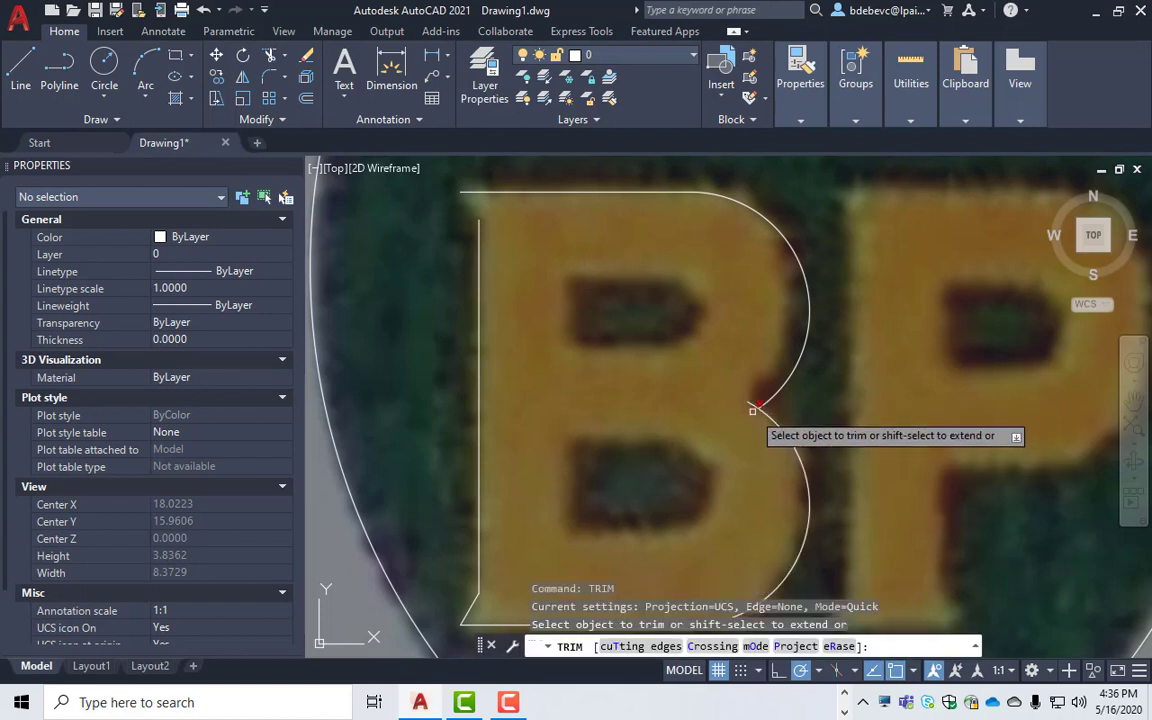
- Trim the B's overlap, draw line edges around the P, and JOIN the outline pieces
left_click(756, 408)
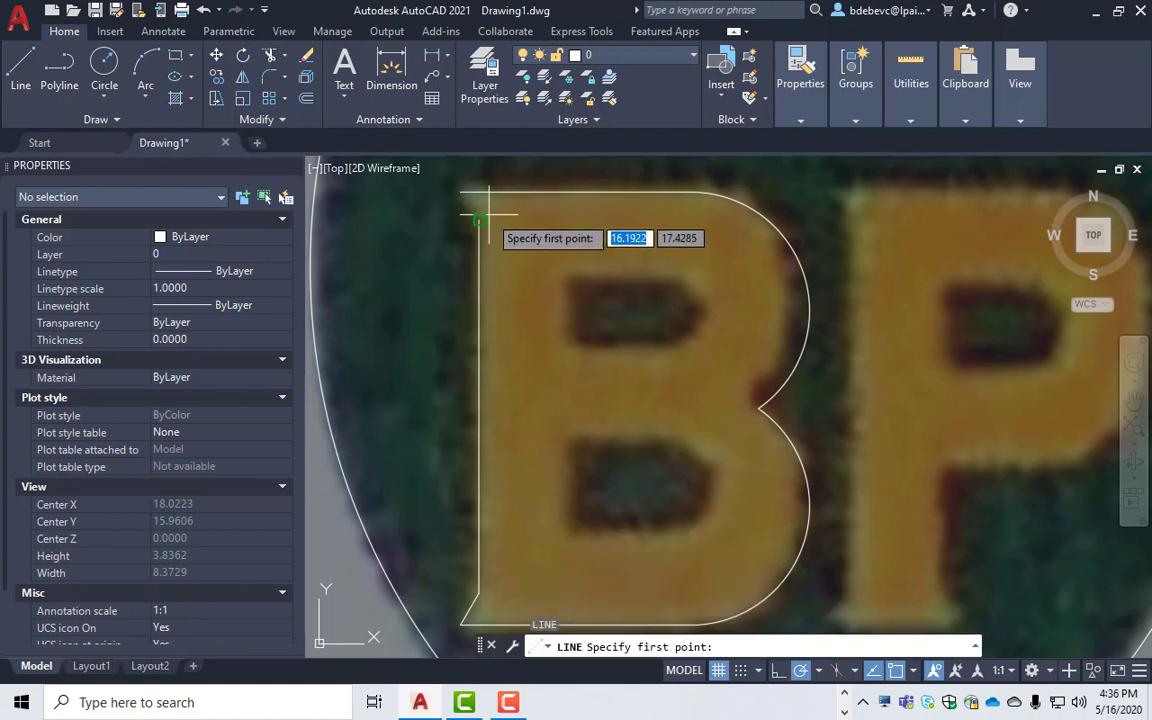
left_click(478, 218)
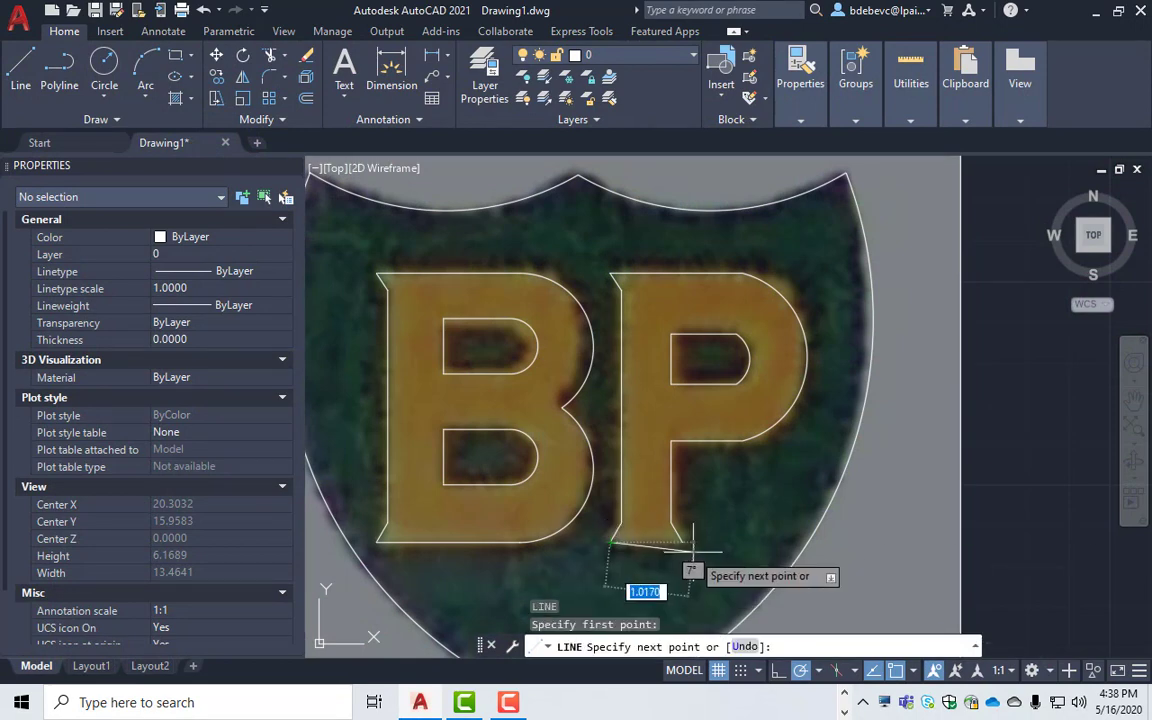
key("Escape")
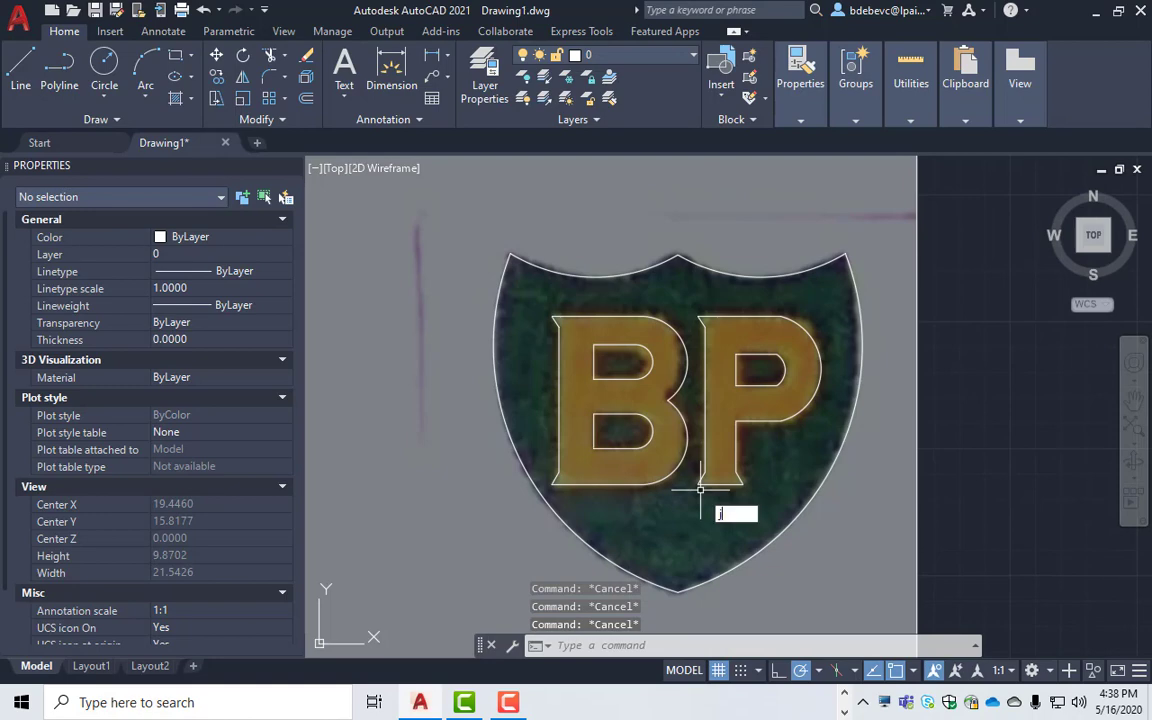
type("join")
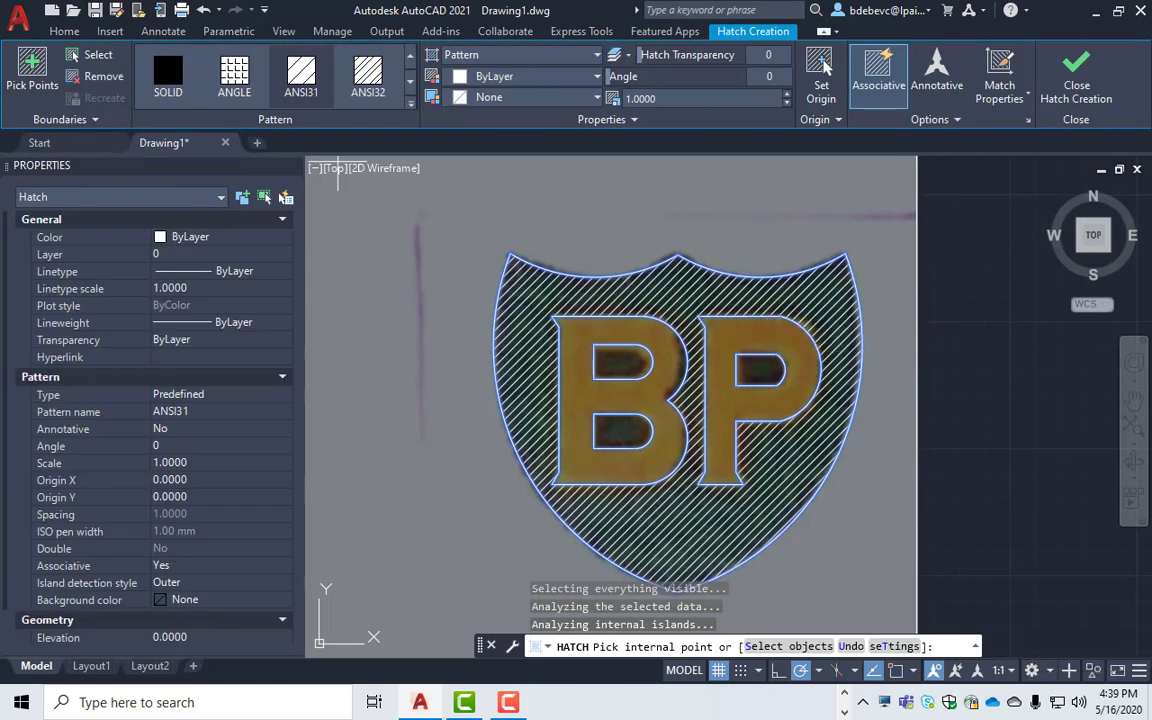
- Hatch the shield region around the BP letters, leaving the letters unfilled
left_click(168, 76)
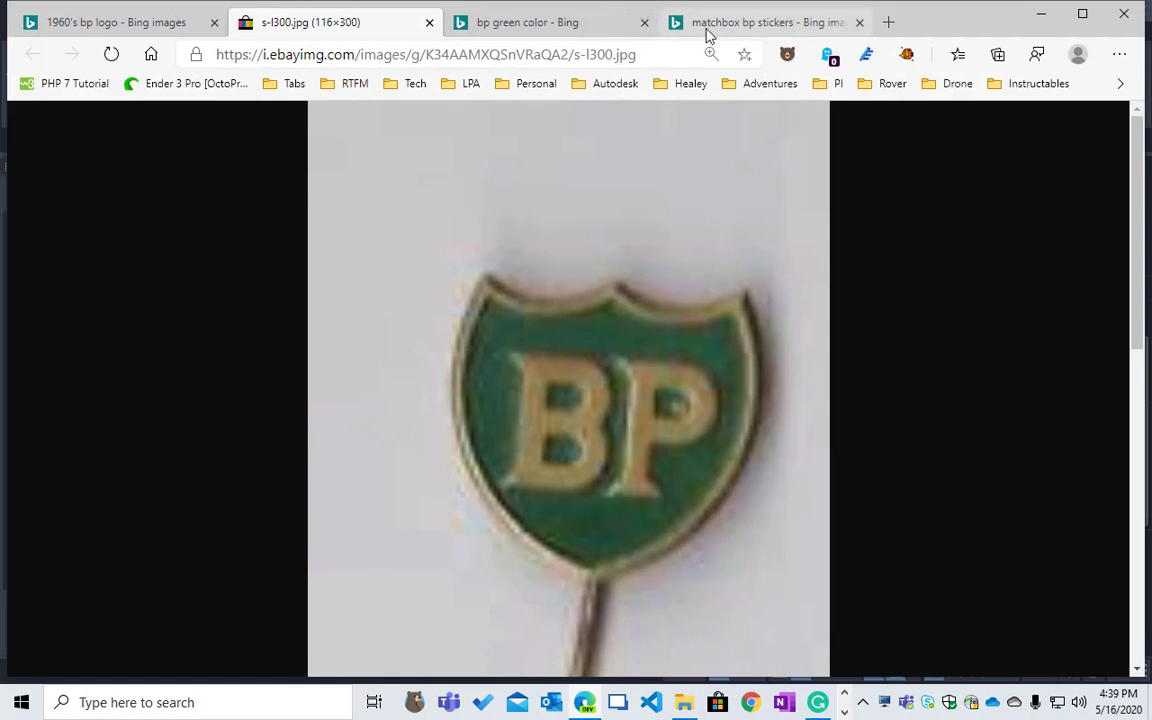
- Sample a colour from the BP green colour scheme page with the ColorPicker extension
left_click(528, 22)
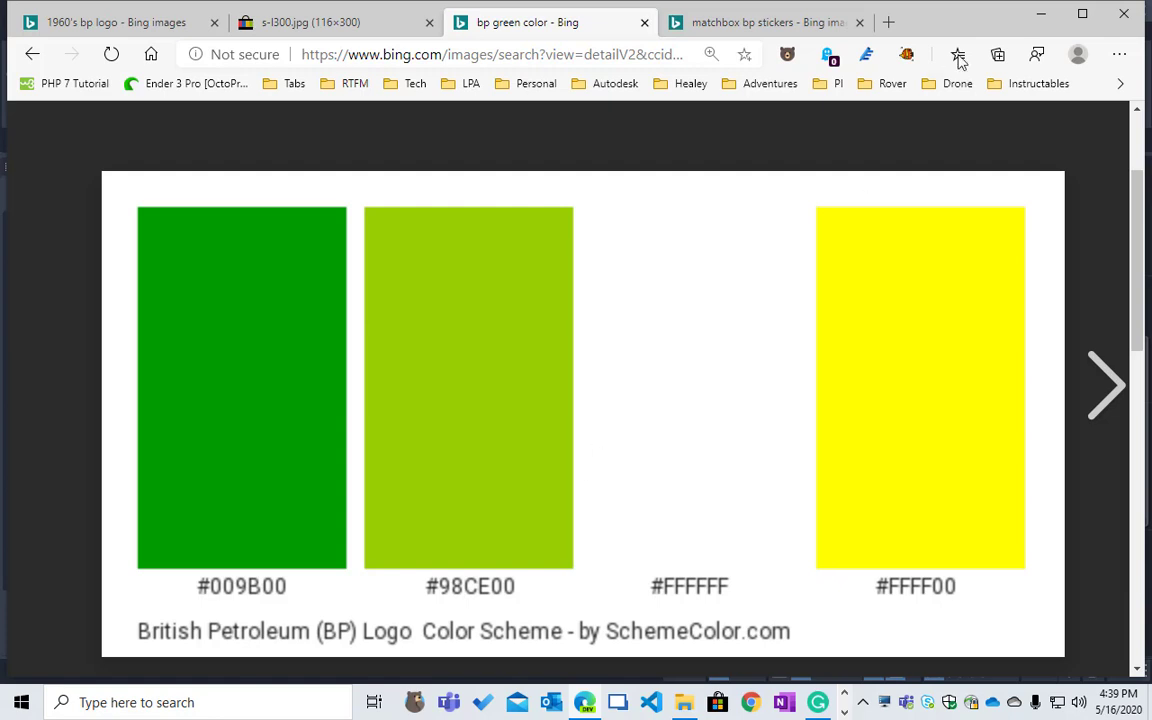
mouse_move(906, 54)
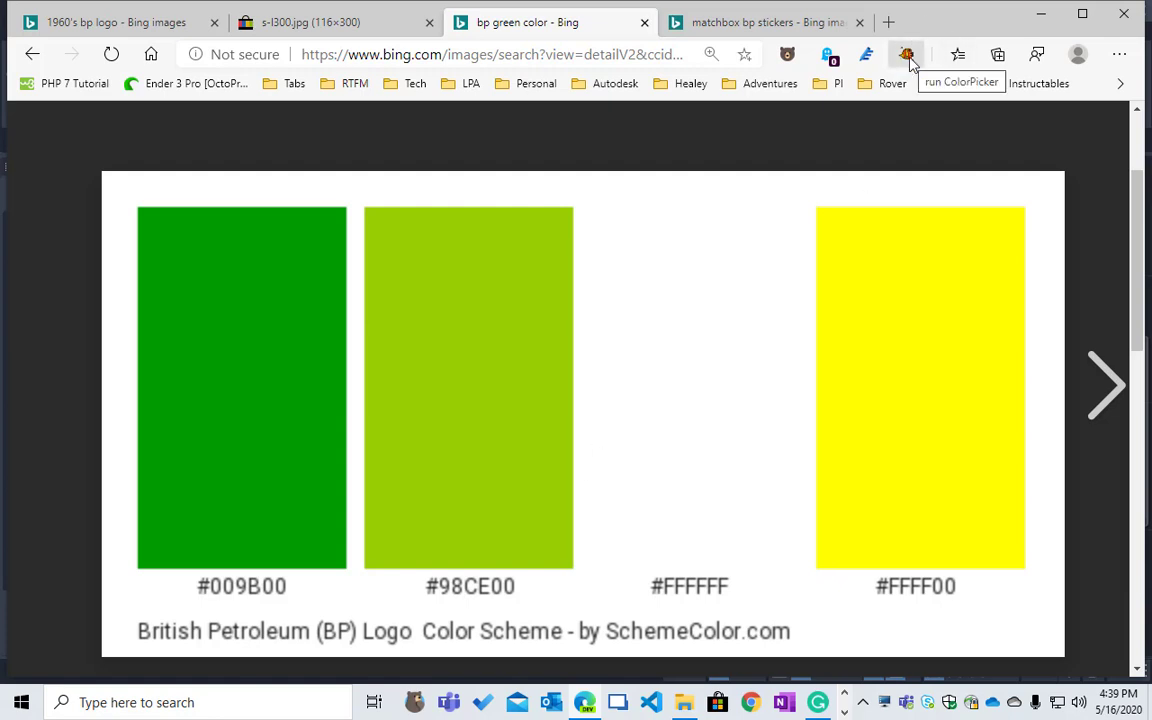
left_click(906, 54)
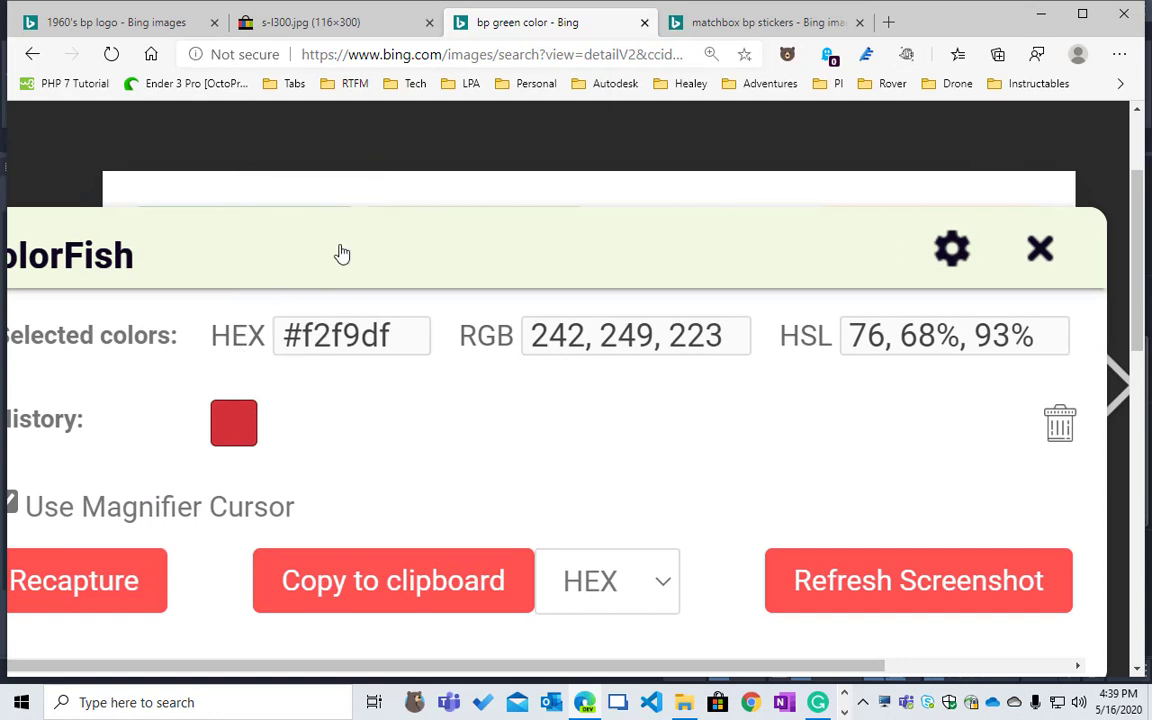
left_click(248, 160)
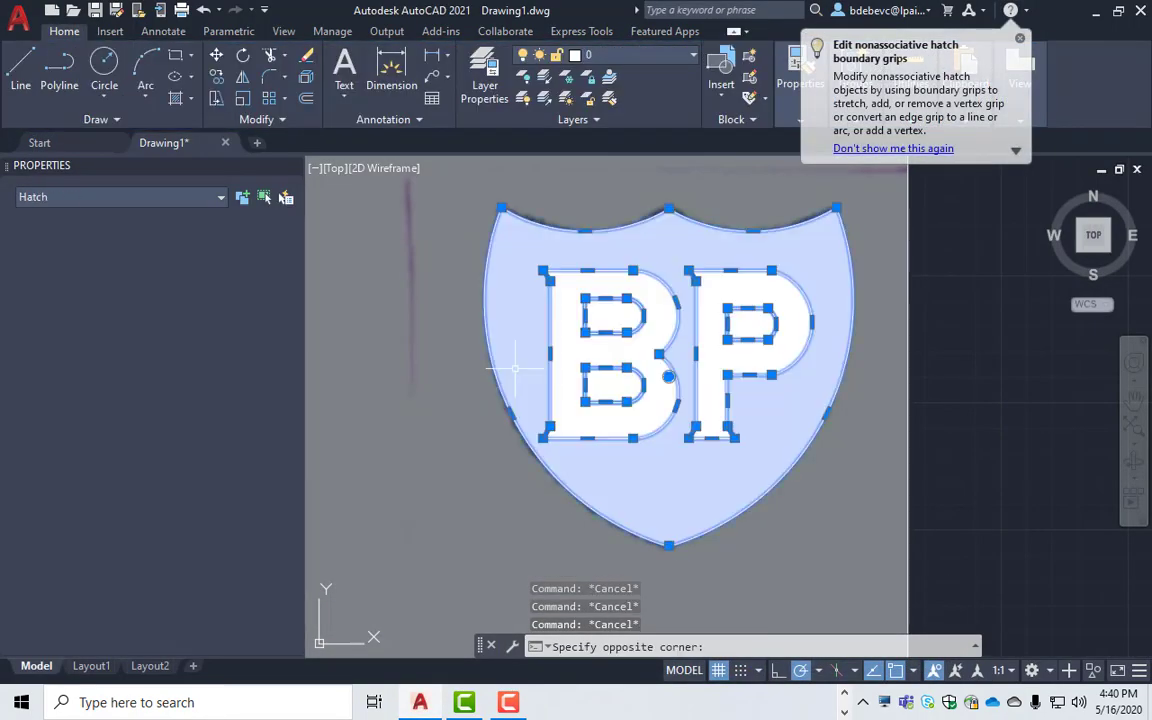
- Give the shield hatch a True Color green fill, keeping the letters unfilled
left_click(680, 350)
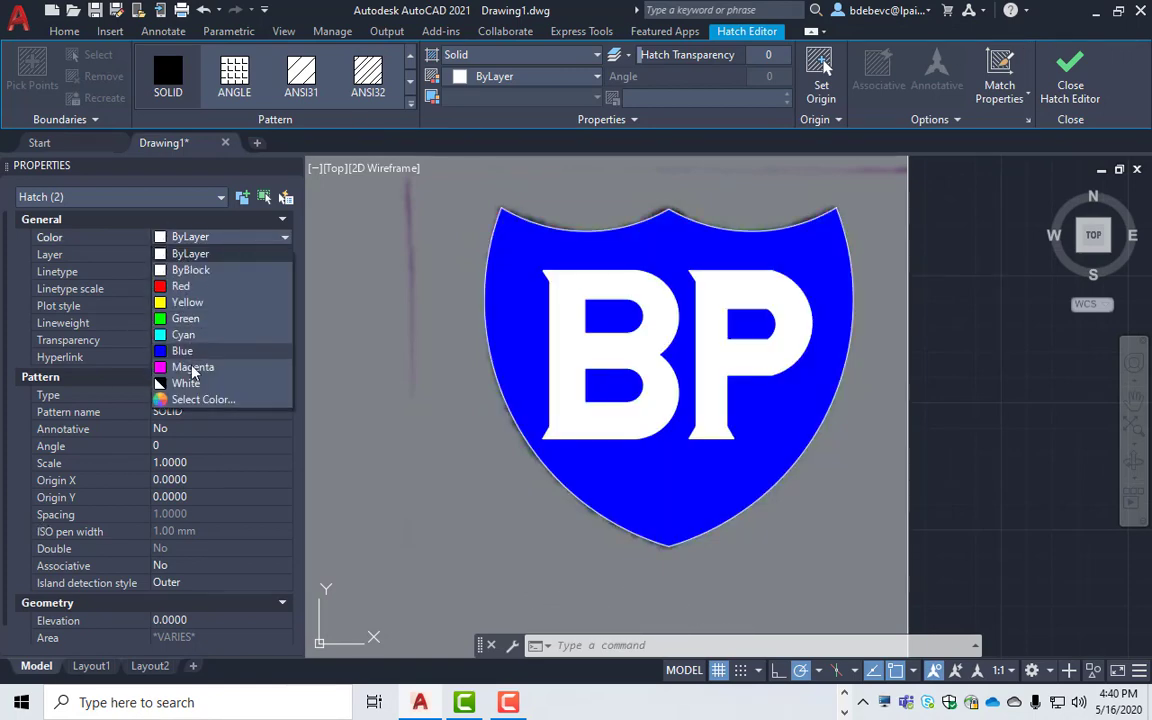
left_click(204, 400)
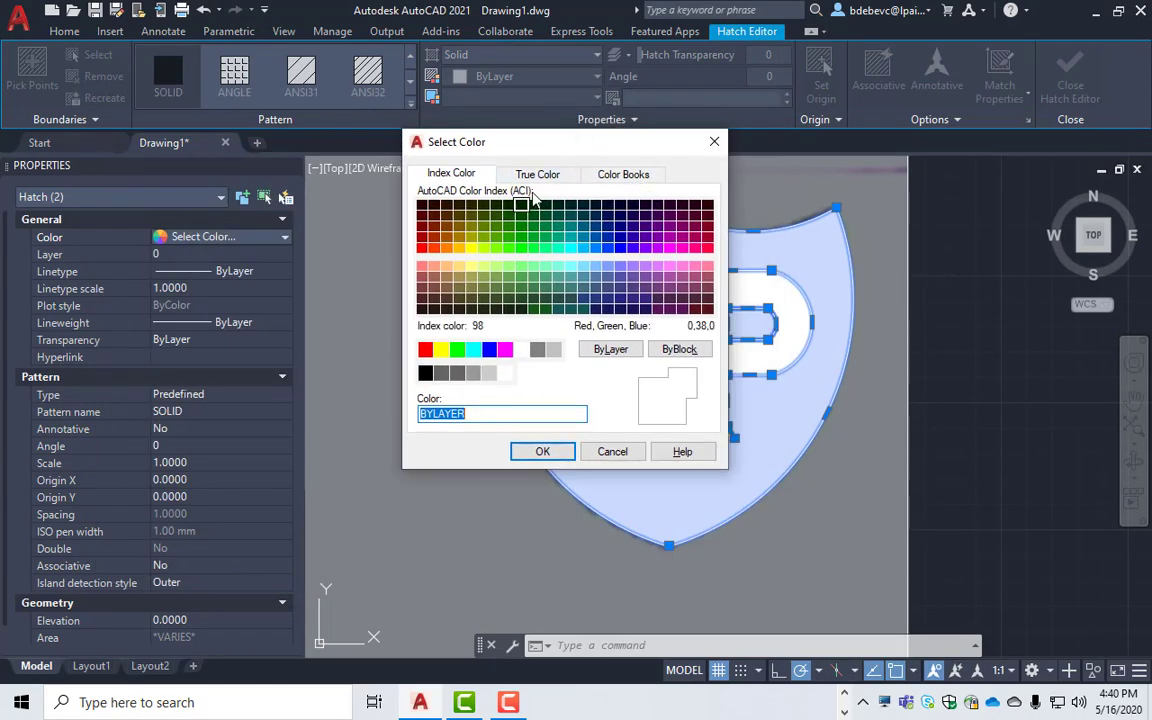
left_click(538, 172)
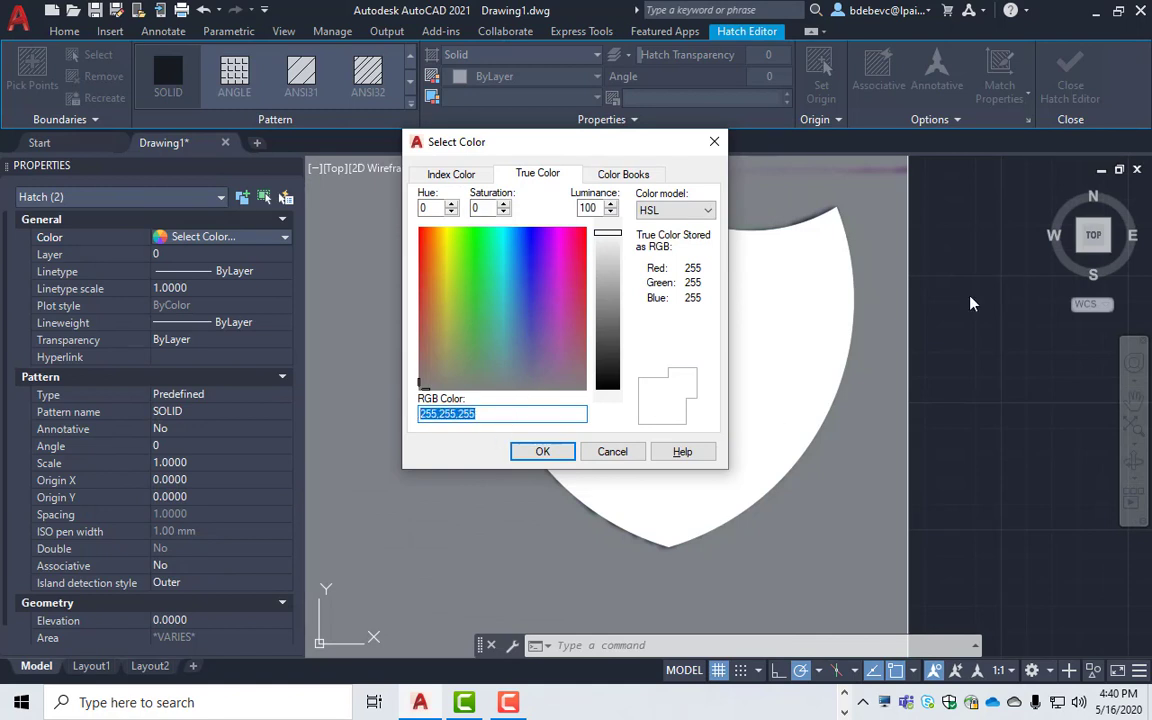
type("0.15")
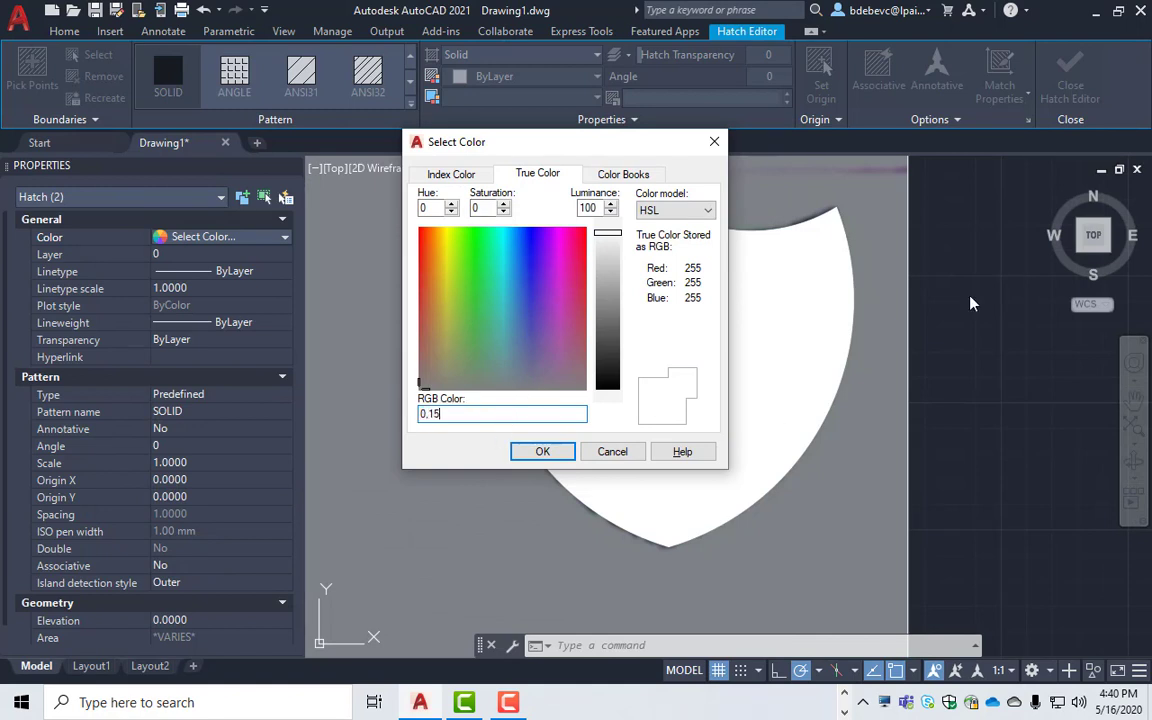
left_click(542, 452)
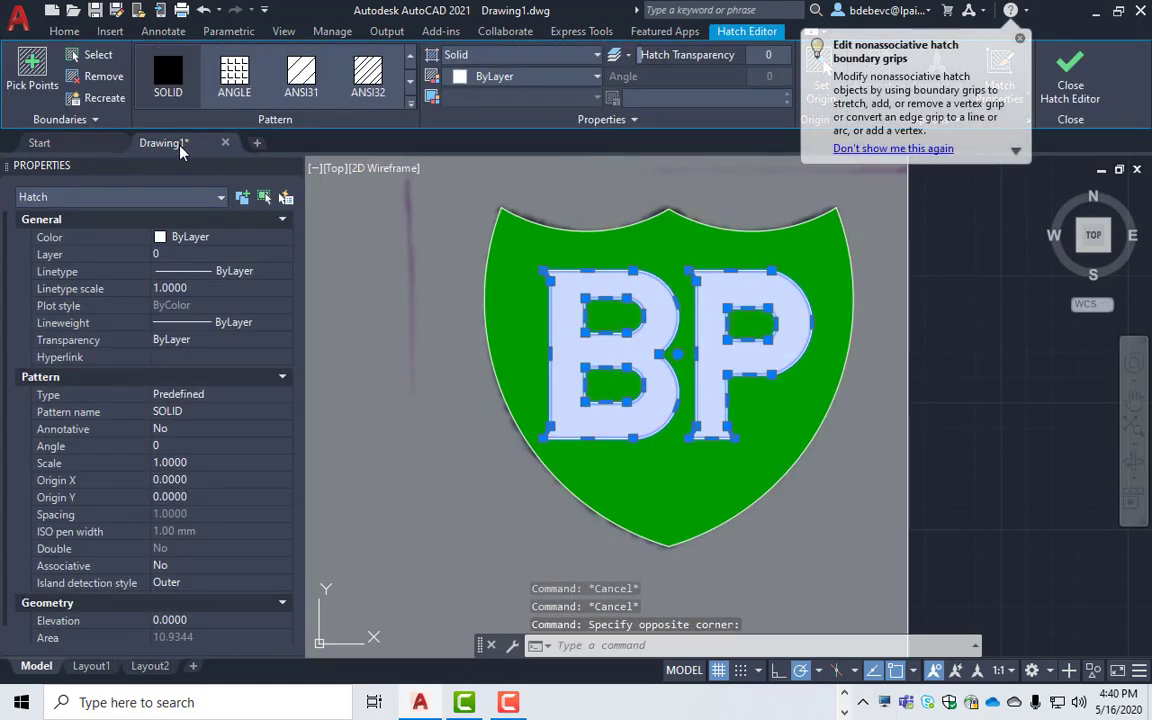
- Give the BP letter hatch a True Color yellow fill of 255,255,0
left_click(284, 236)
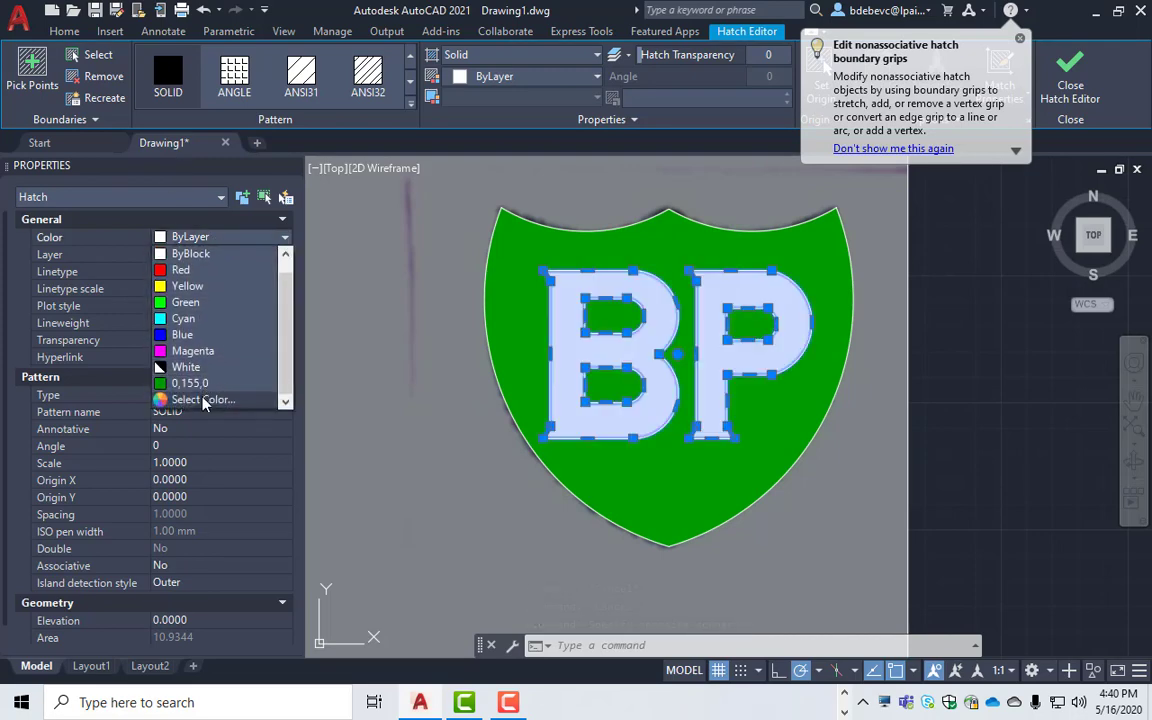
left_click(204, 400)
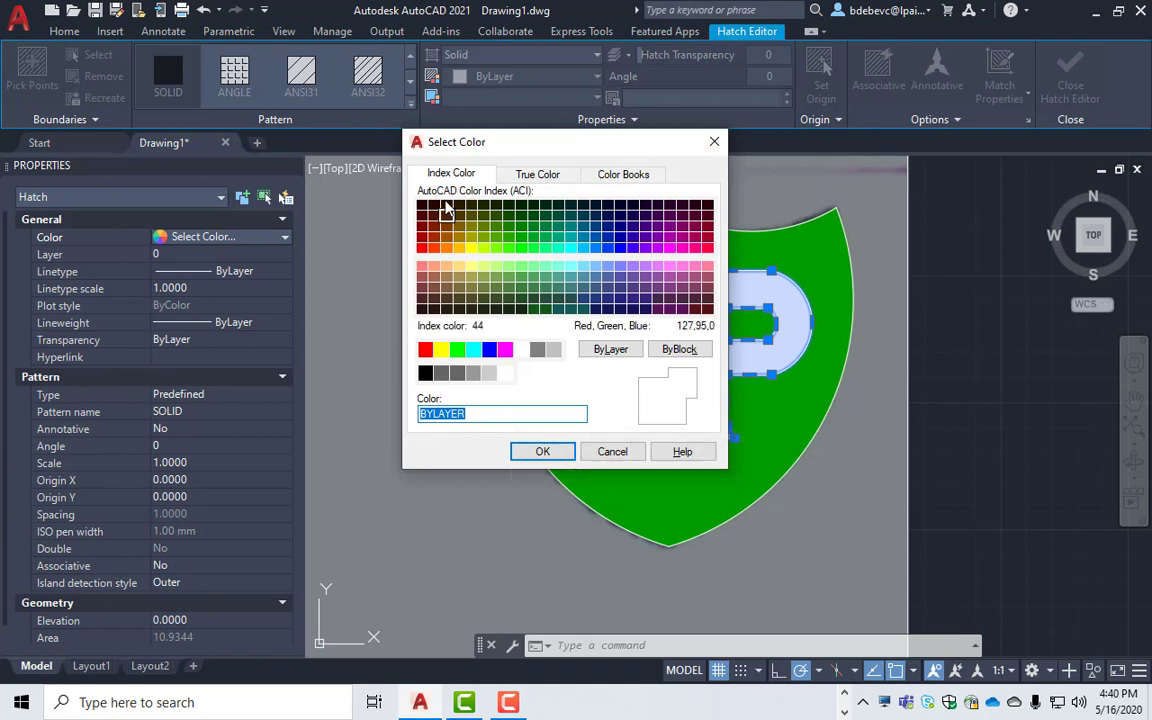
left_click(536, 172)
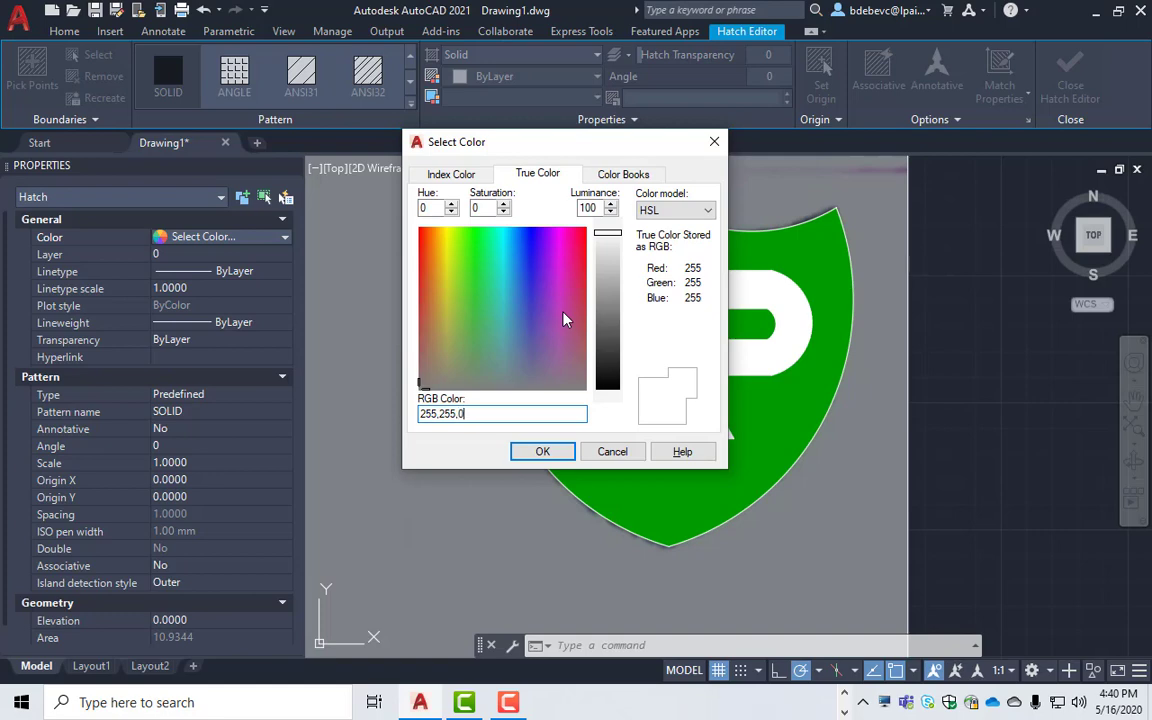
left_click(542, 452)
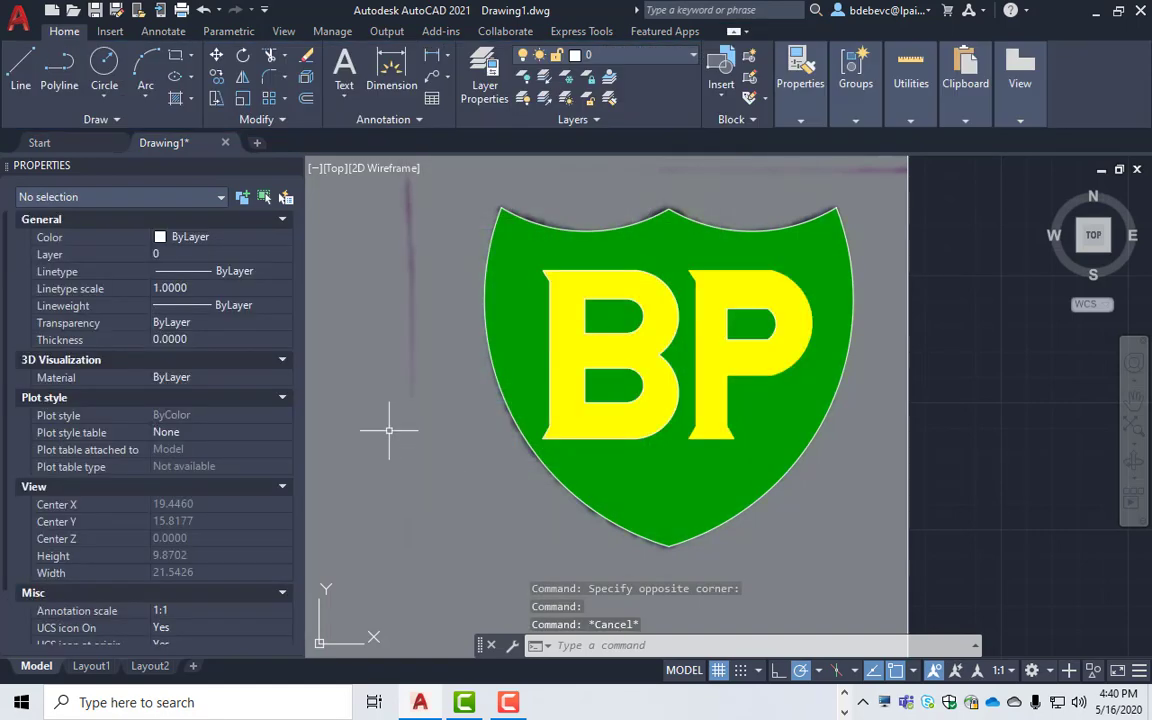
scroll("down", 3)
type("M")
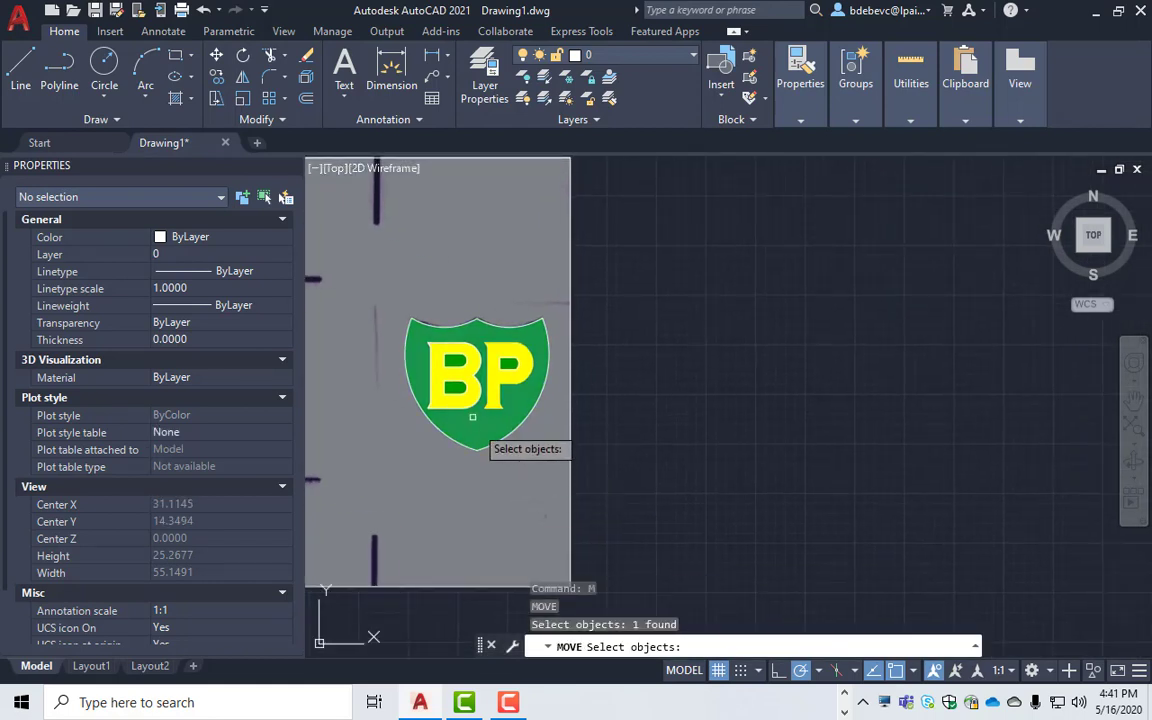
- Move the traced shield to the right of the scanned sticker image
left_click(496, 376)
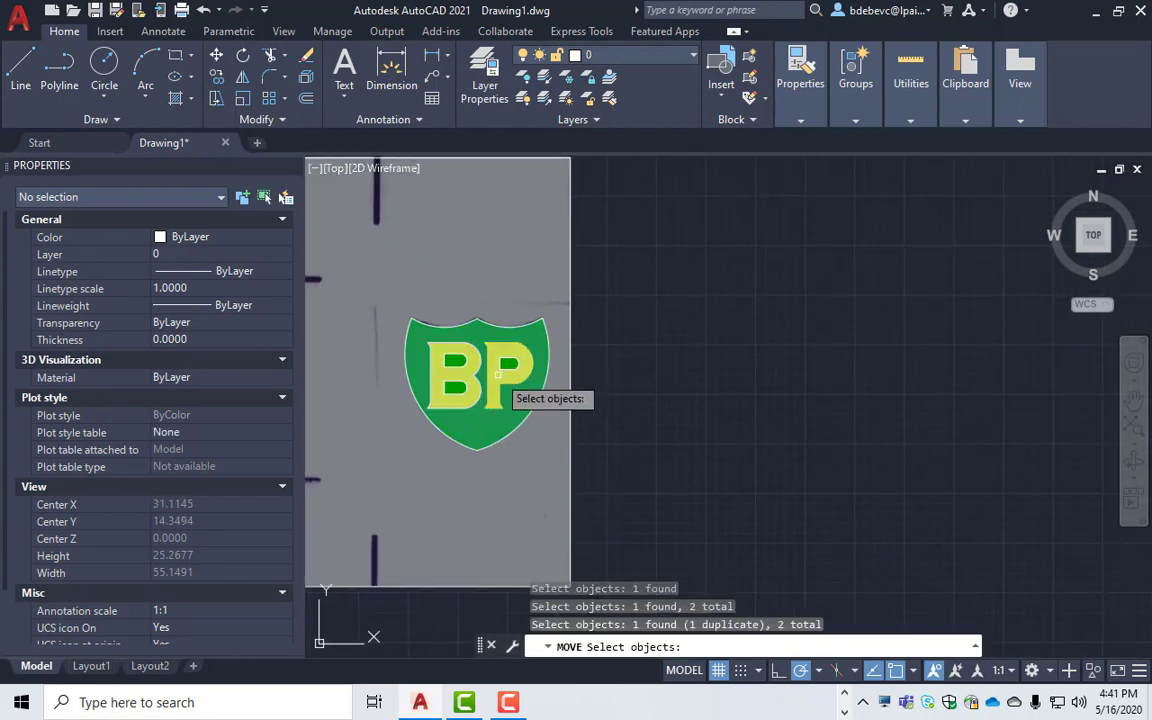
left_click(456, 388)
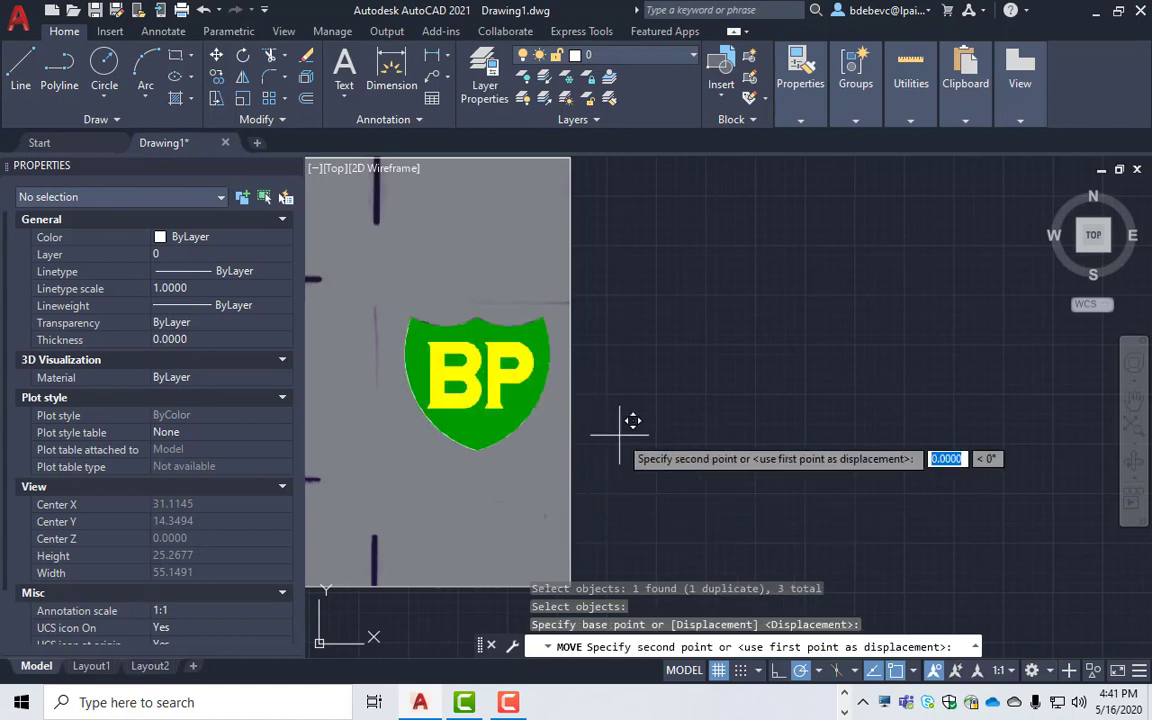
left_click(870, 444)
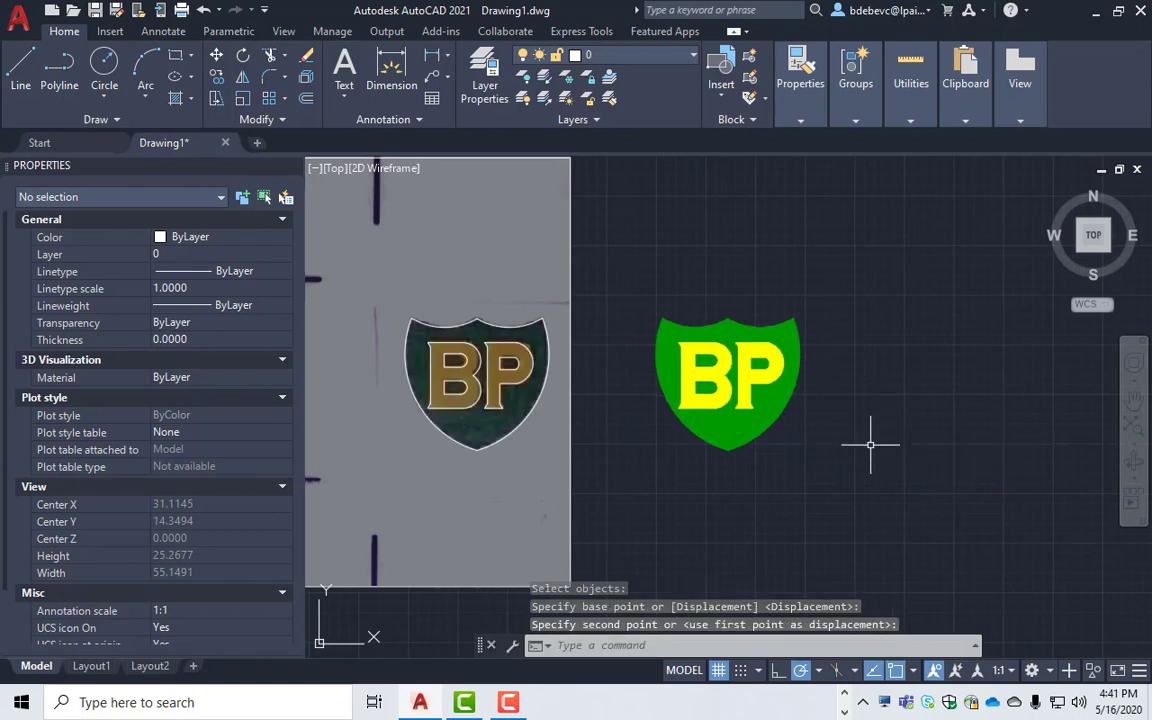
key("Escape")
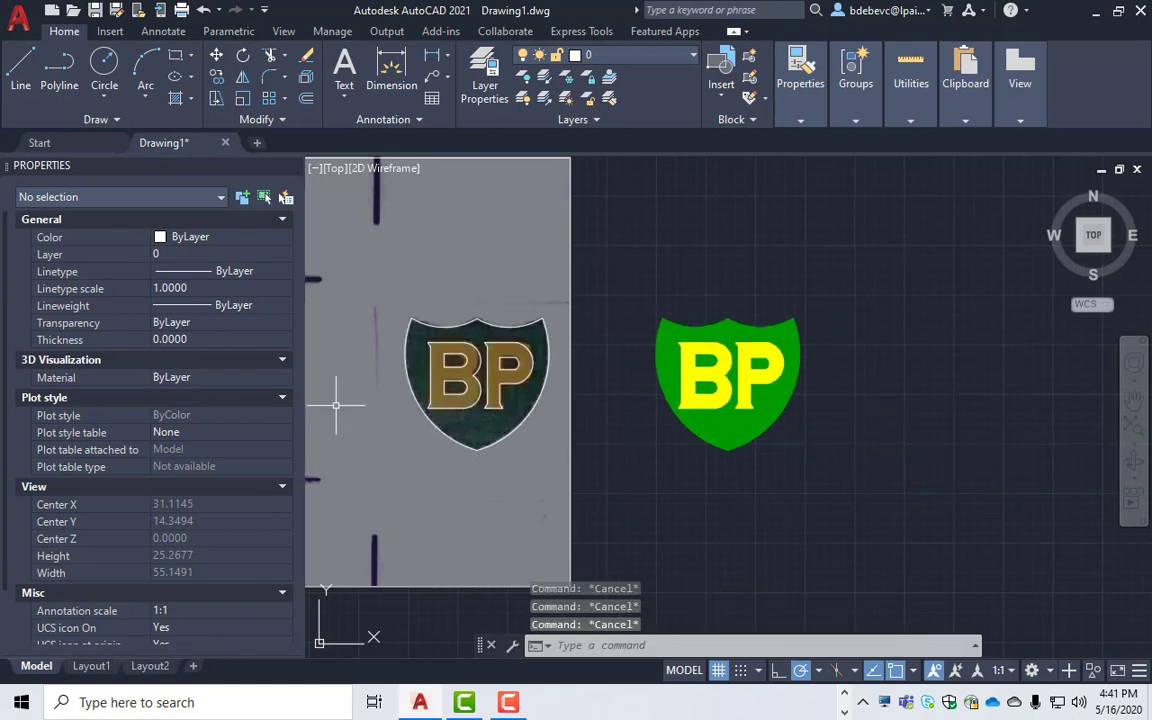
mouse_move(754, 318)
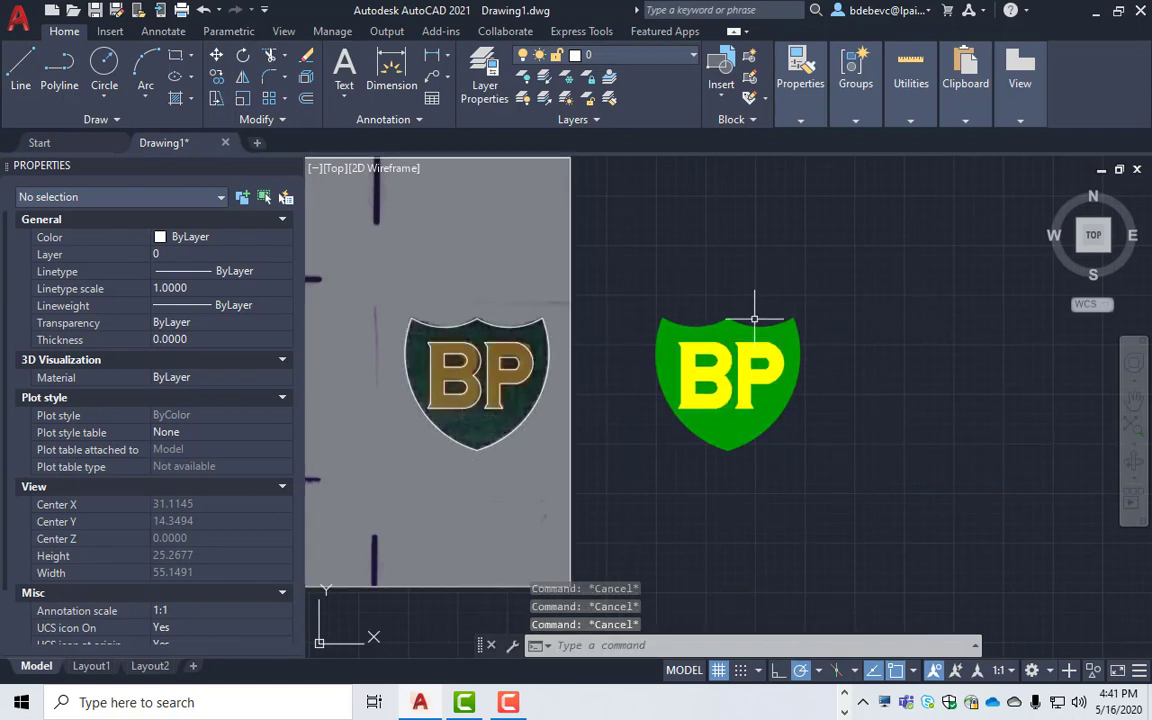
mouse_move(840, 490)
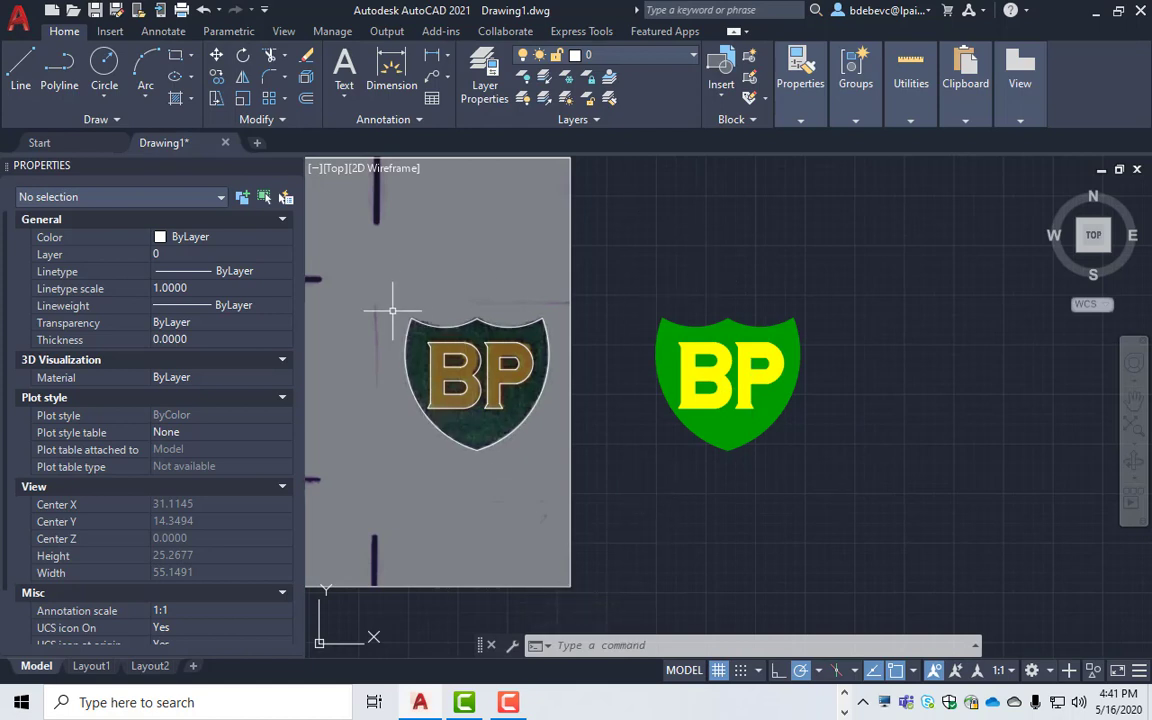
mouse_move(406, 512)
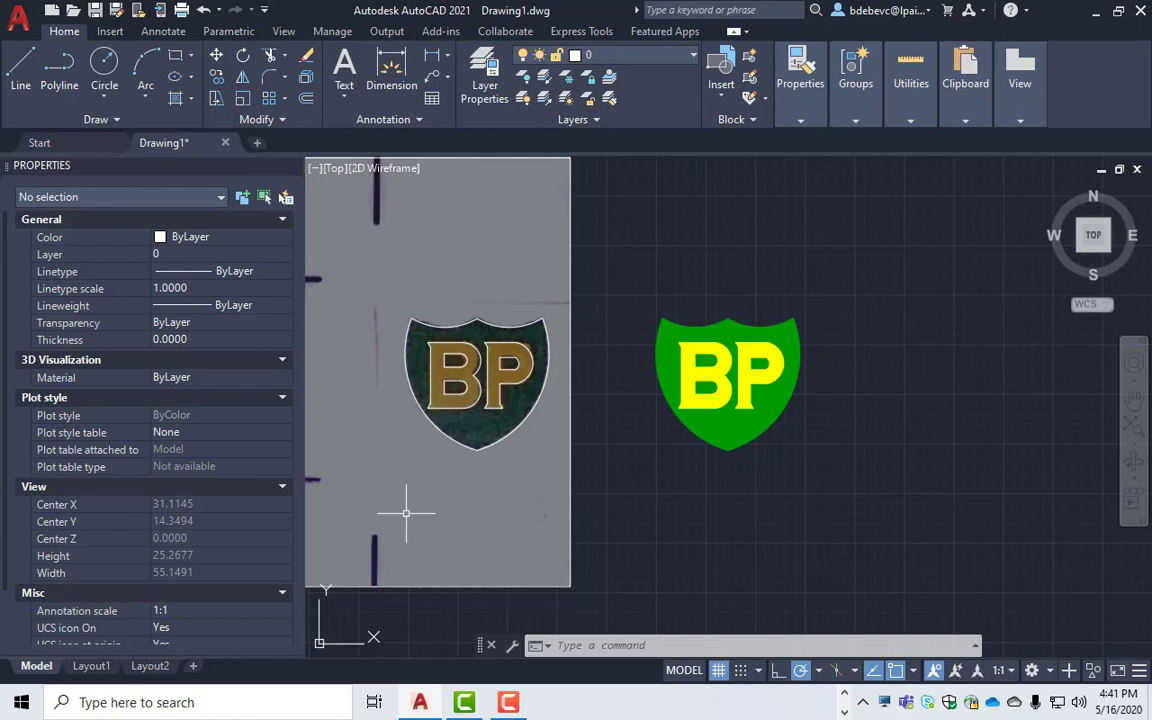
left_click(20, 72)
type("rect")
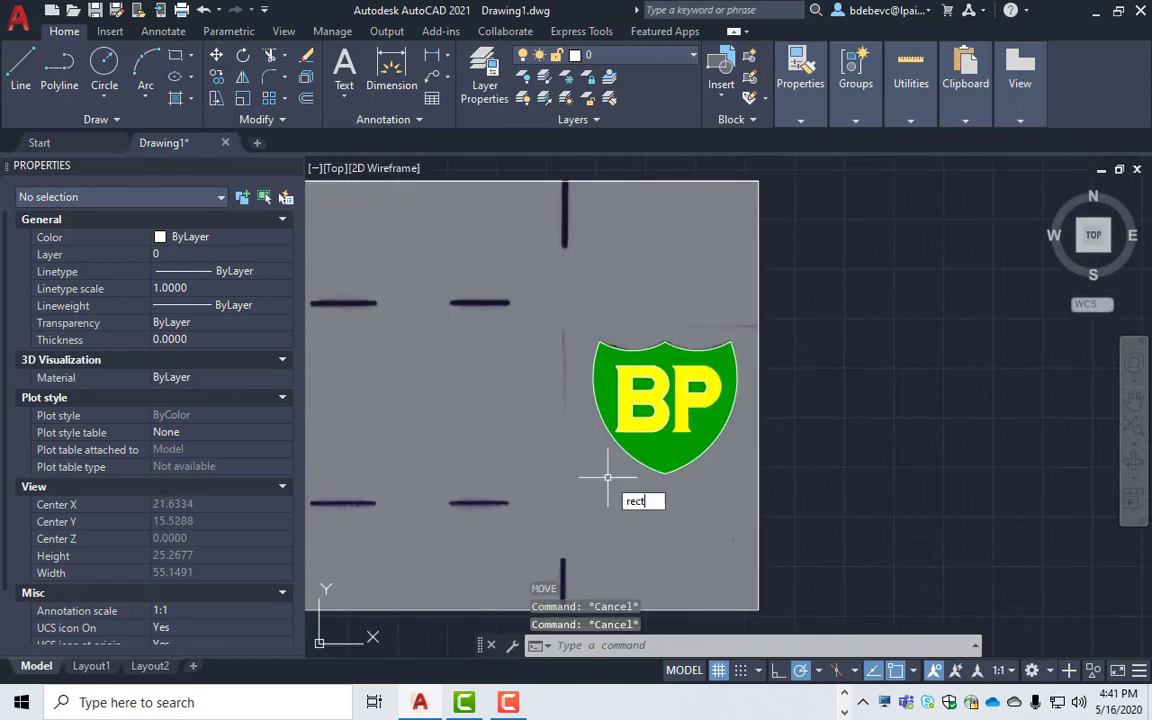
- Draw a rectangle around the shield and move the boxed shield into empty space
key("Return")
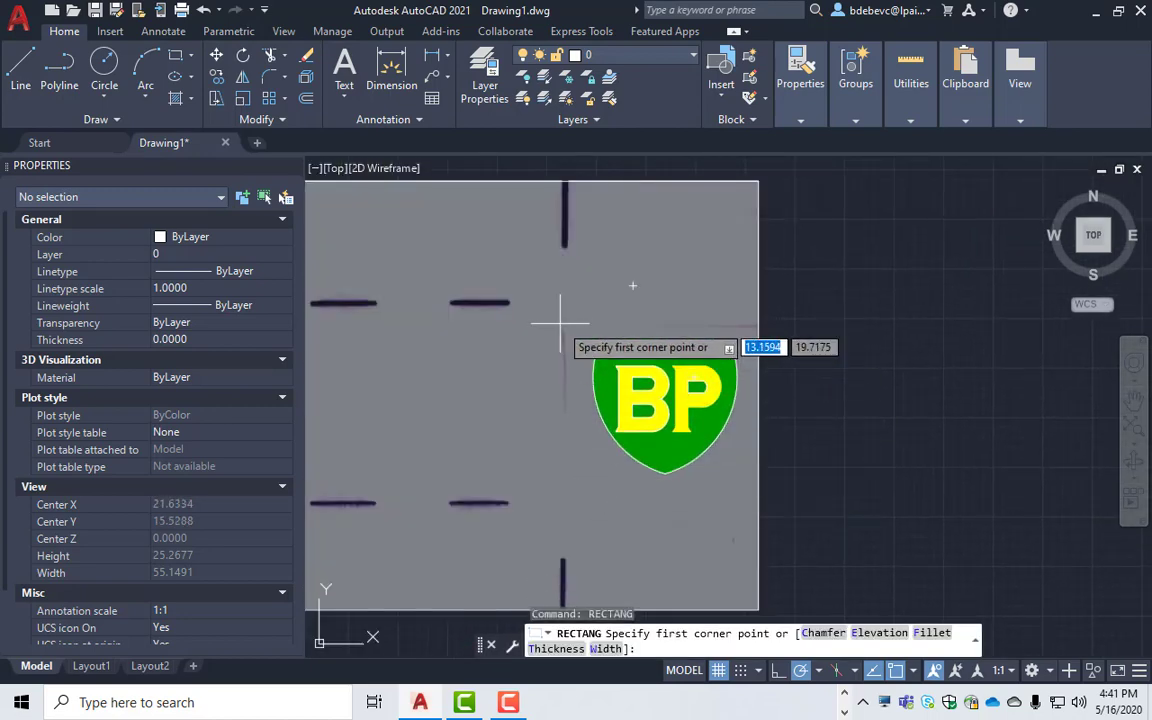
mouse_move(562, 324)
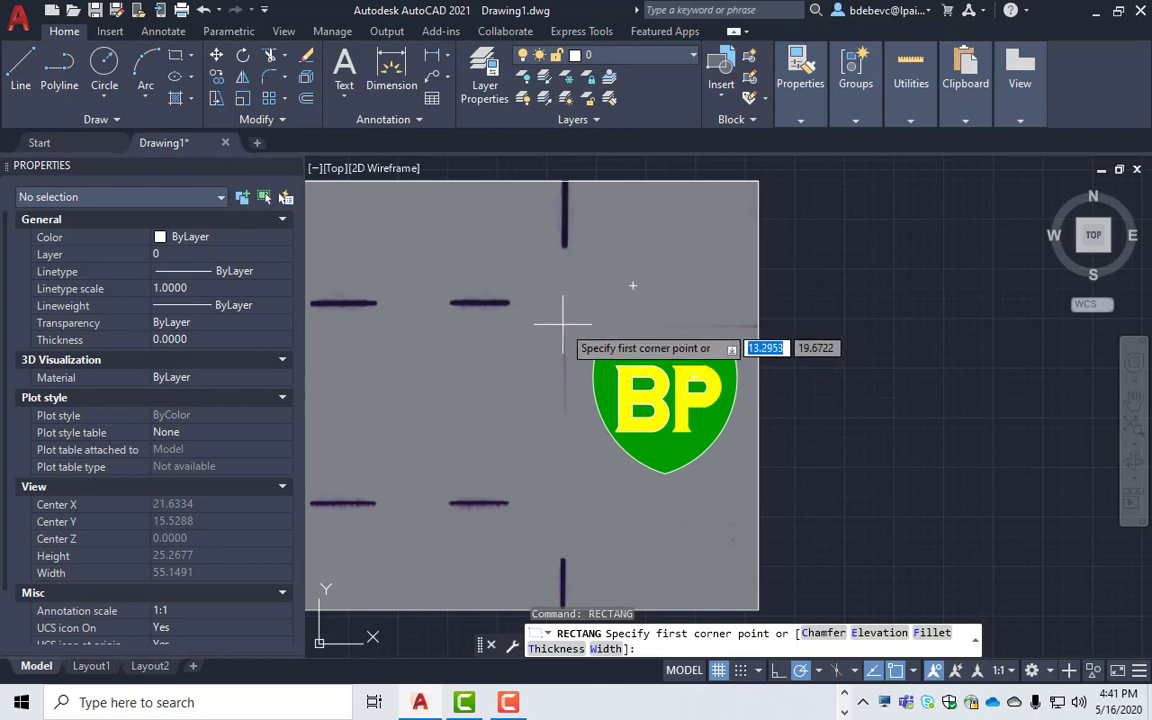
left_click(564, 322)
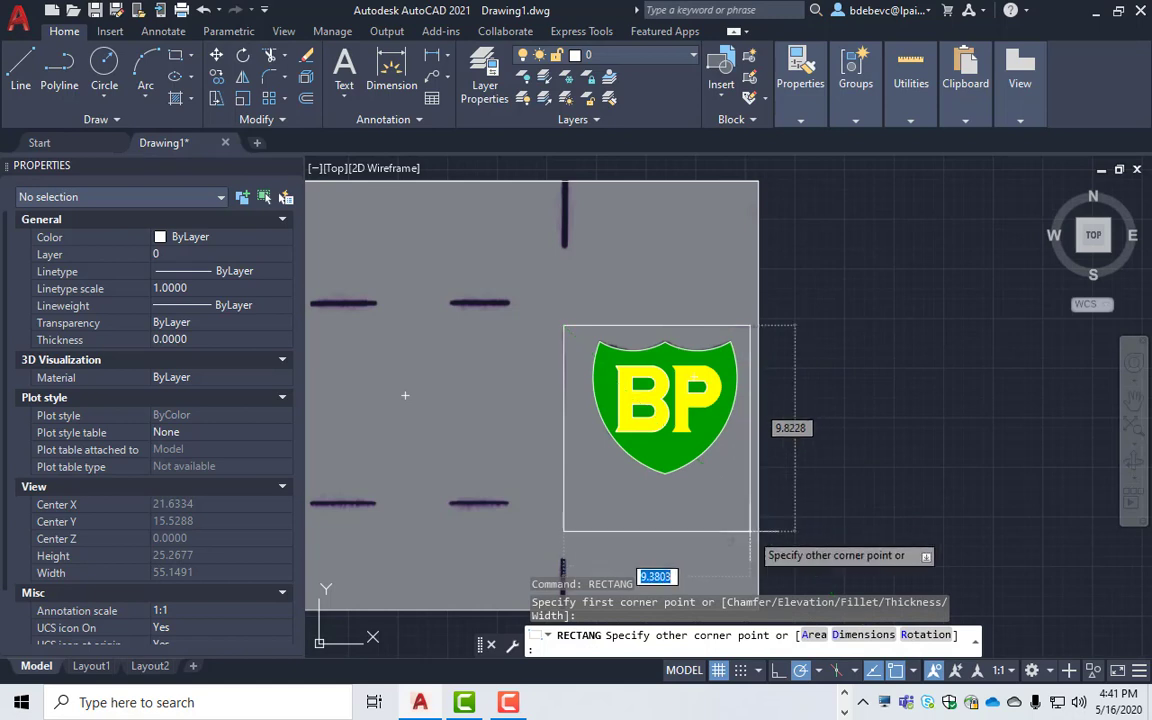
mouse_move(760, 520)
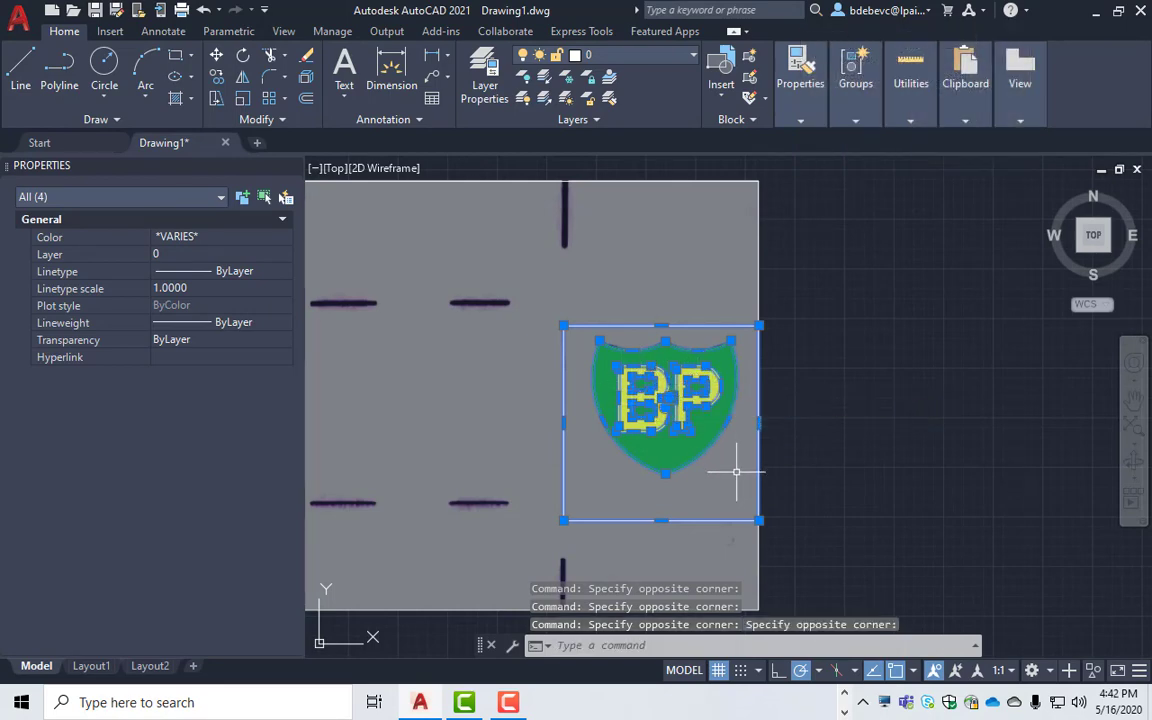
left_click_drag(664, 420, 960, 420)
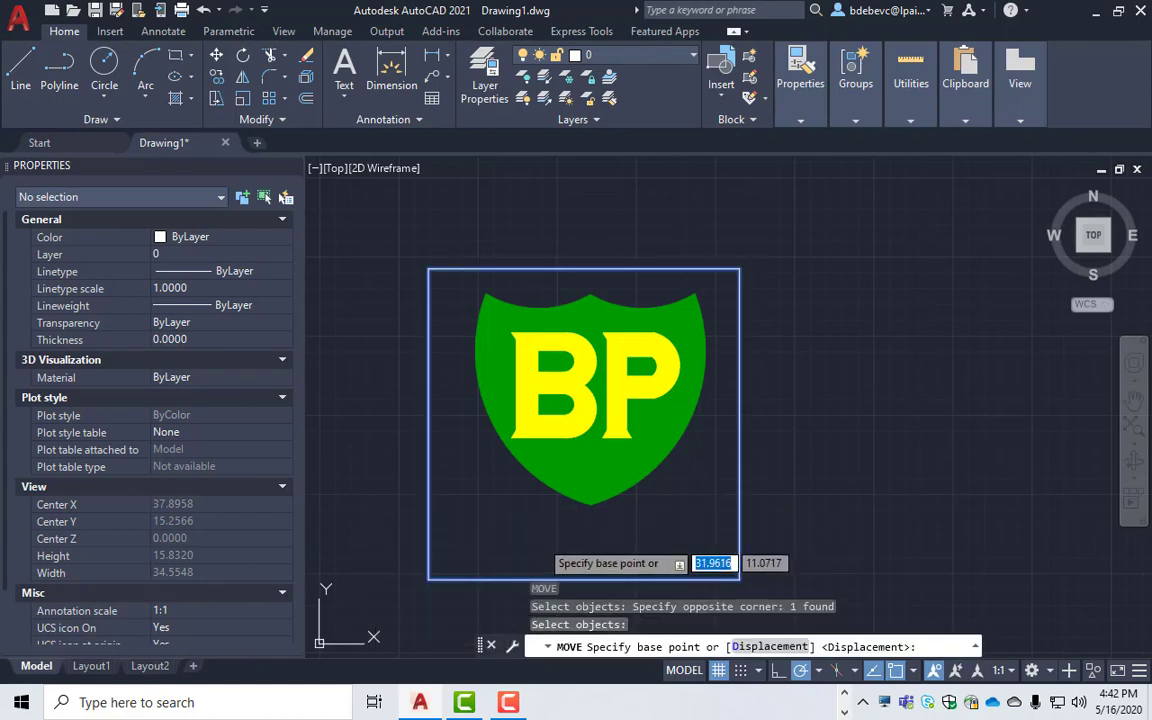
left_click(548, 540)
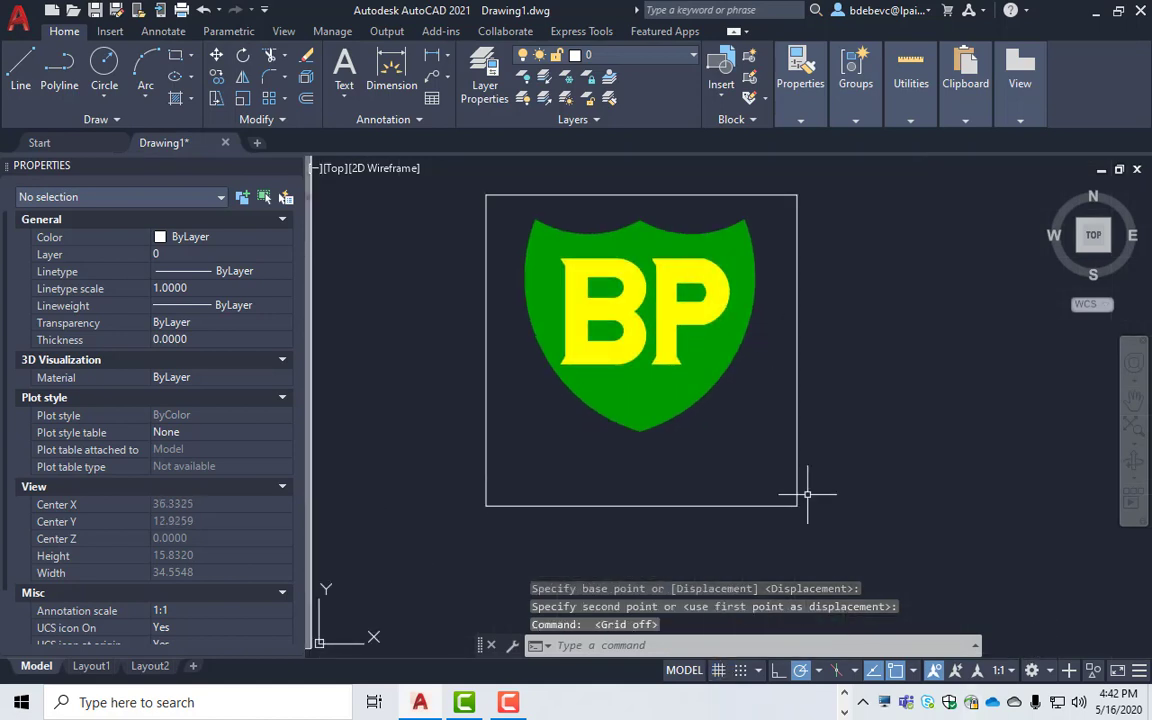
mouse_move(888, 458)
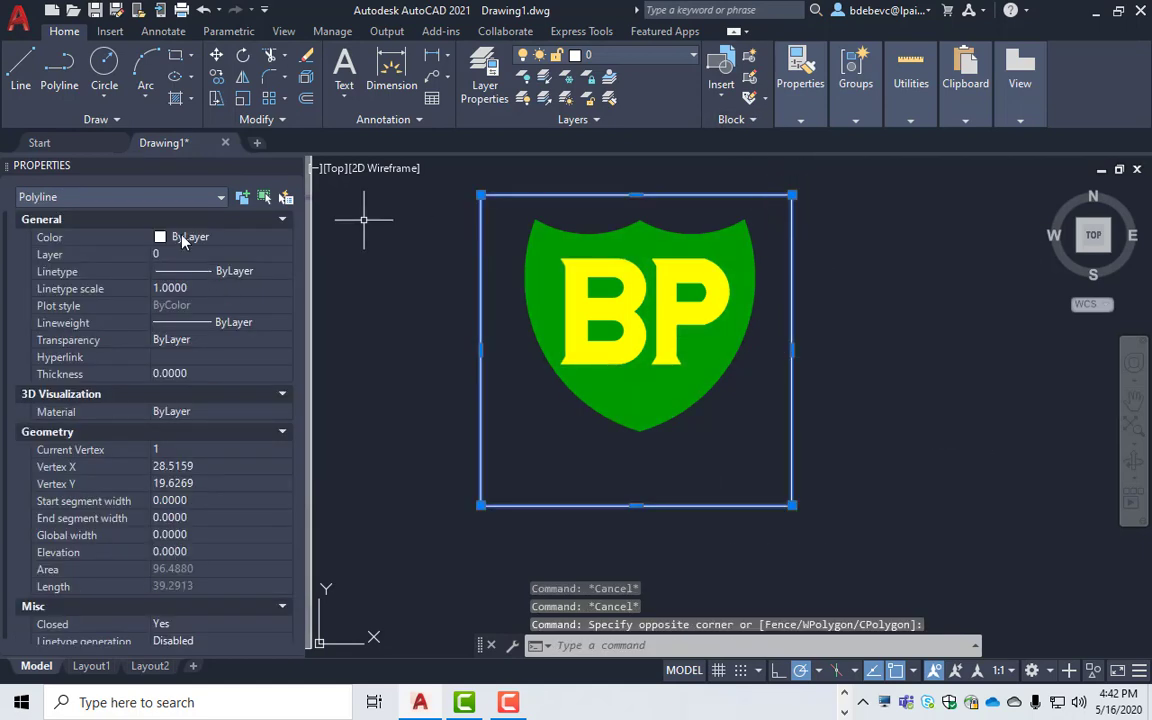
- Colour the rectangle around the shield index 254 light gray
left_click(284, 236)
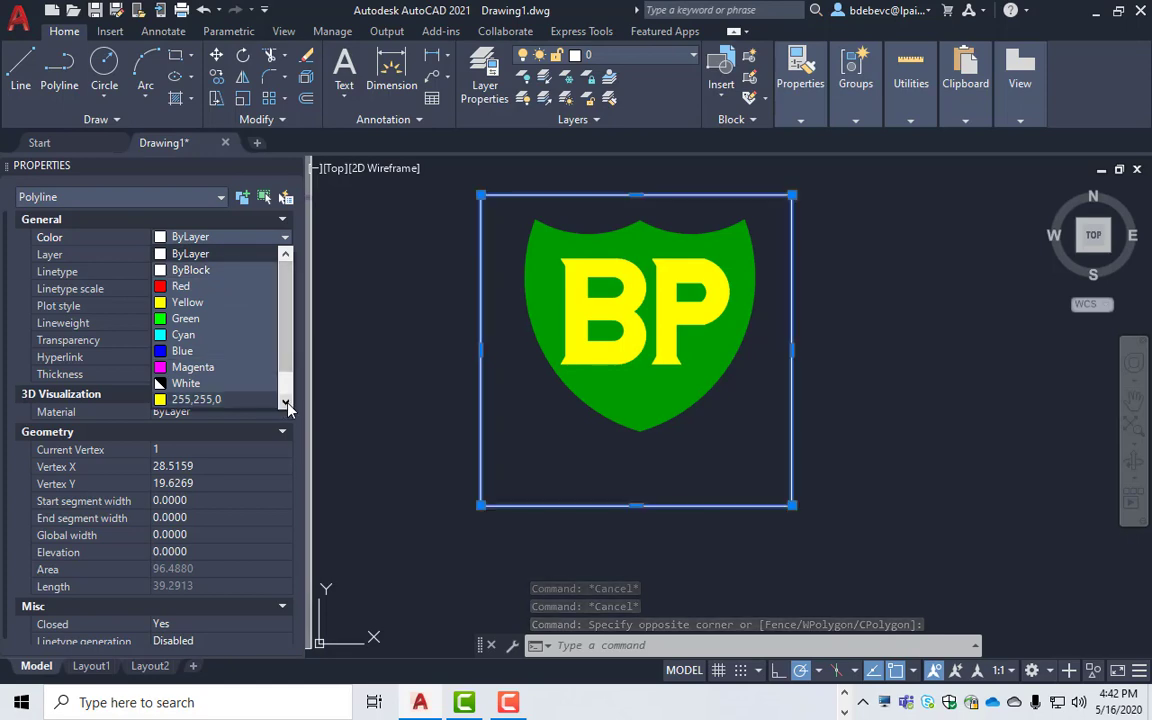
left_click(204, 404)
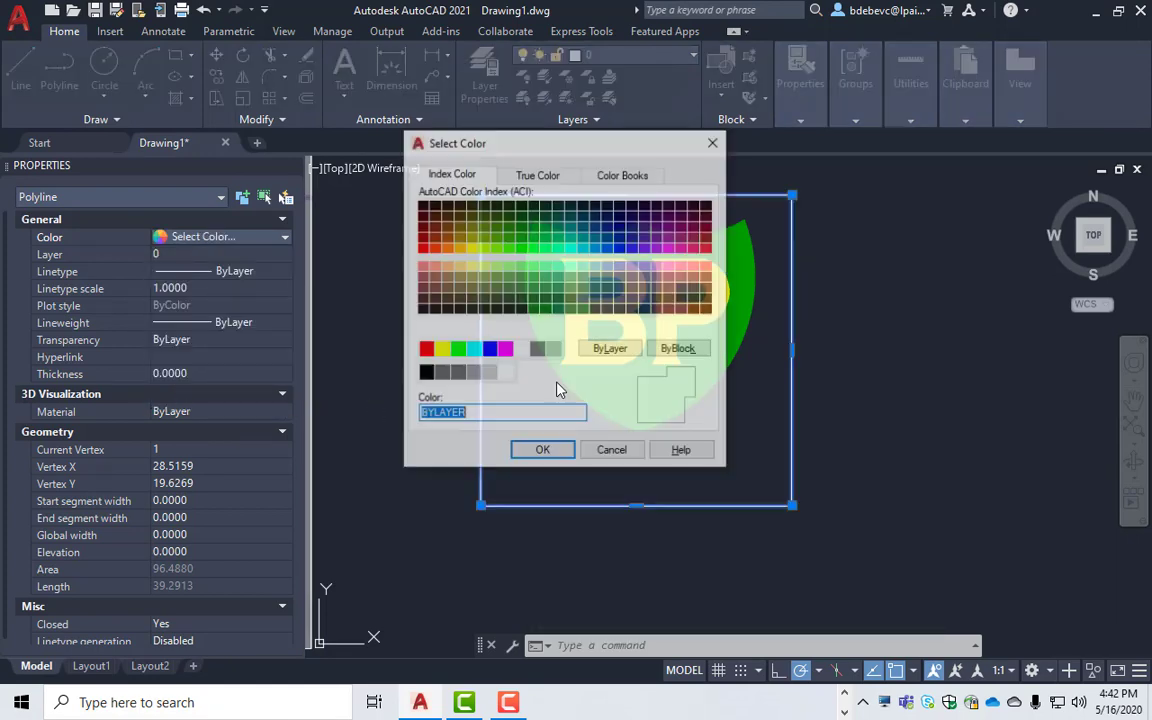
left_click(488, 372)
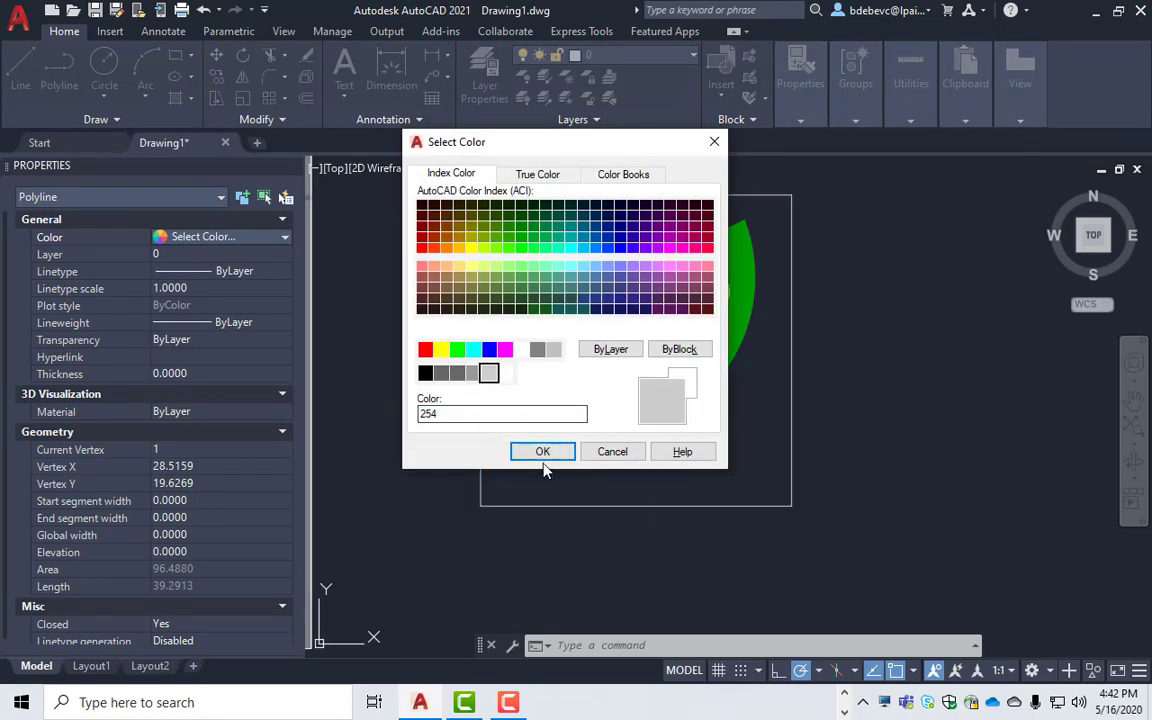
left_click(542, 452)
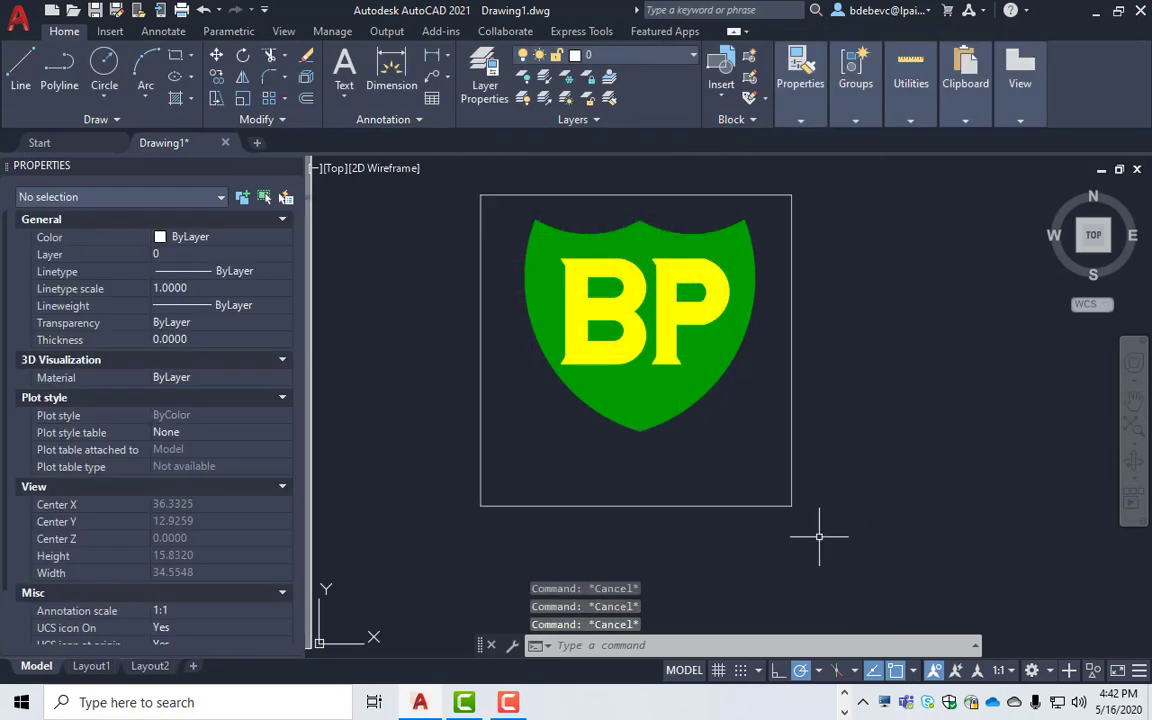
mouse_move(824, 324)
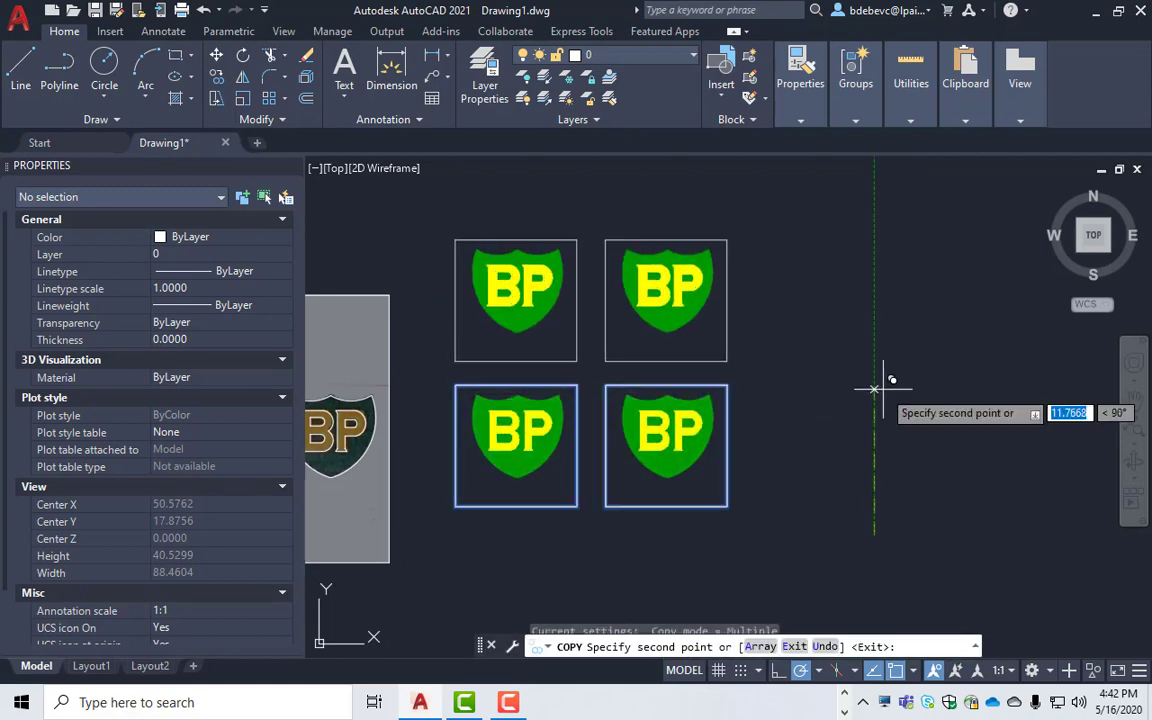
- Finish copying the boxed shield into a two-by-two grid of four stickers
key("Escape")
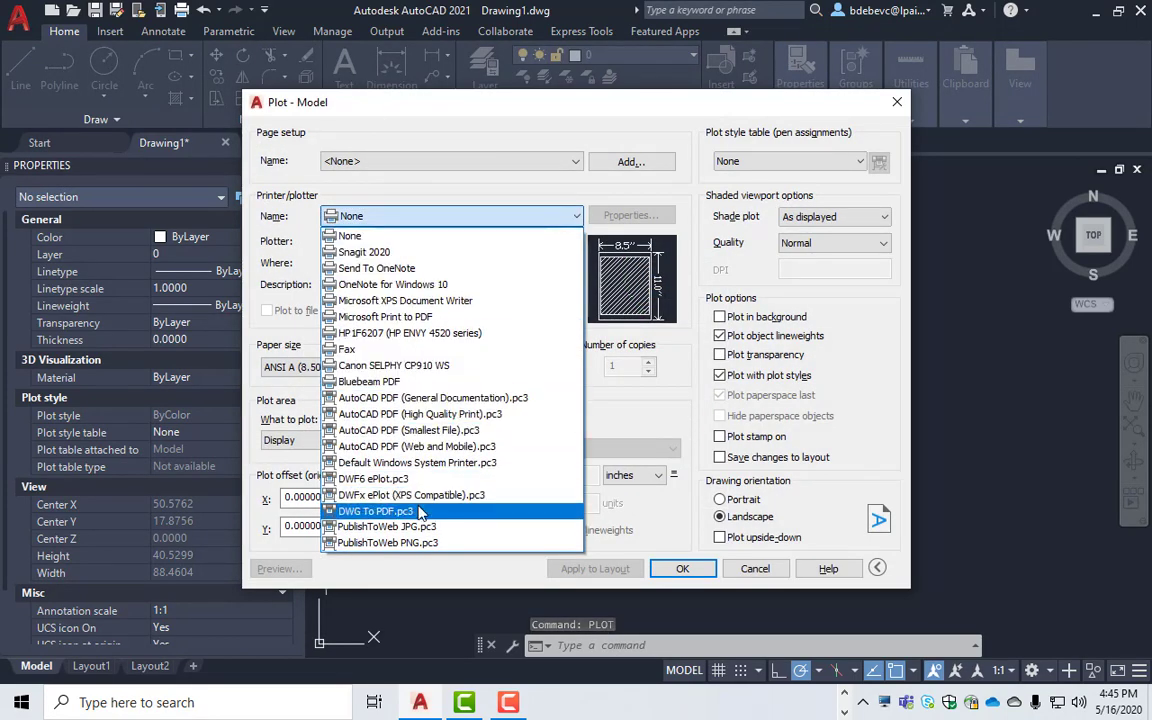
- Choose the Canon SELPHY CP910 WS printer and accept its default paper size
left_click(392, 364)
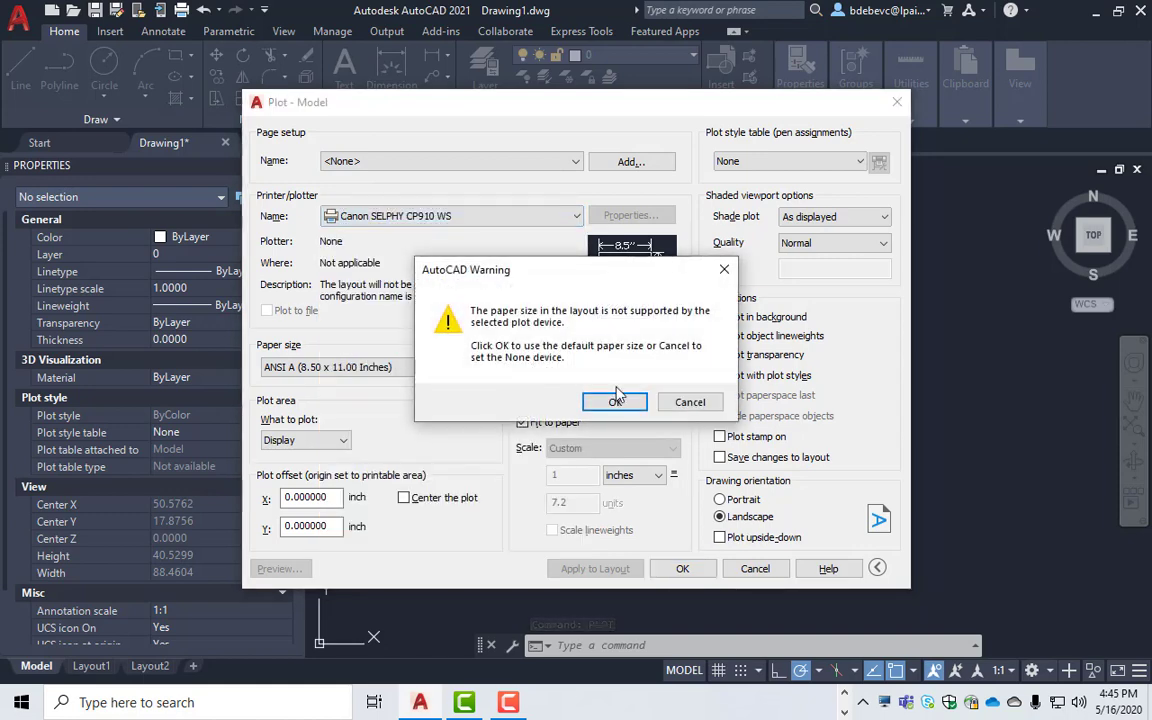
left_click(614, 400)
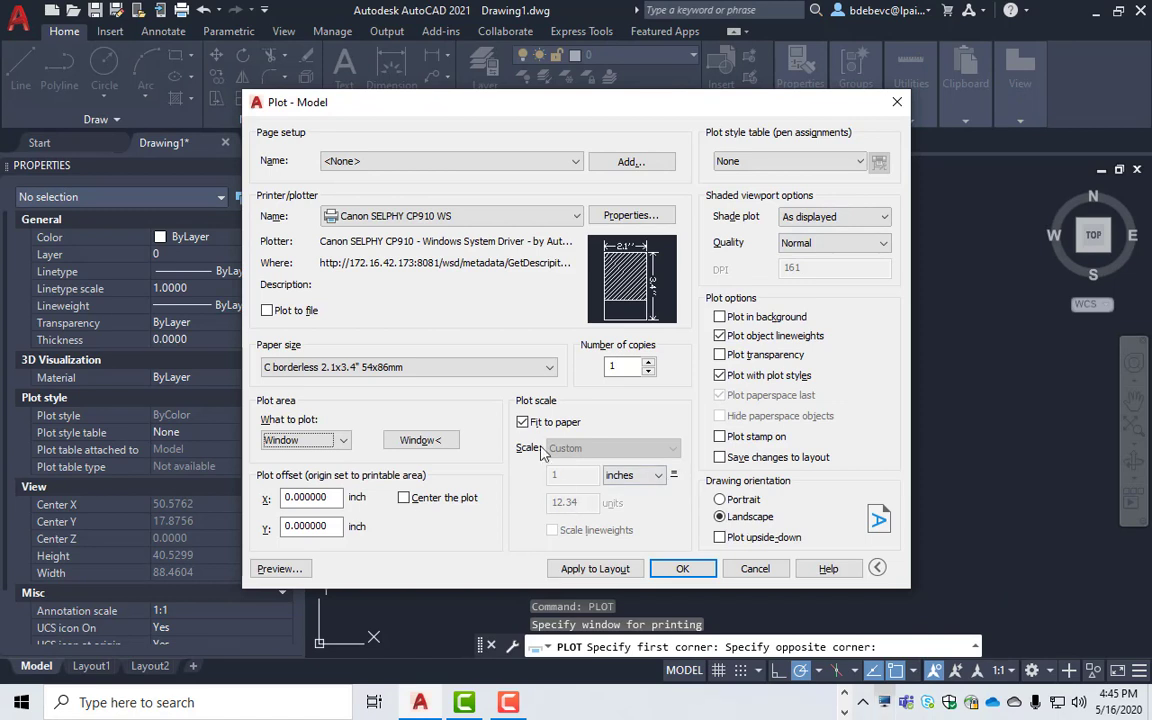
- Plot the stickers at 1:1 in millimetres, centred, after previewing
left_click(522, 420)
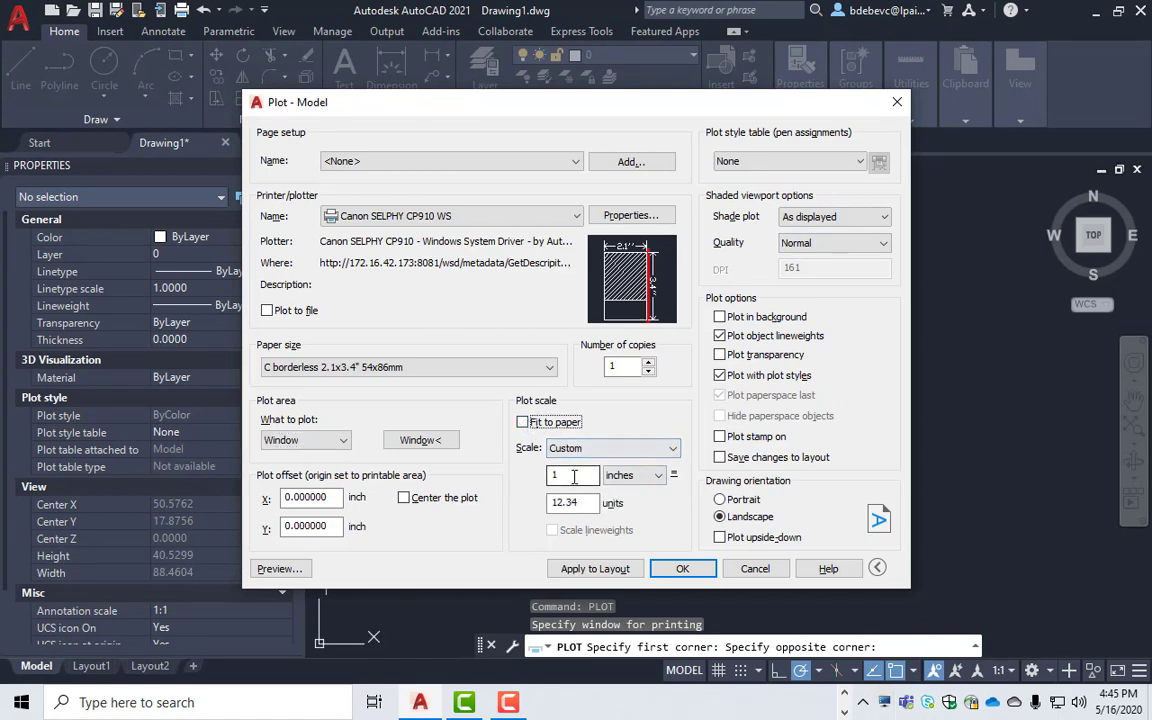
left_click(648, 476)
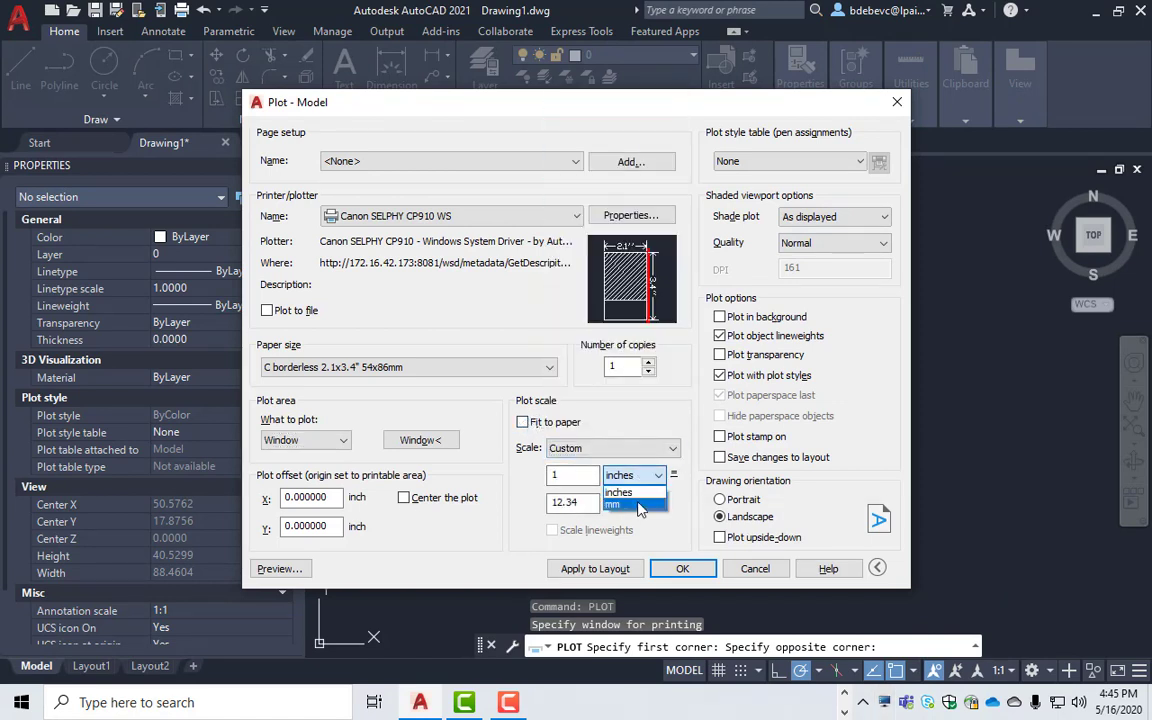
left_click(612, 504)
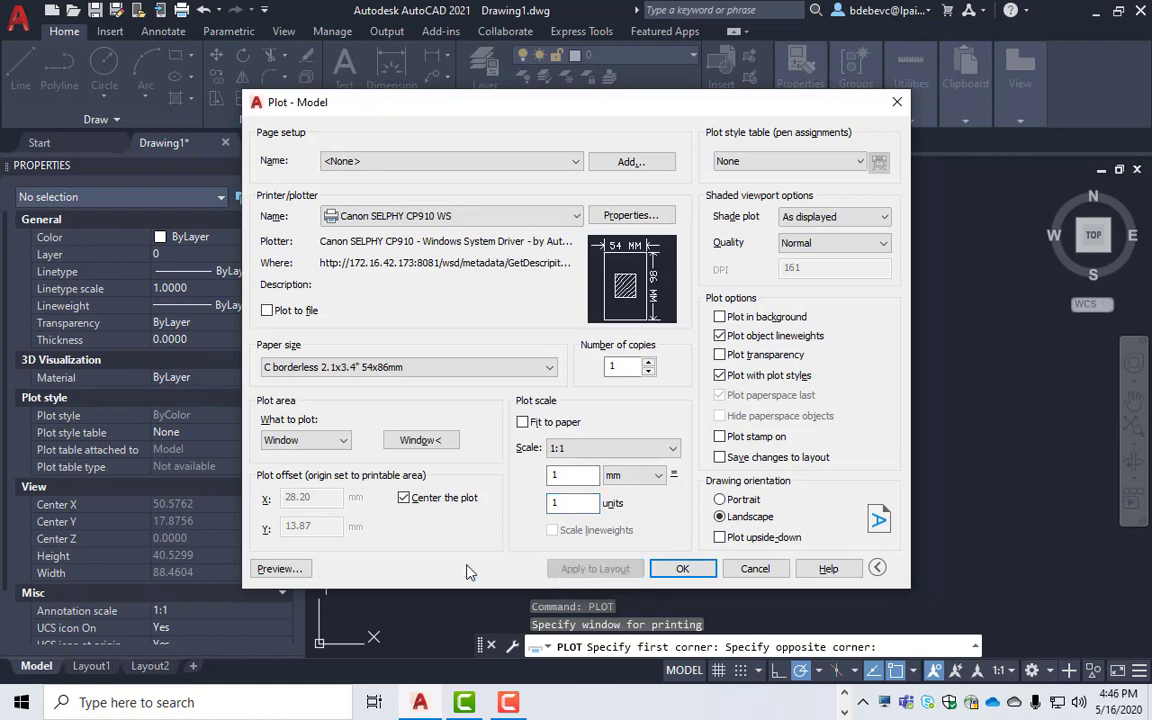
left_click(280, 568)
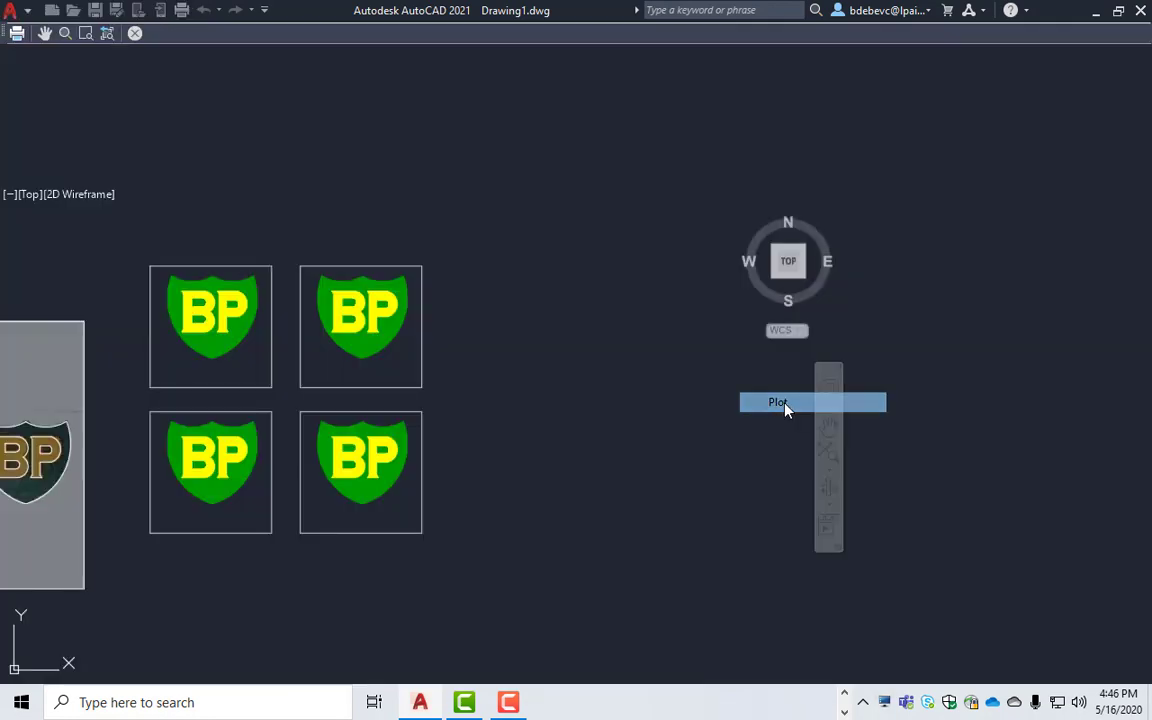
left_click(778, 402)
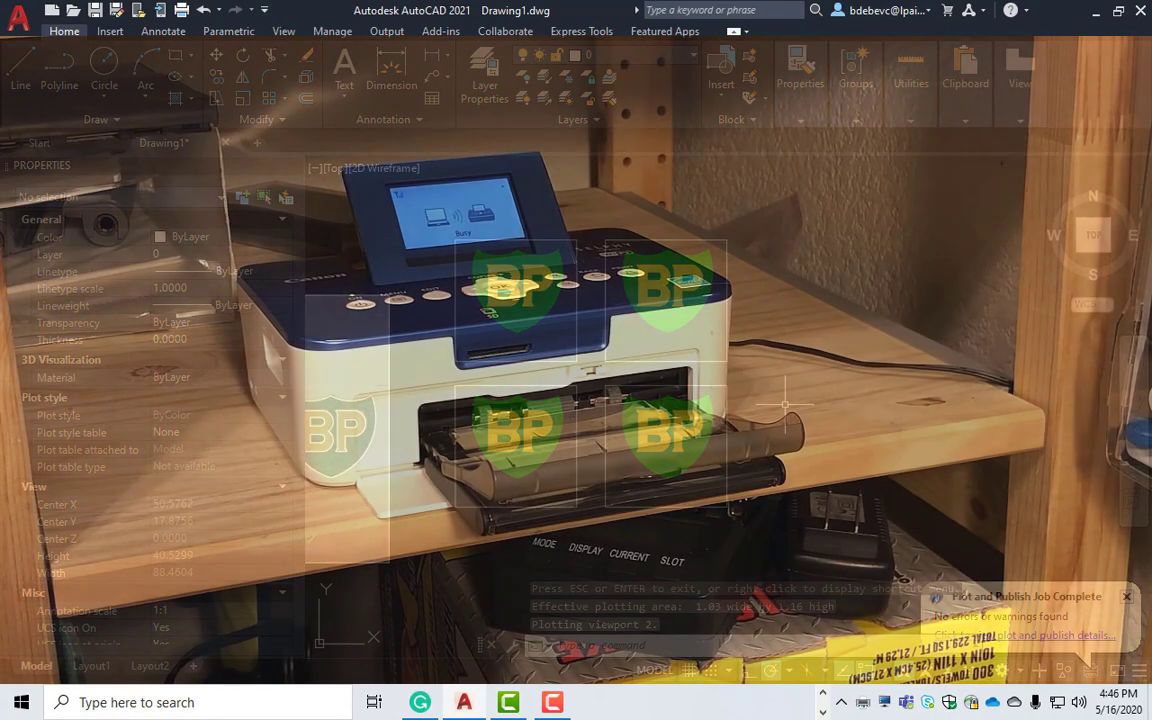